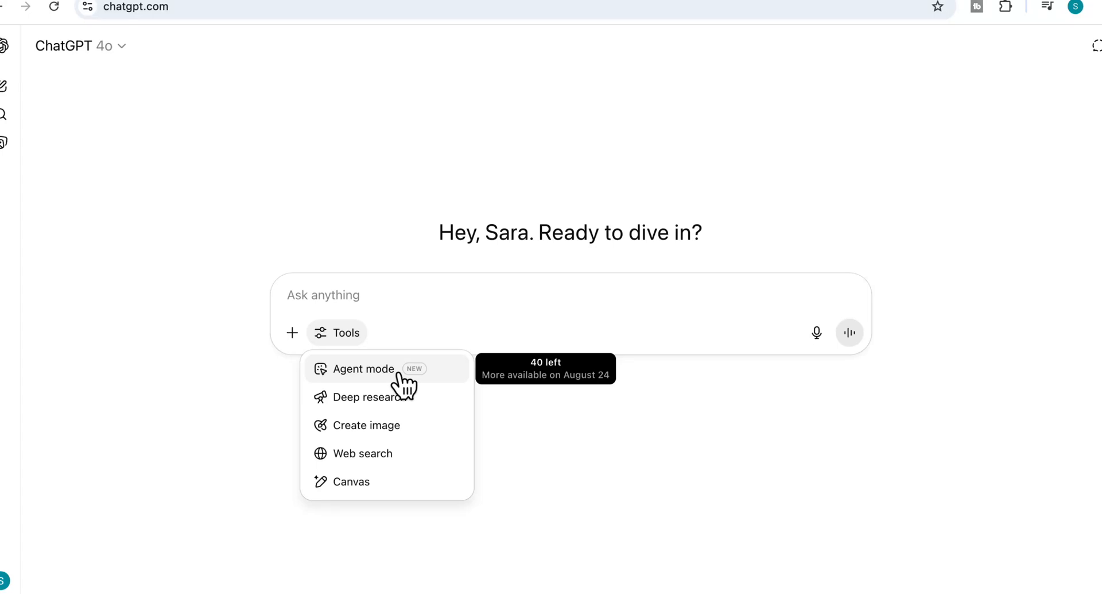
Switch to the openai.com 'Introducing ChatGPT agent' article
click(364, 368)
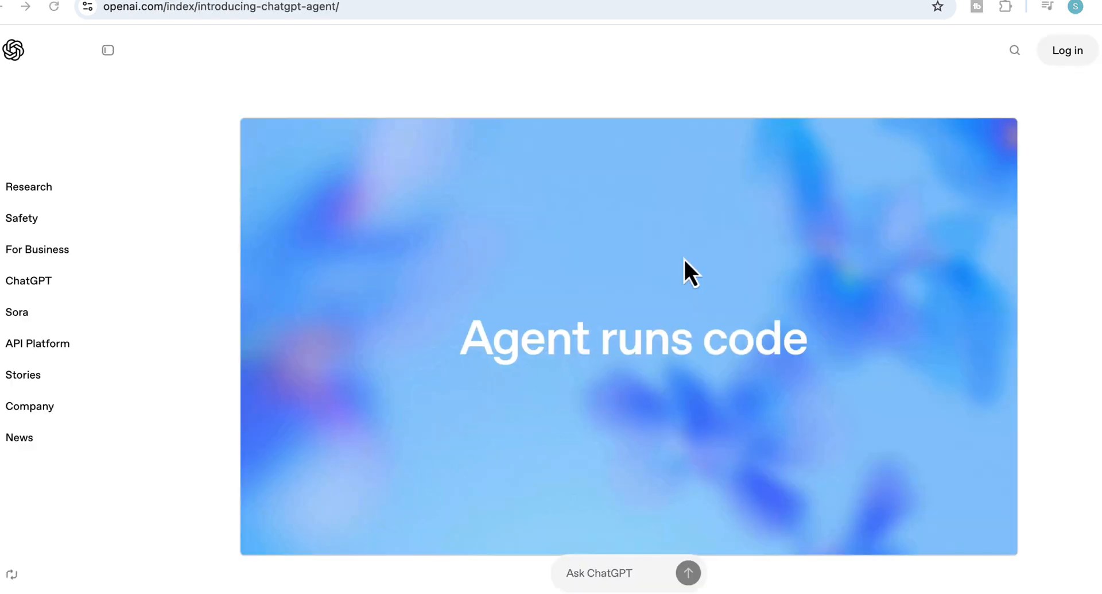
scroll(down, 3)
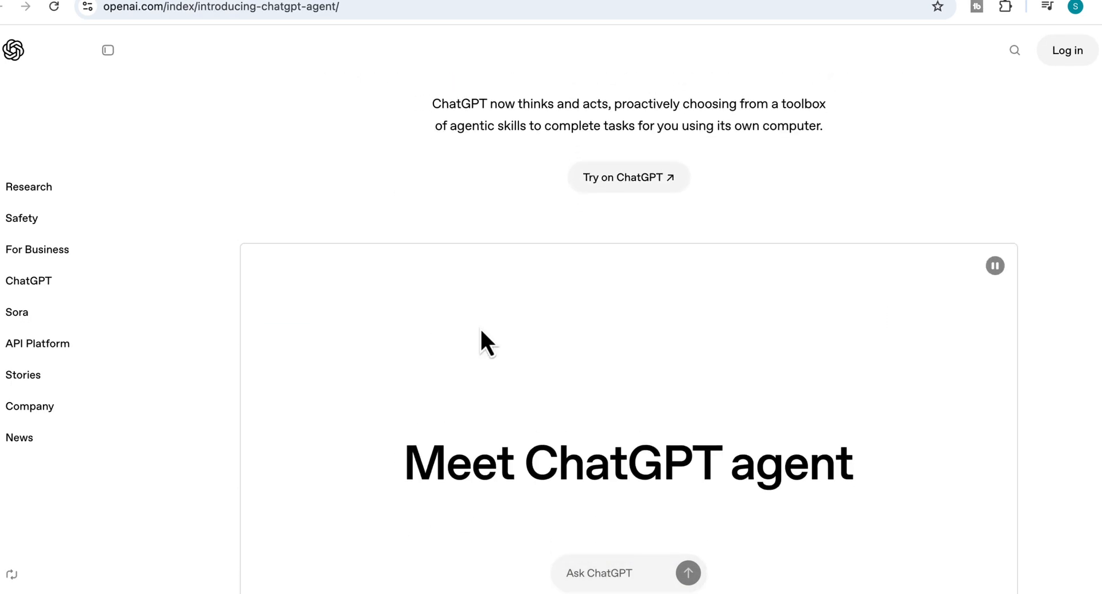
scroll(down, 3)
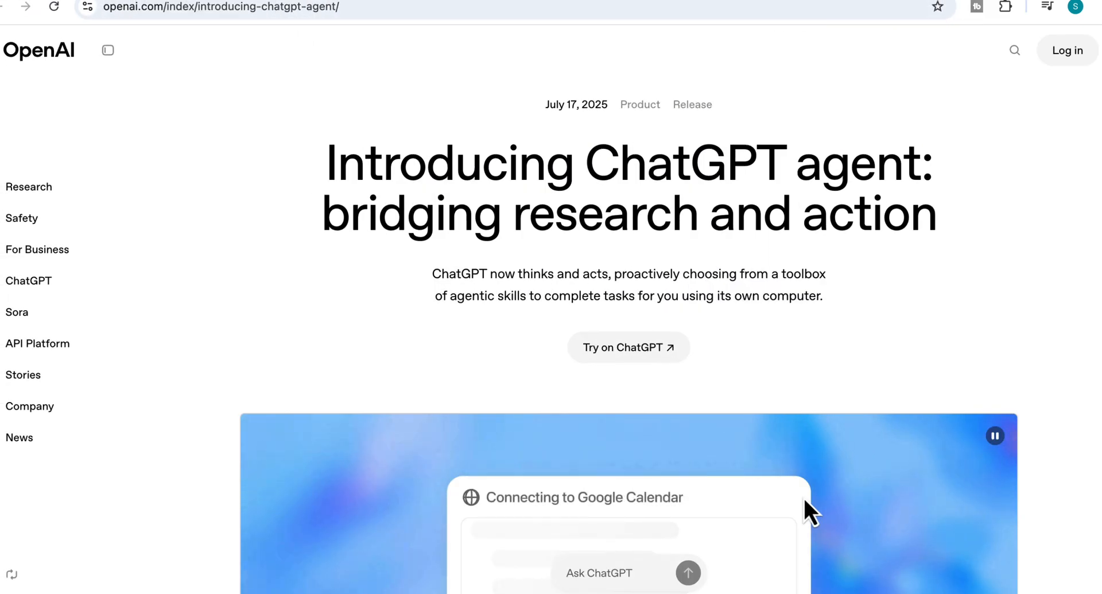
scroll(down, 3)
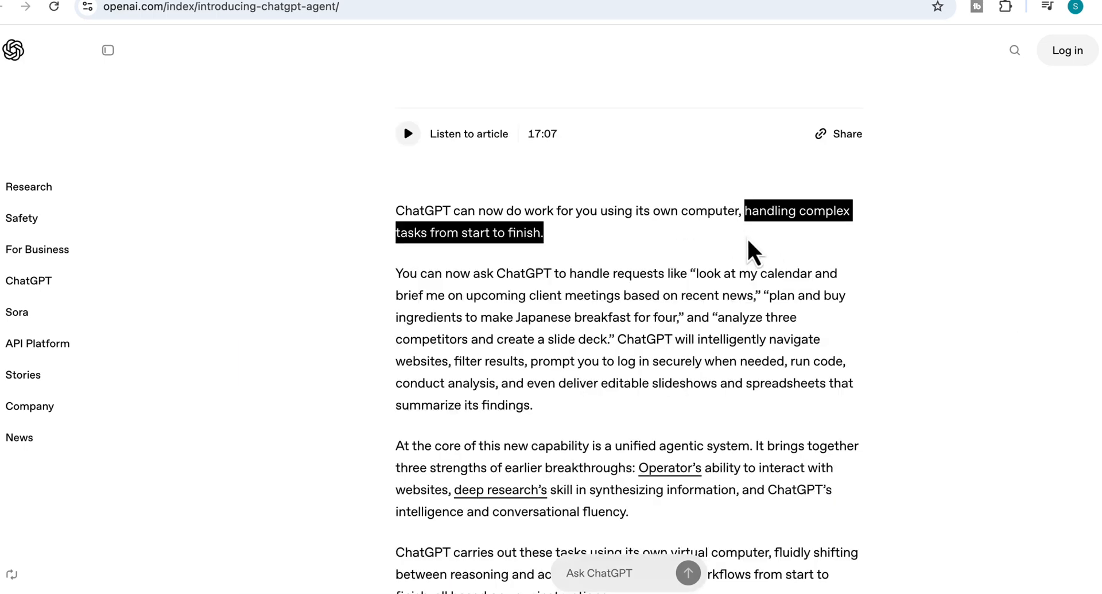
mouse_move(717, 294)
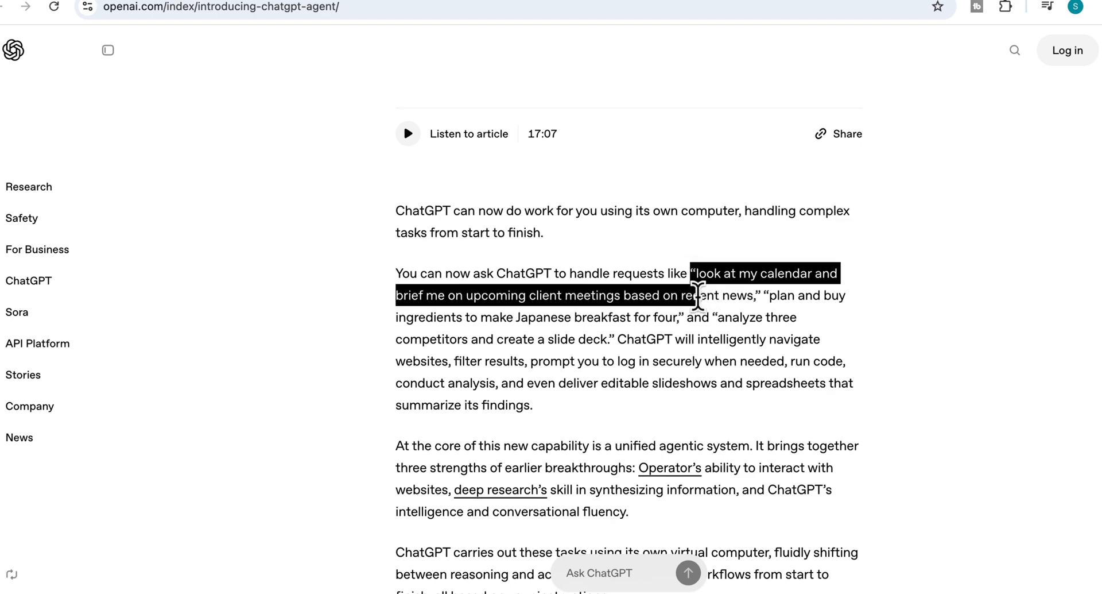
drag(696, 273, 626, 318)
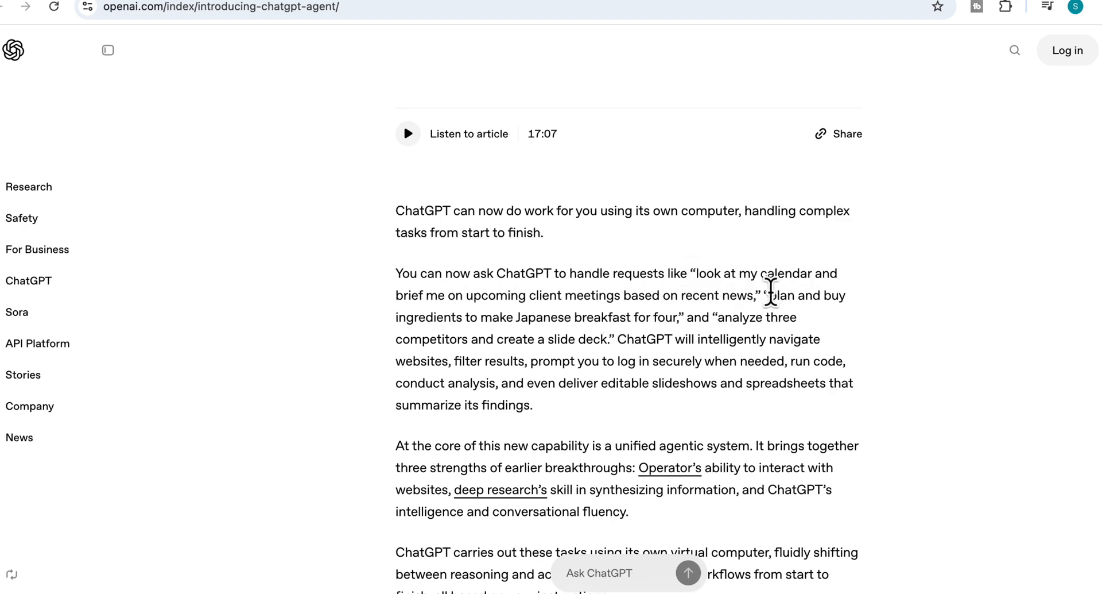
drag(768, 294, 665, 317)
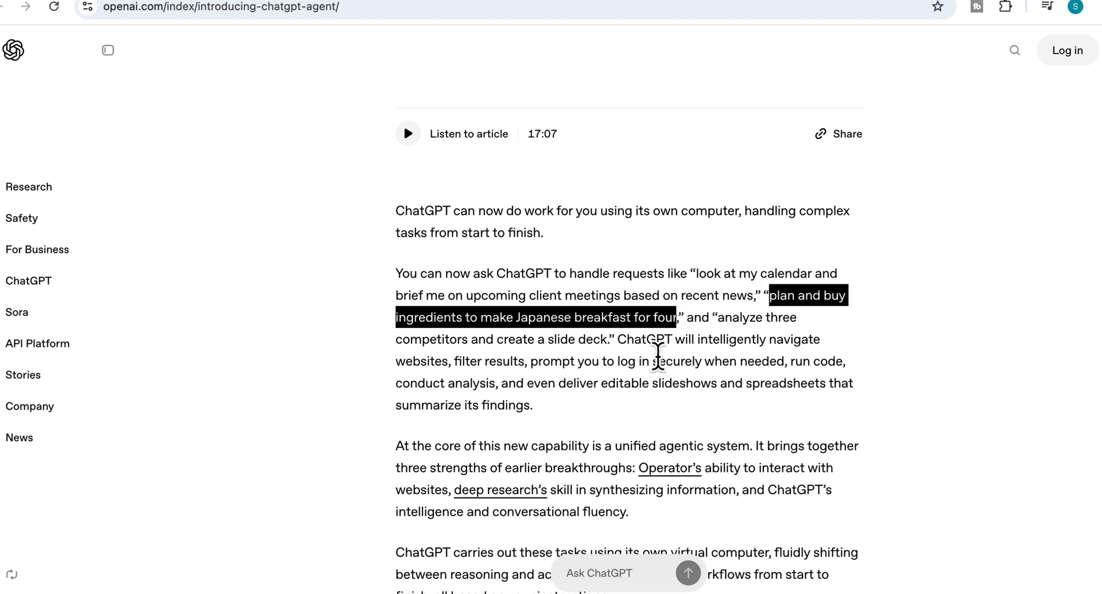
scroll(down, 3)
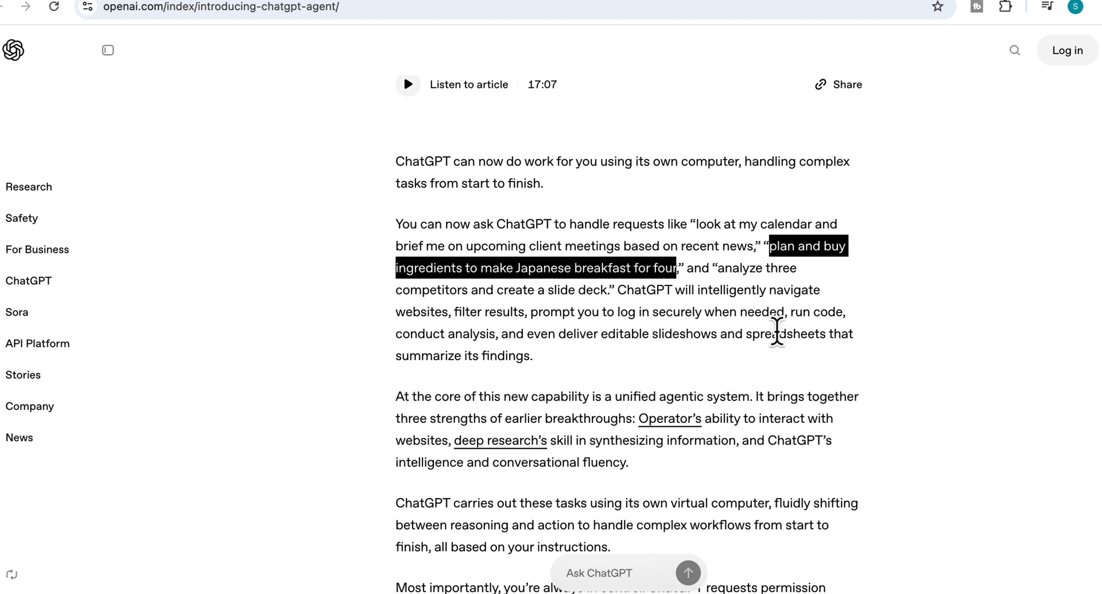
mouse_move(453, 311)
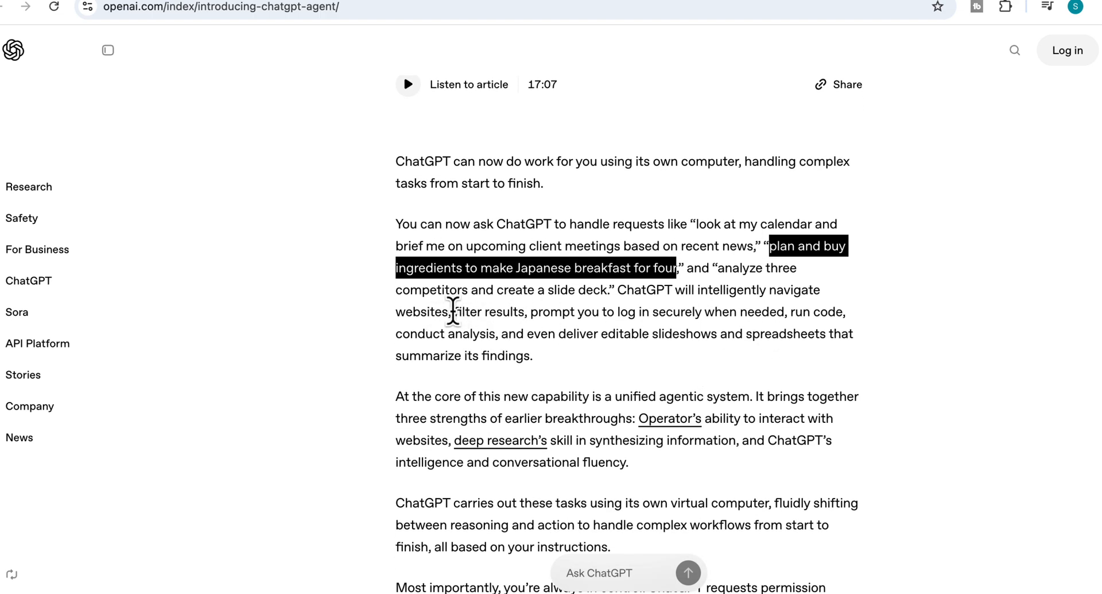
drag(453, 311, 640, 334)
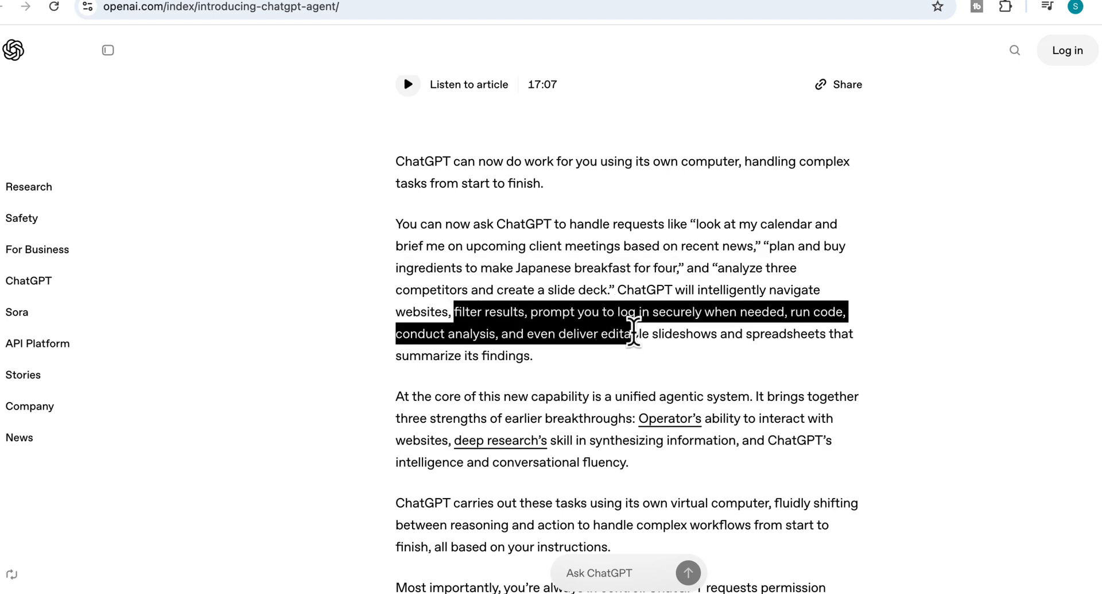
drag(633, 332, 533, 355)
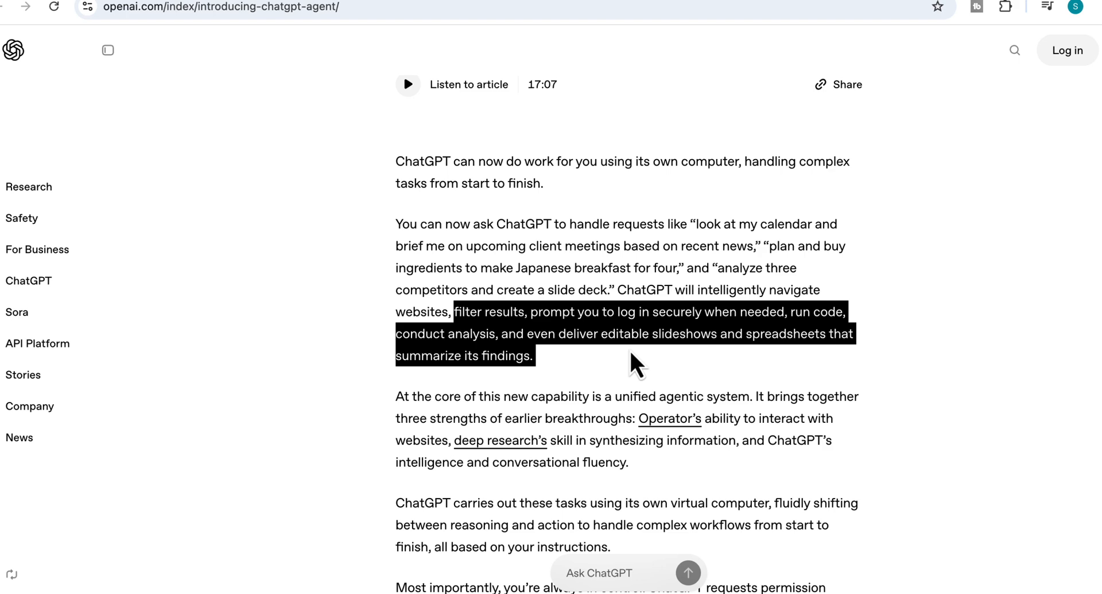
click(422, 397)
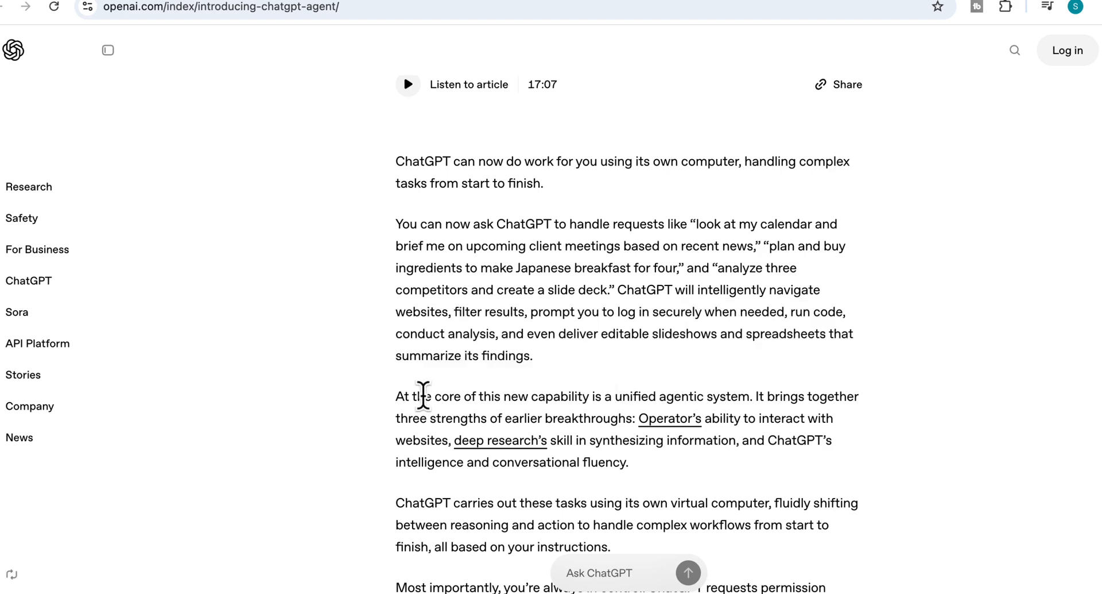
Highlight the article's sentences on deep research, conversational fluency, and staying in control
scroll(down, 3)
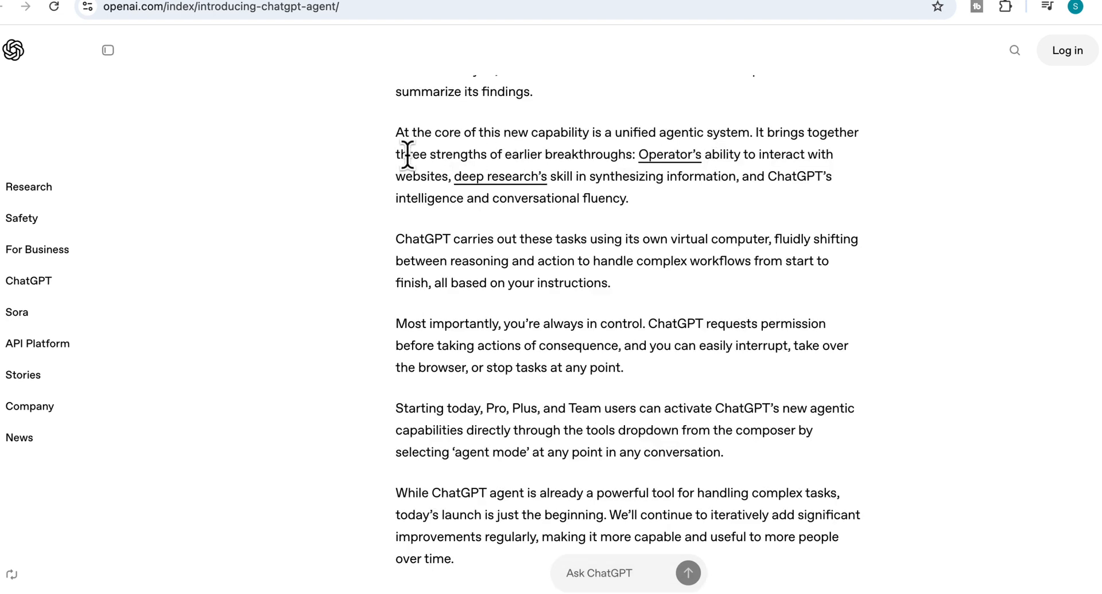
drag(396, 154, 598, 176)
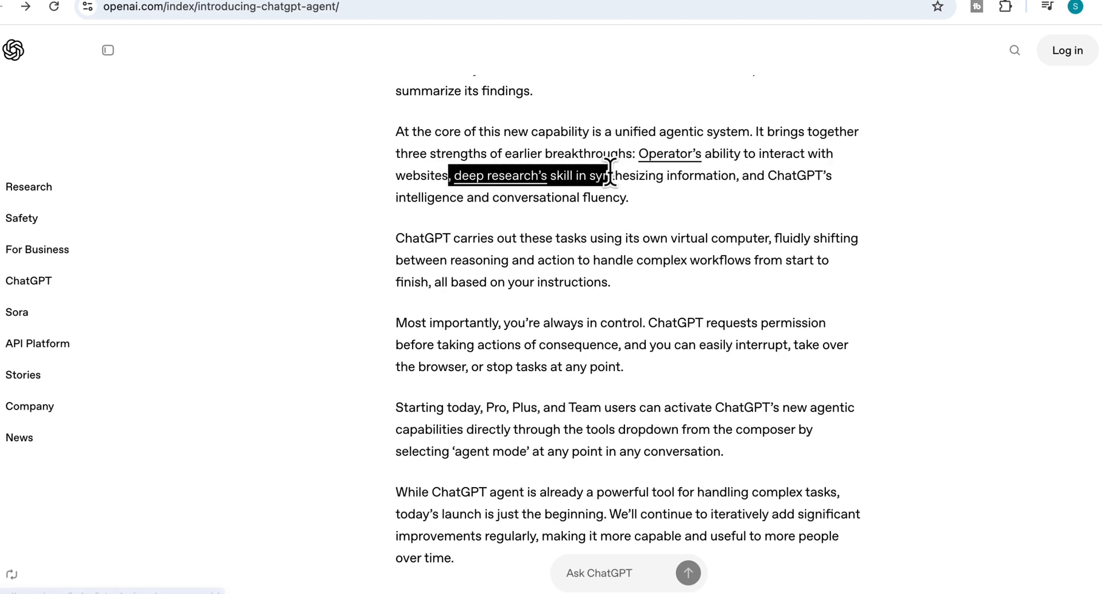
drag(606, 175, 738, 175)
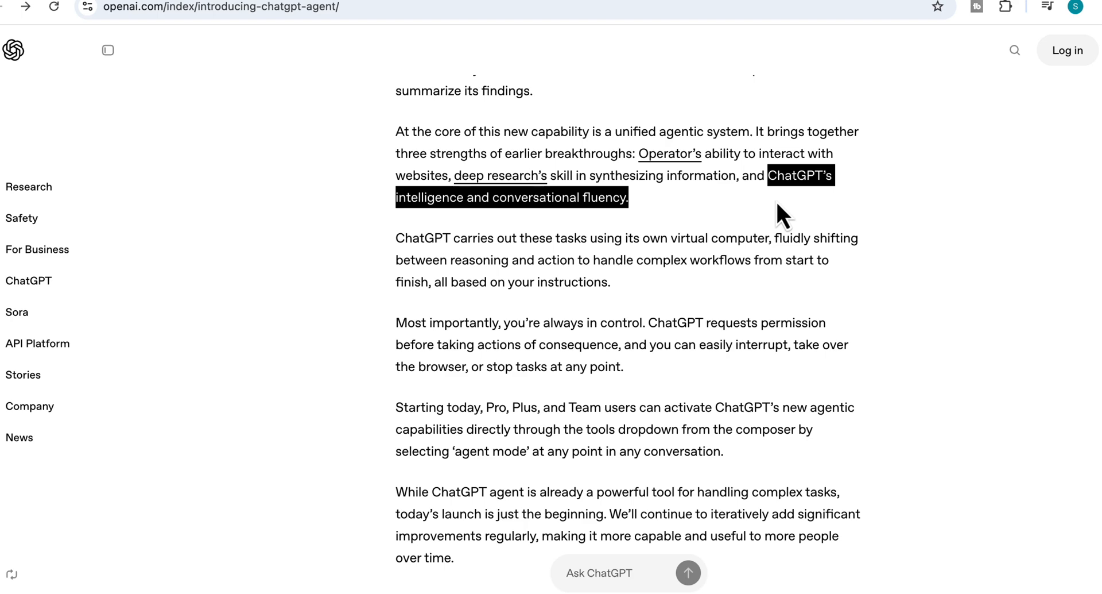
mouse_move(566, 356)
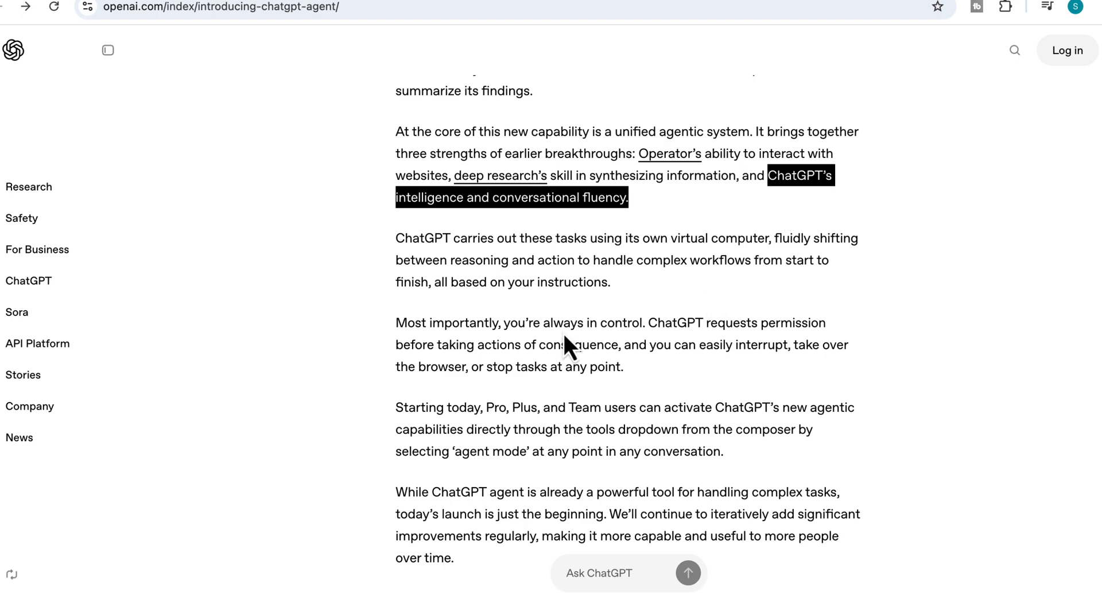
drag(499, 322, 623, 367)
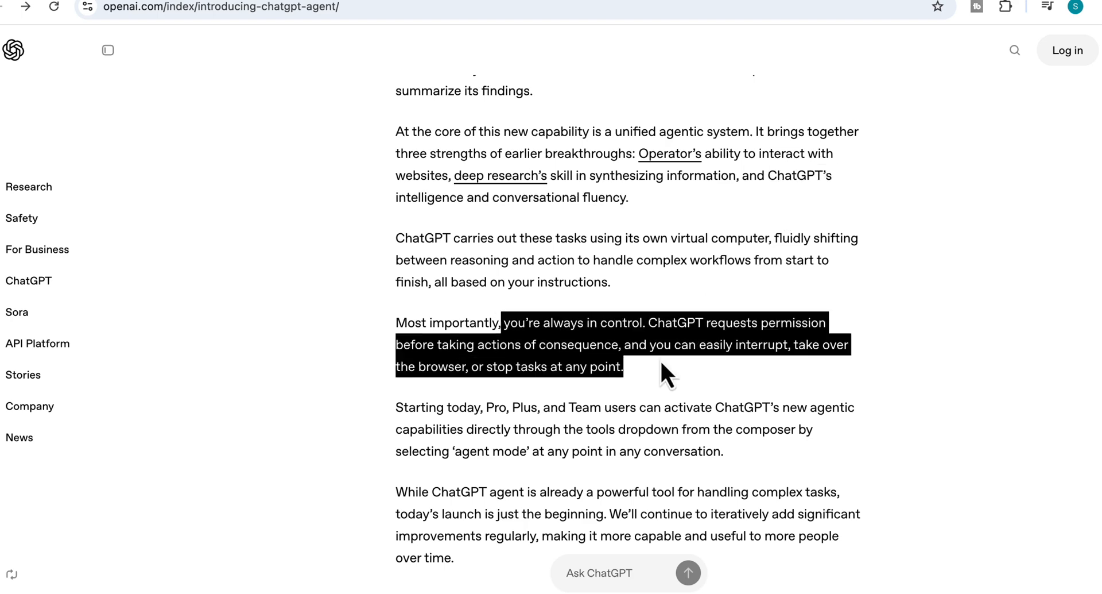
mouse_move(571, 367)
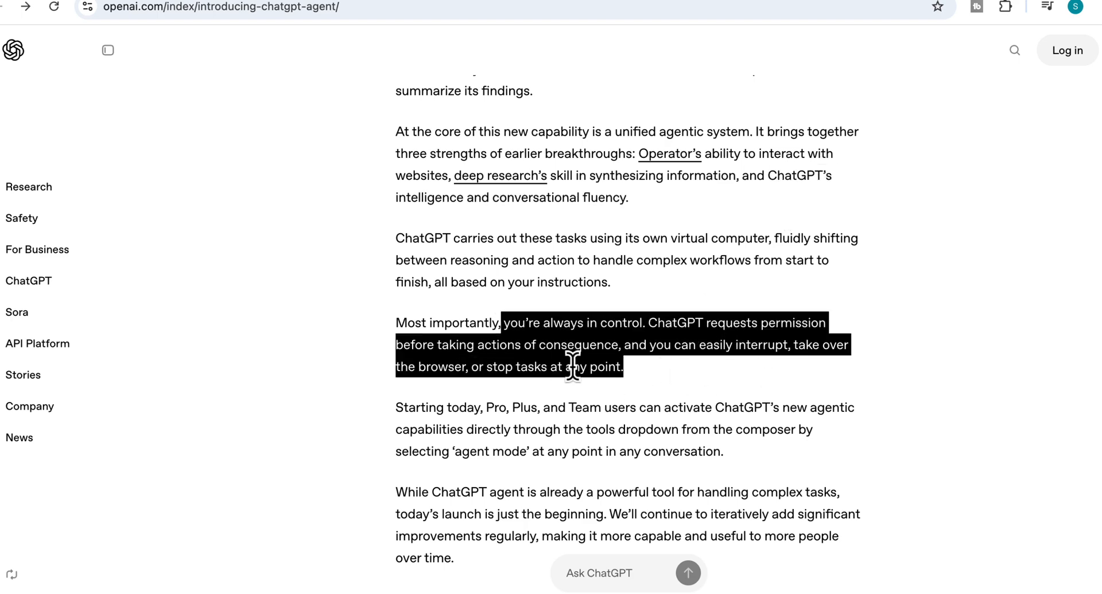
mouse_move(653, 402)
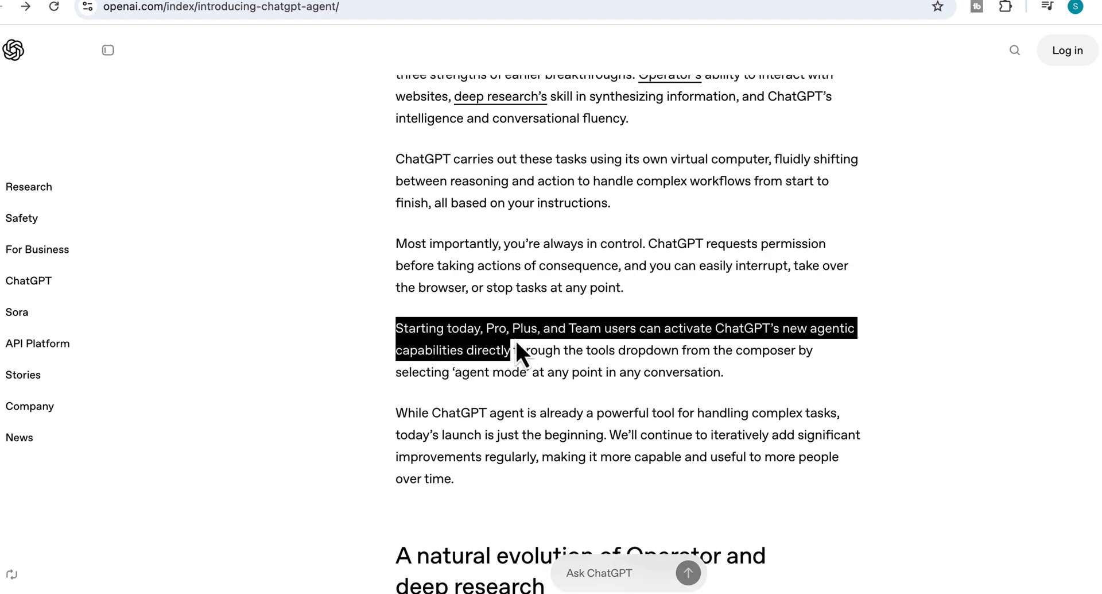
mouse_move(648, 370)
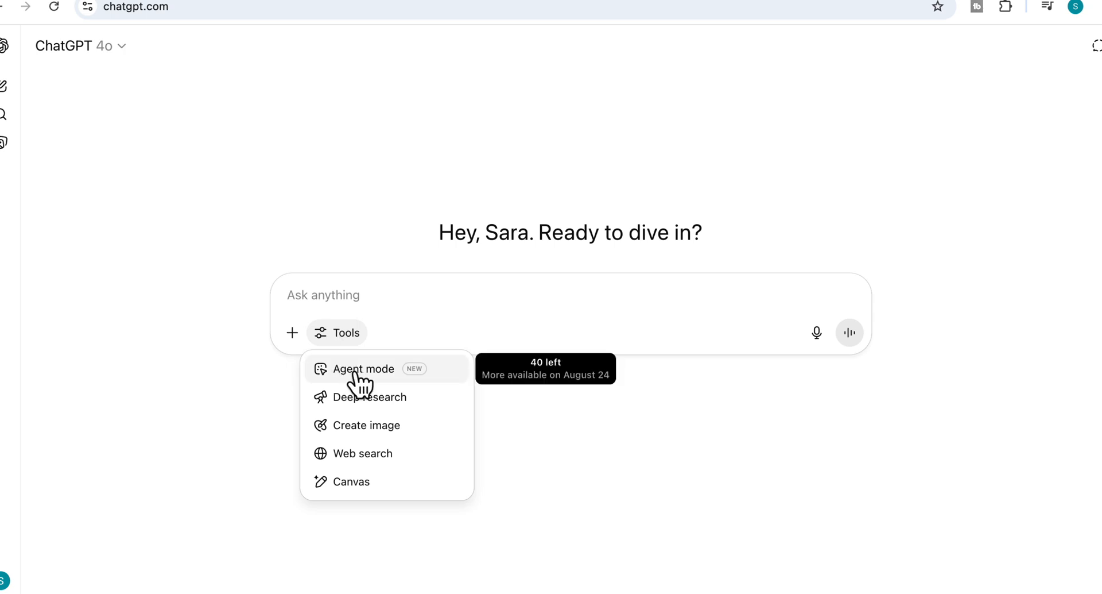
mouse_move(366, 389)
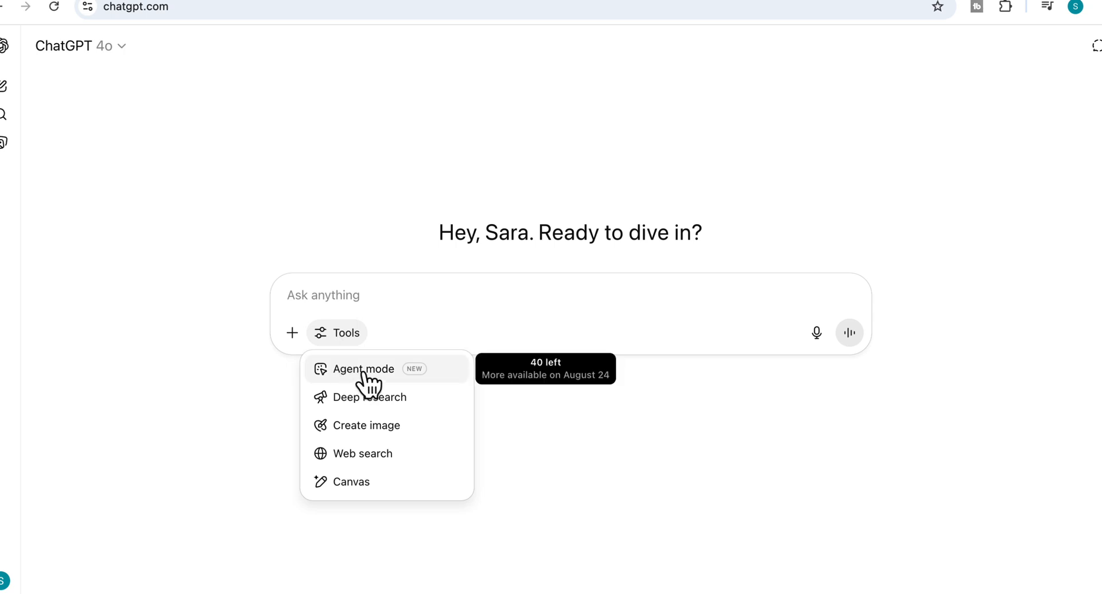
Enable Agent mode and focus the 'Describe a task' box
click(363, 369)
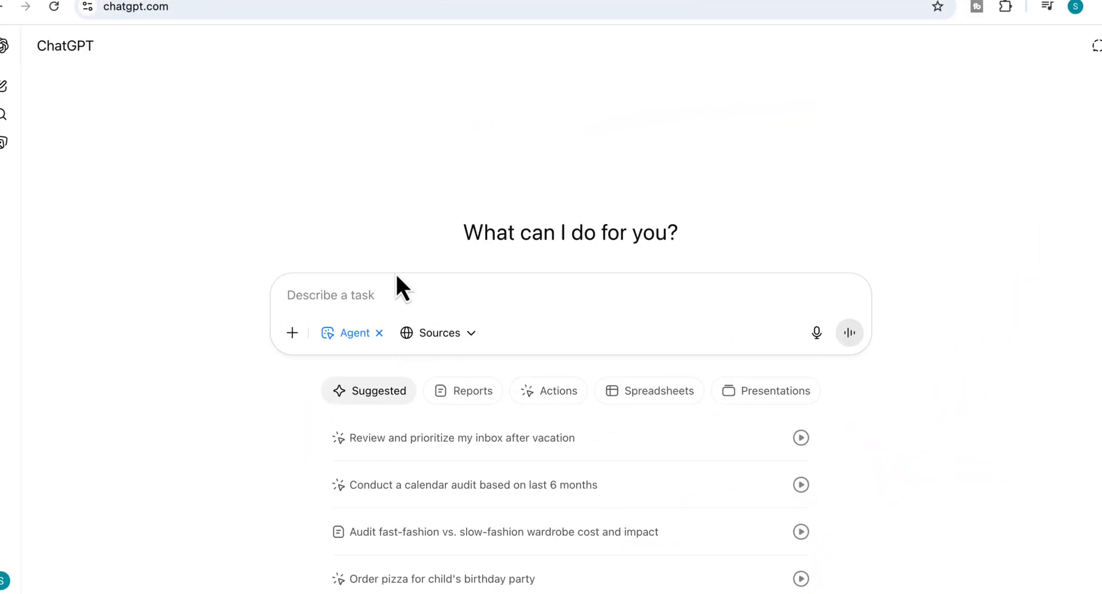
click(330, 295)
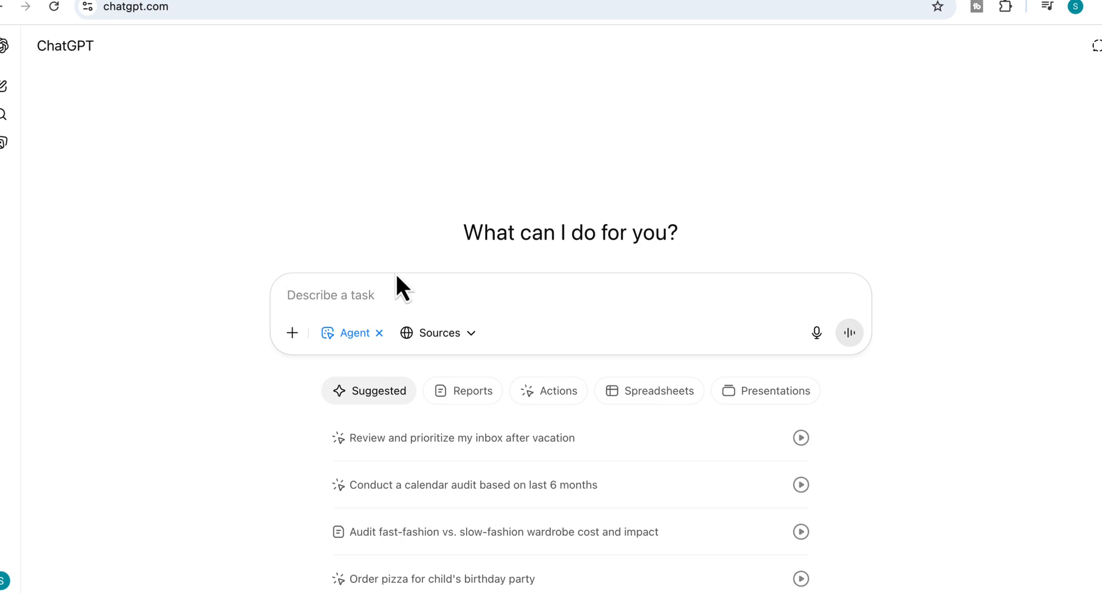
Enter the MindScan AI competitor research prompt with footnote and table-column instructions
click(330, 295)
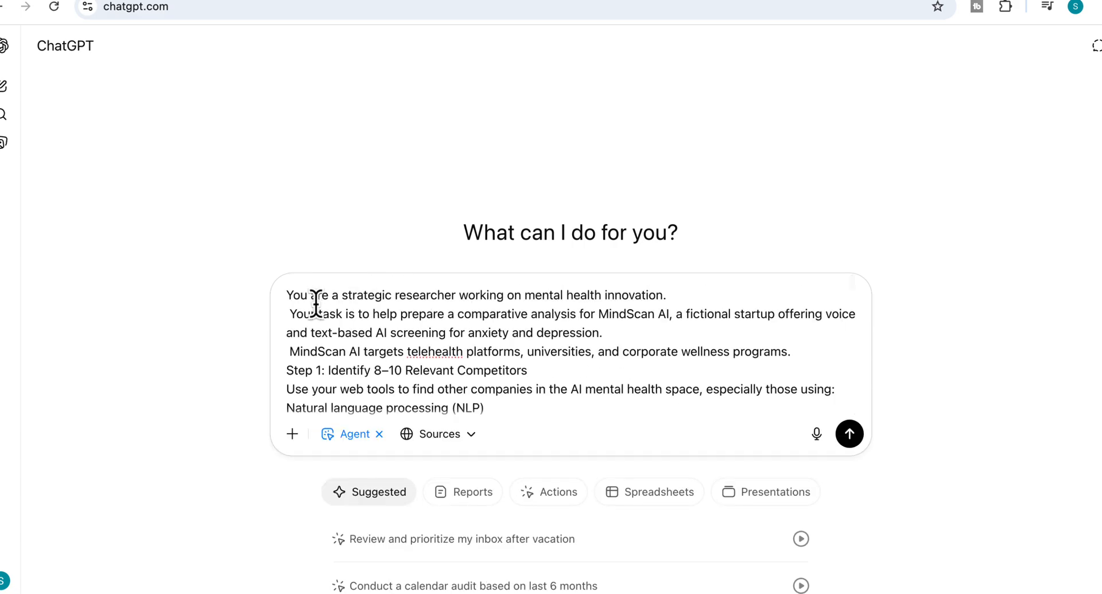
mouse_move(514, 332)
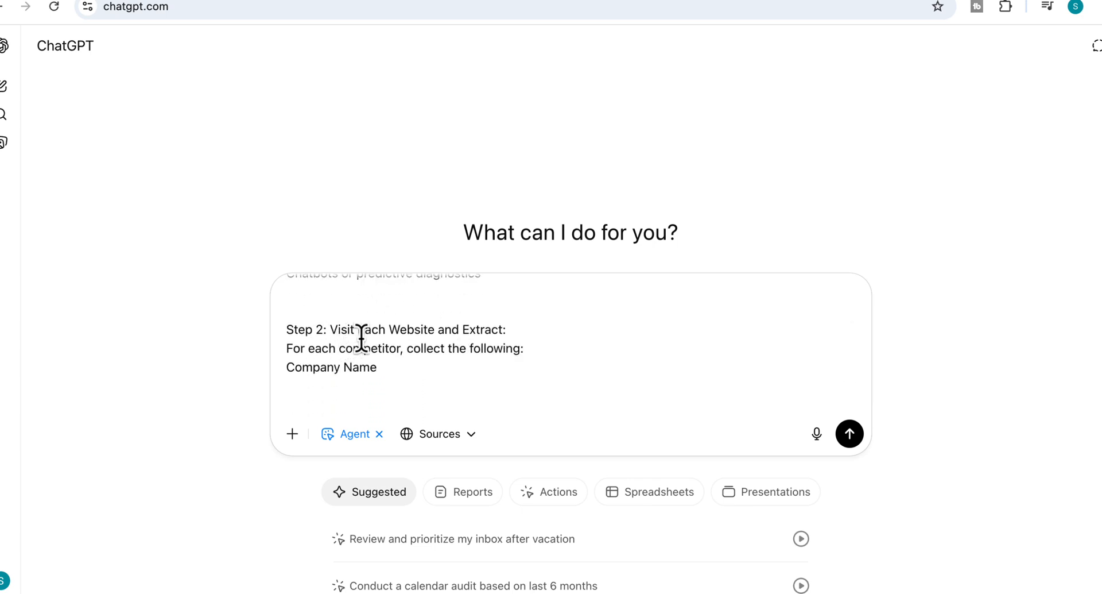
mouse_move(398, 362)
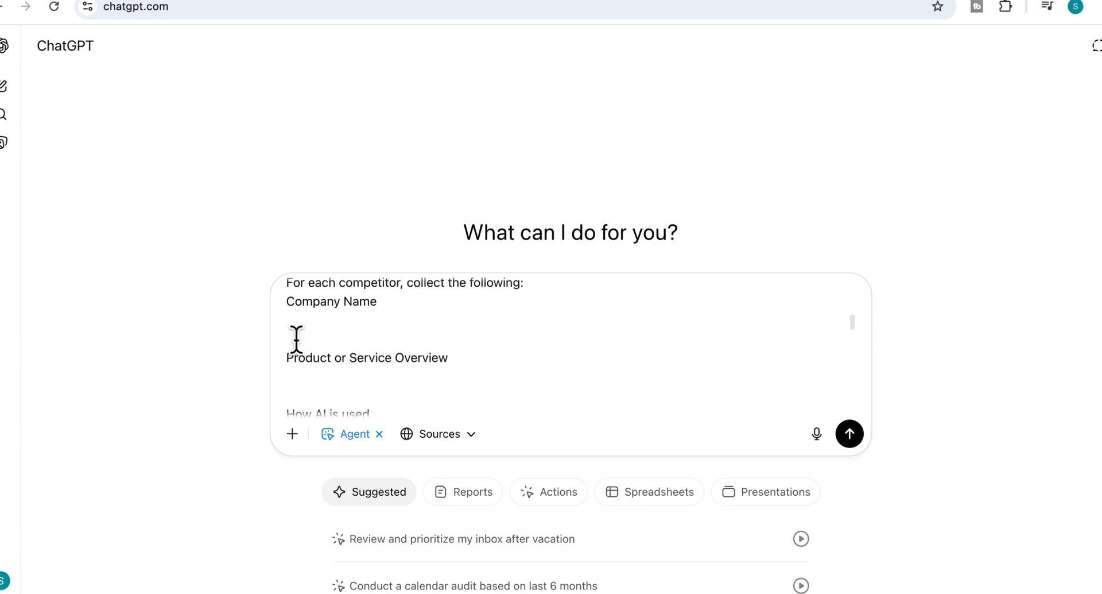
scroll(down, 3)
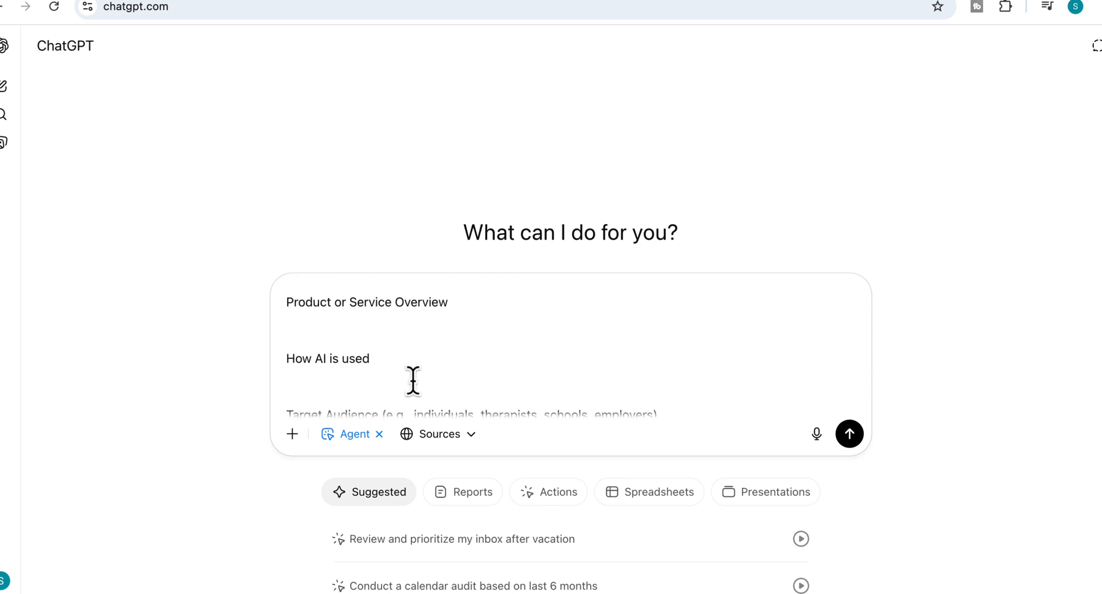
scroll(down, 3)
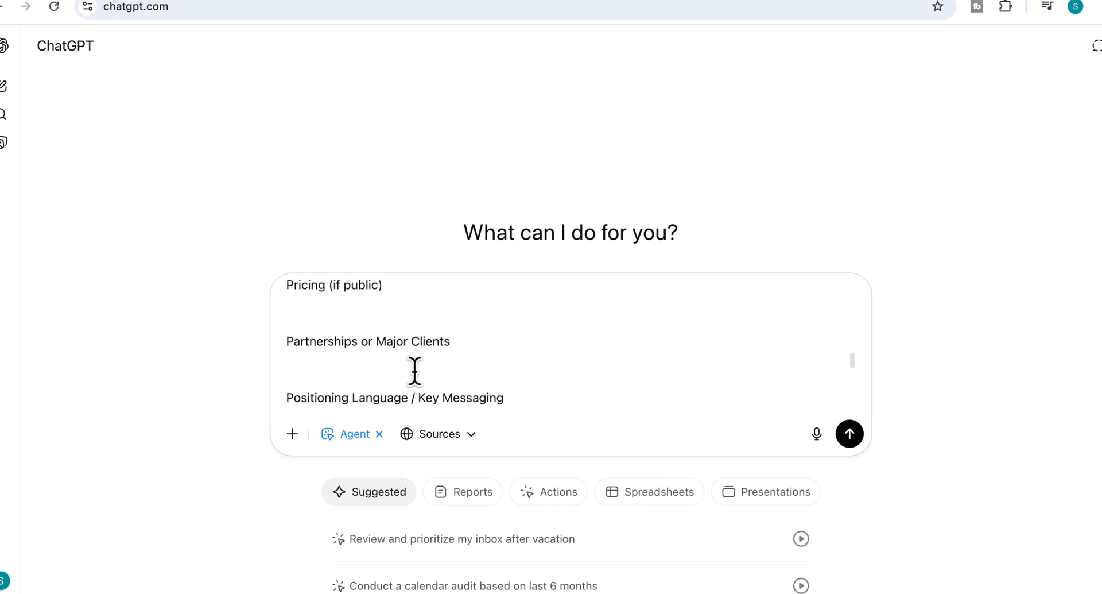
scroll(down, 3)
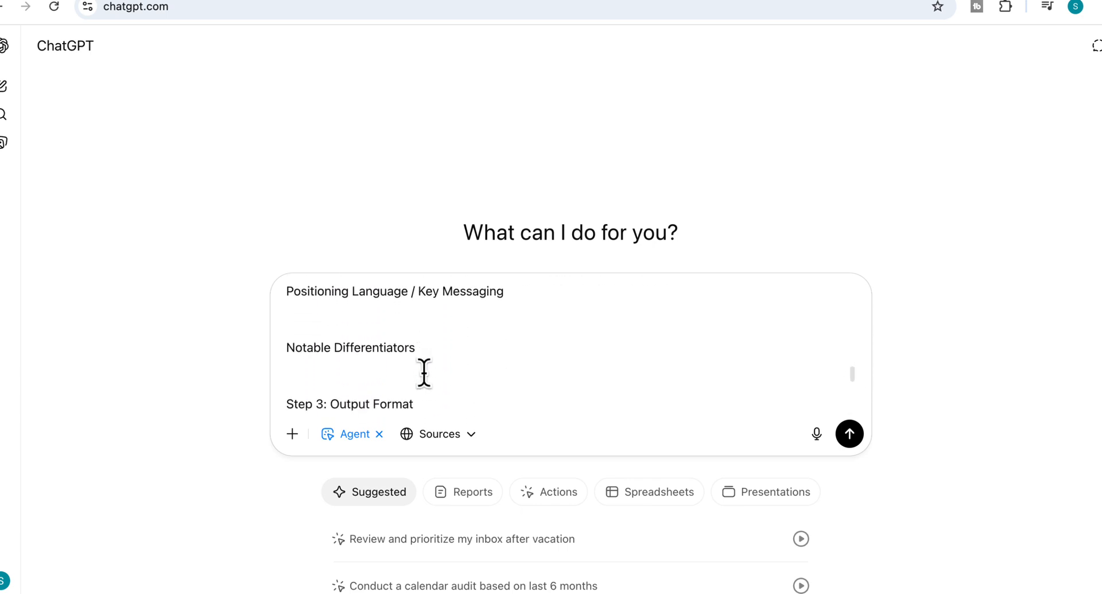
scroll(down, 3)
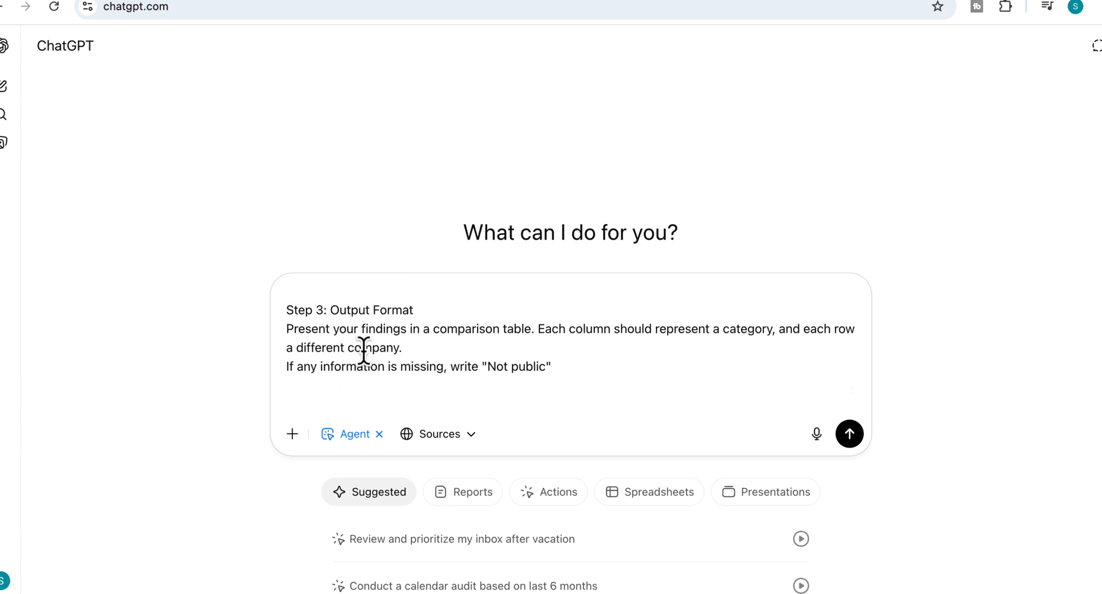
mouse_move(538, 362)
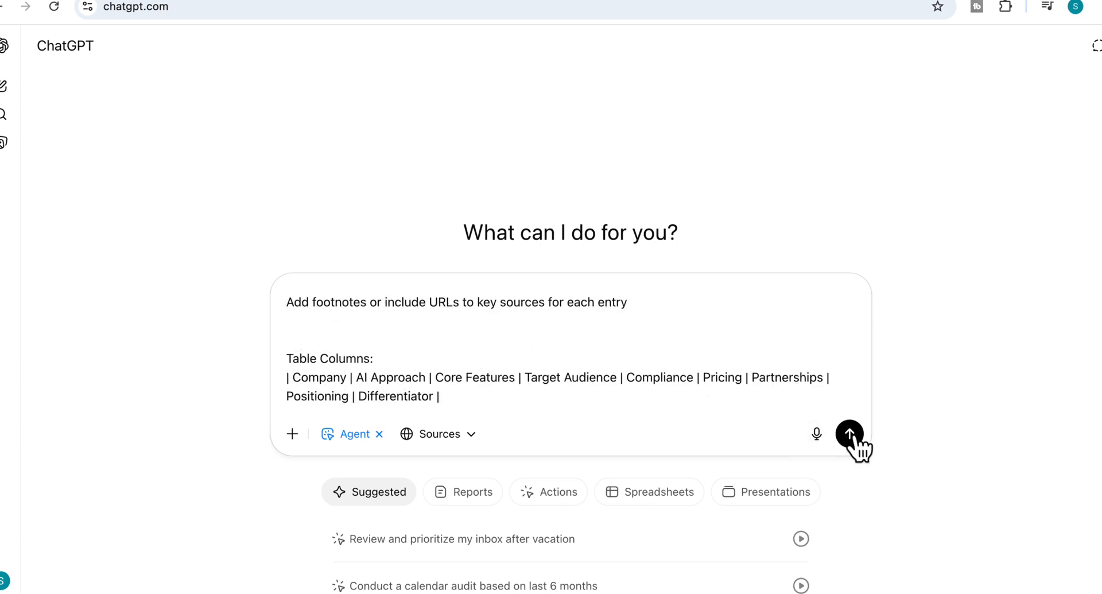
Submit the prompt and review the table of Kintsugi, Aiberry, Wysa and others
click(850, 434)
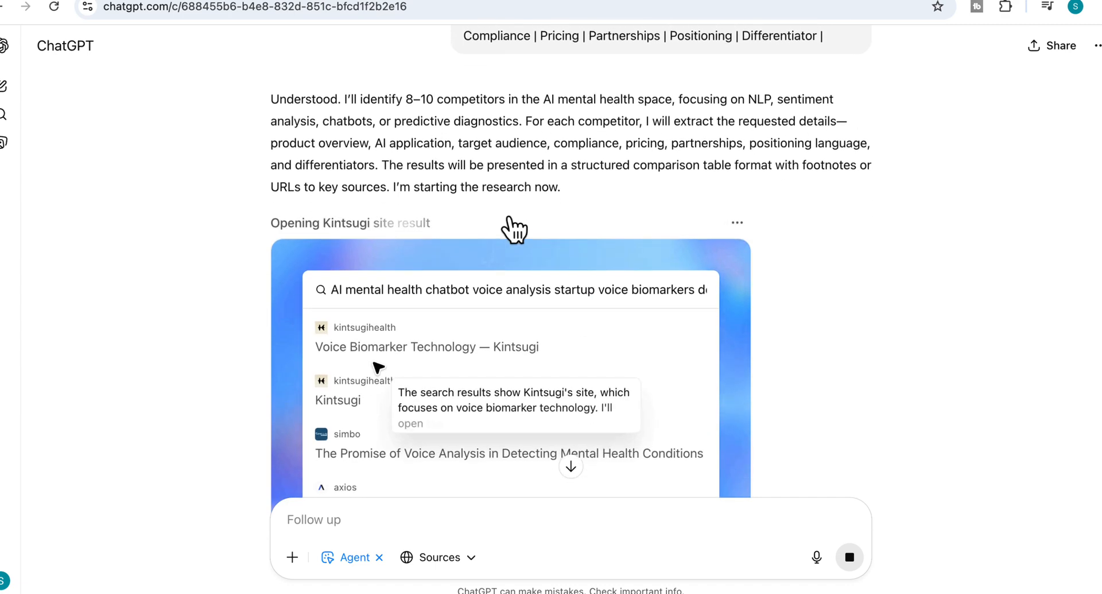
scroll(down, 3)
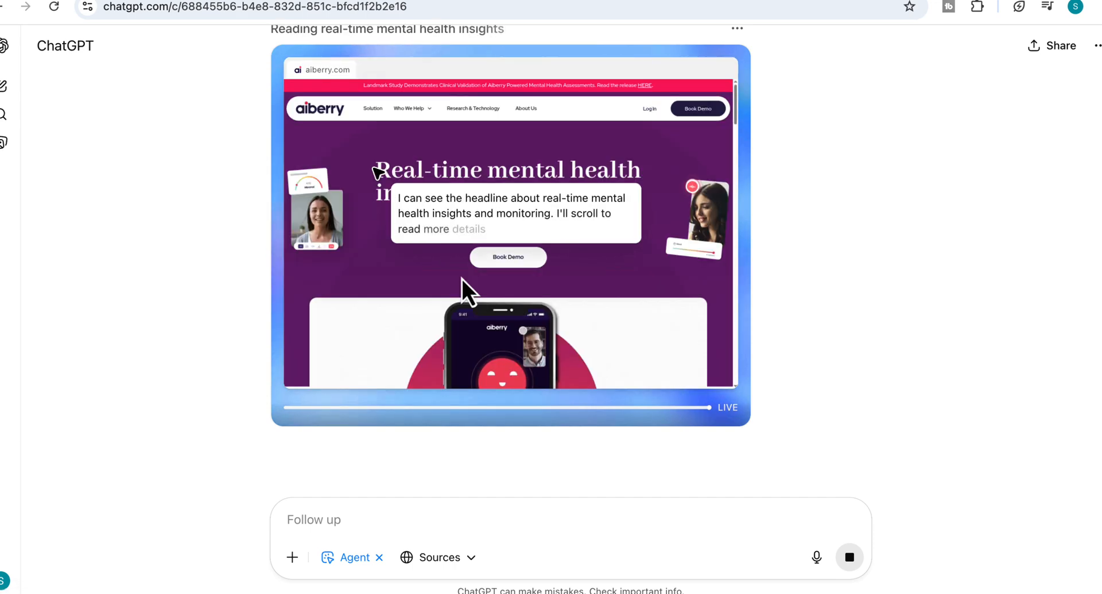
scroll(down, 3)
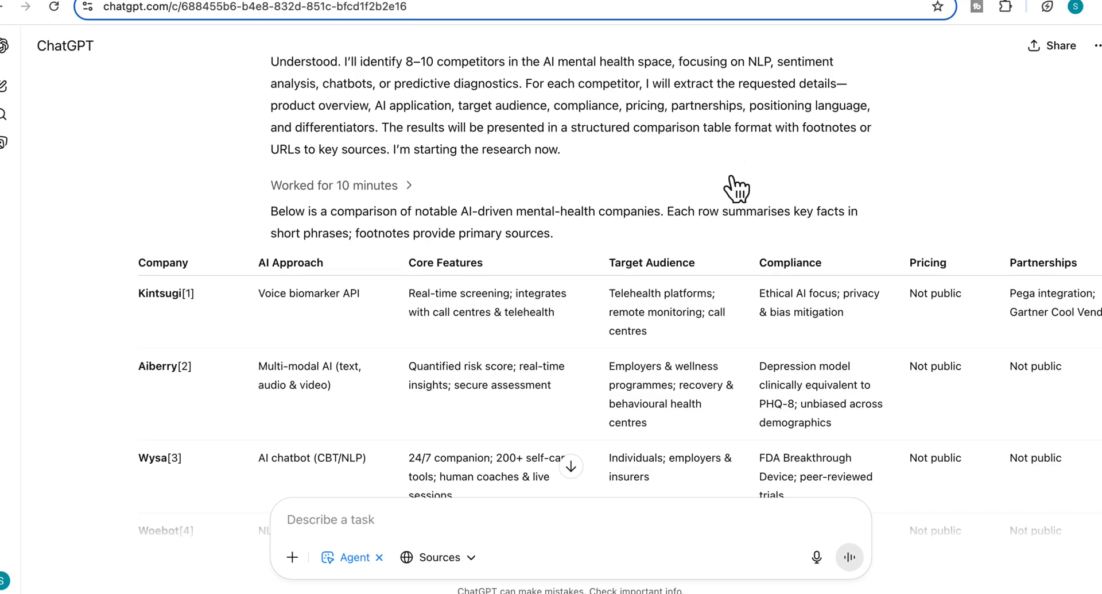
scroll(down, 3)
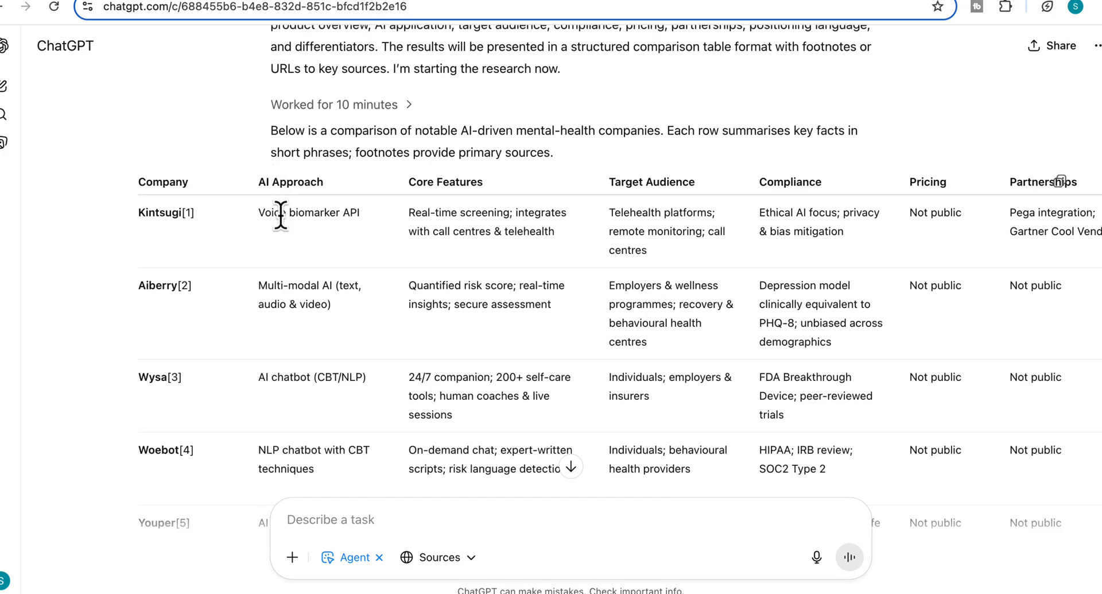
scroll(down, 3)
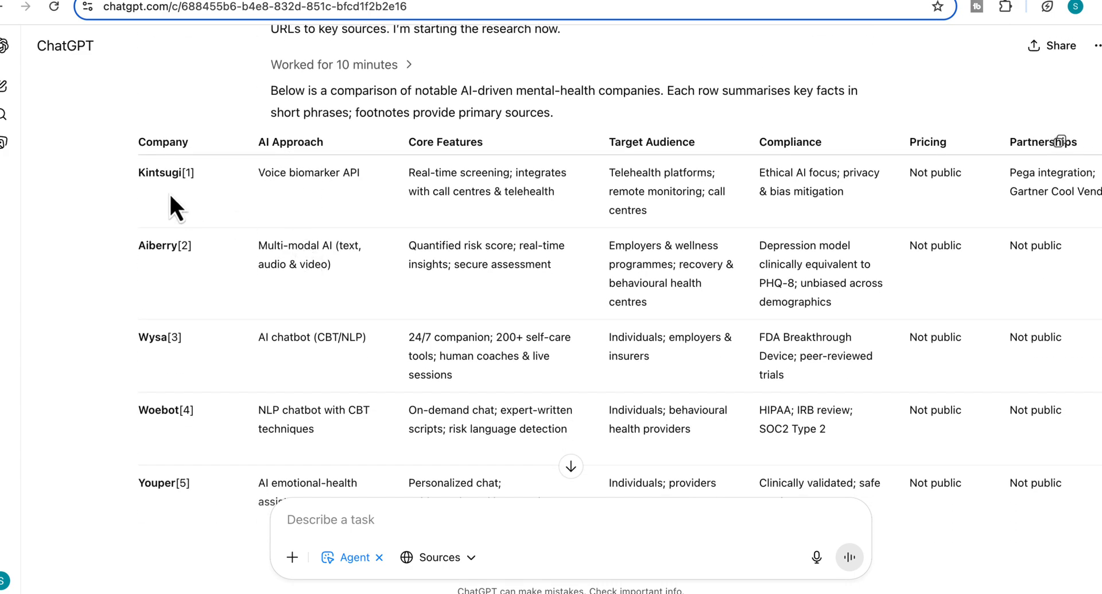
mouse_move(330, 216)
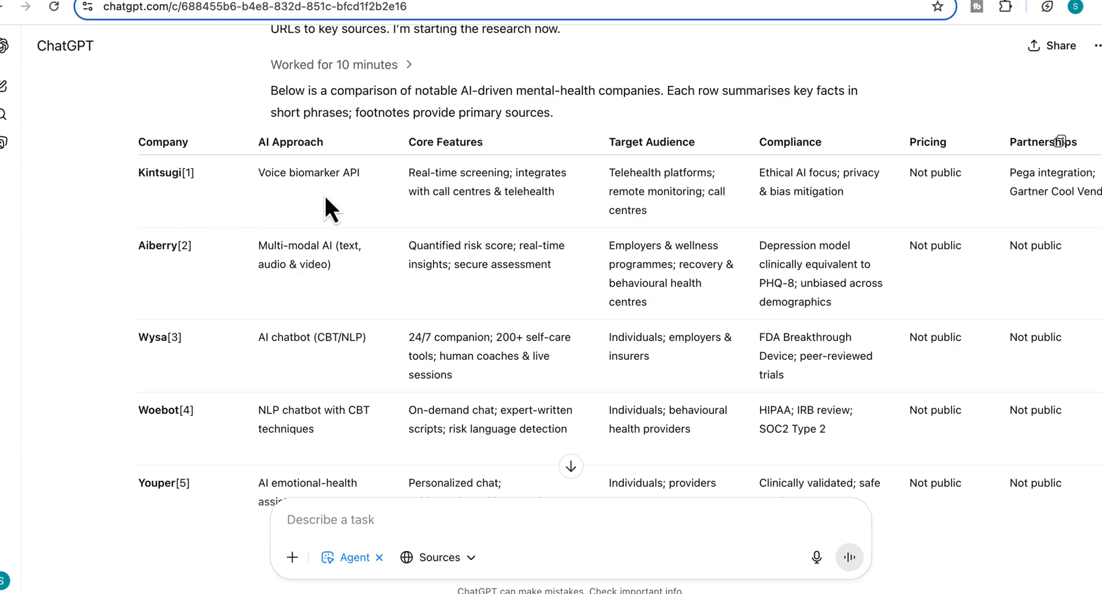
mouse_move(451, 192)
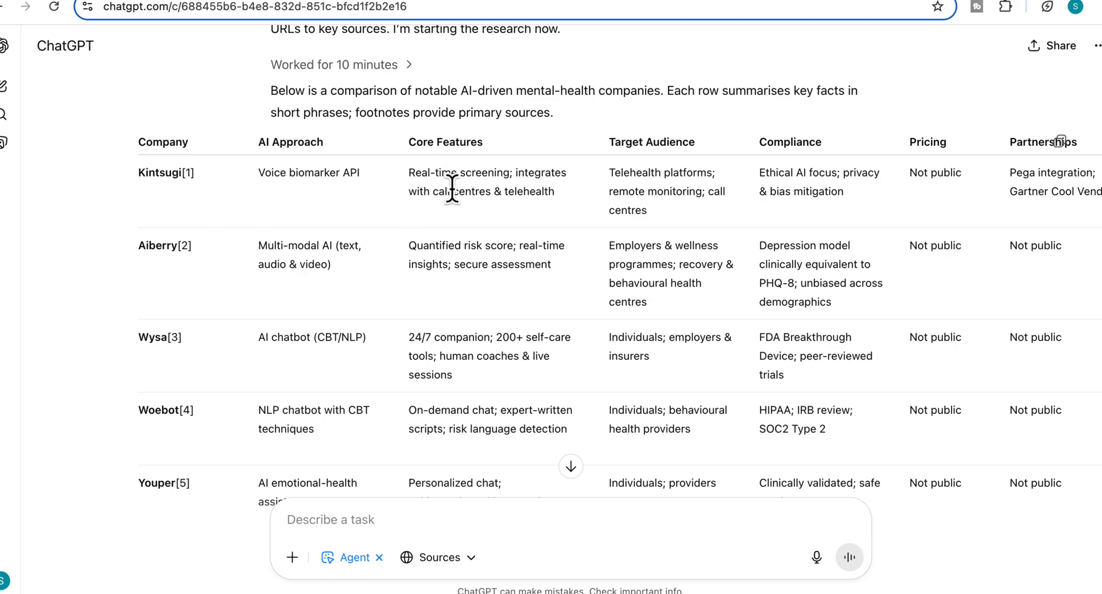
mouse_move(450, 223)
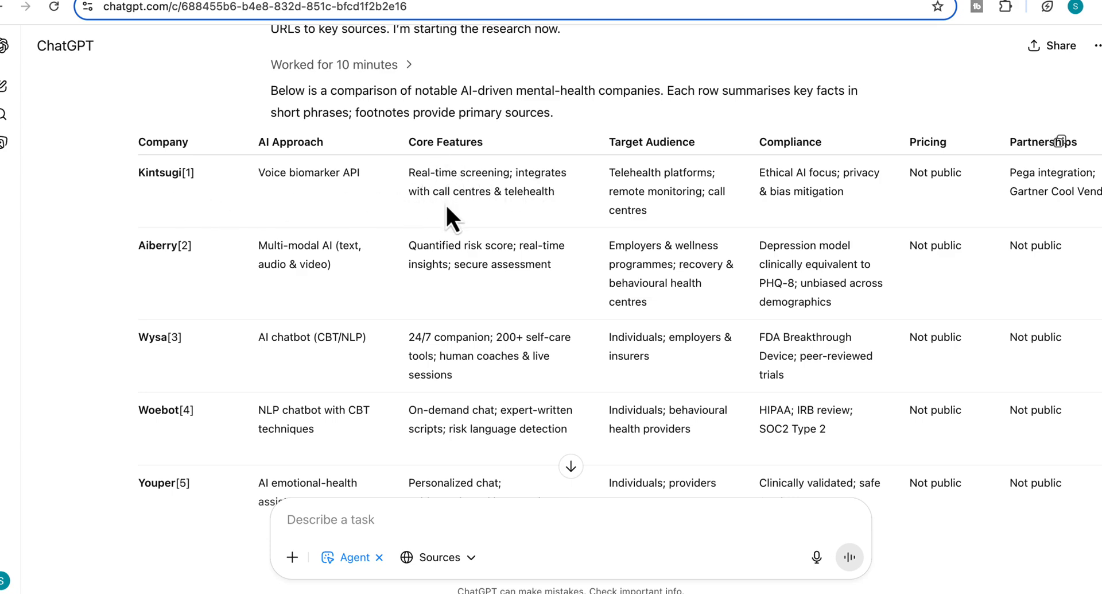
mouse_move(666, 198)
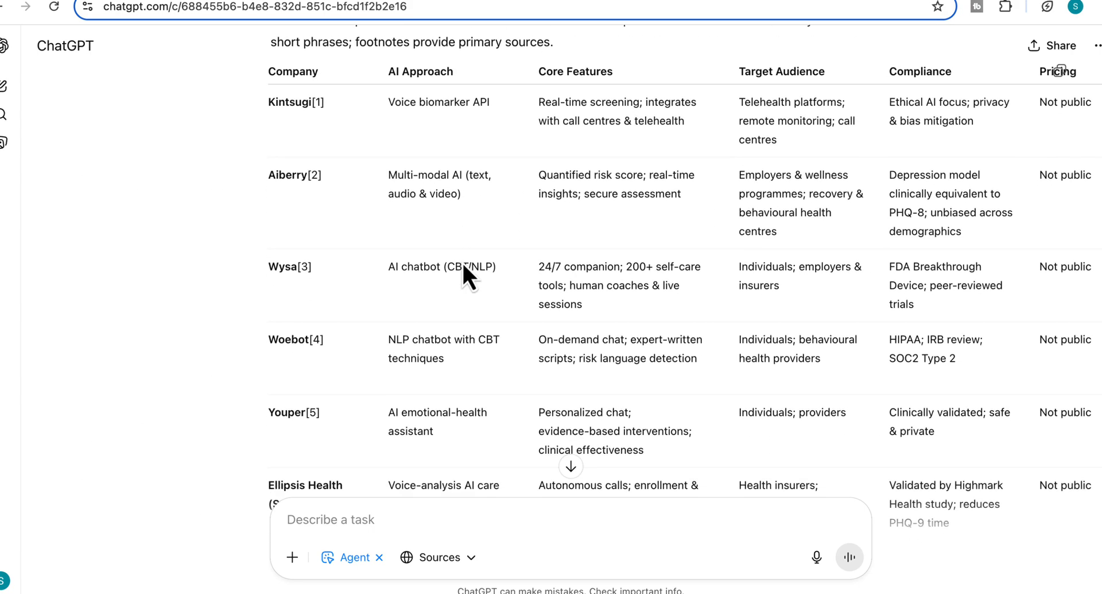
scroll(down, 3)
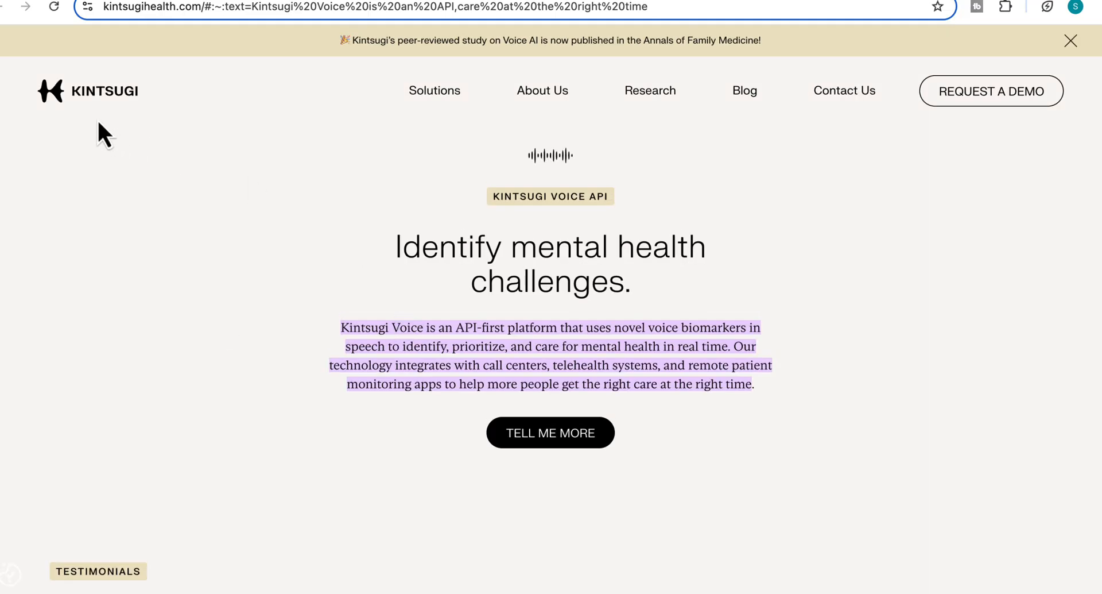
scroll(down, 3)
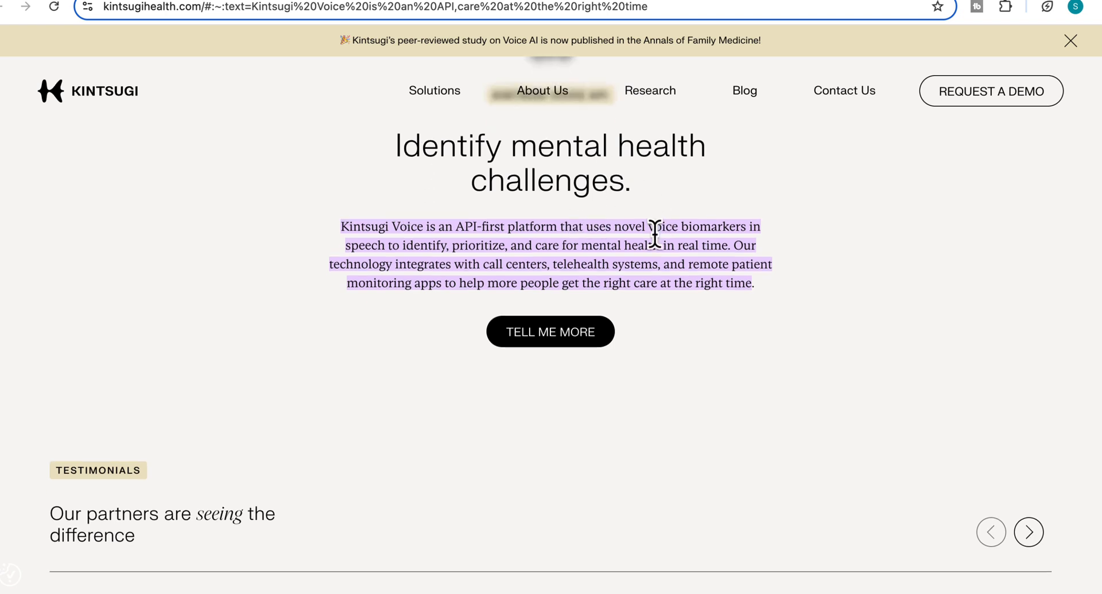
scroll(down, 3)
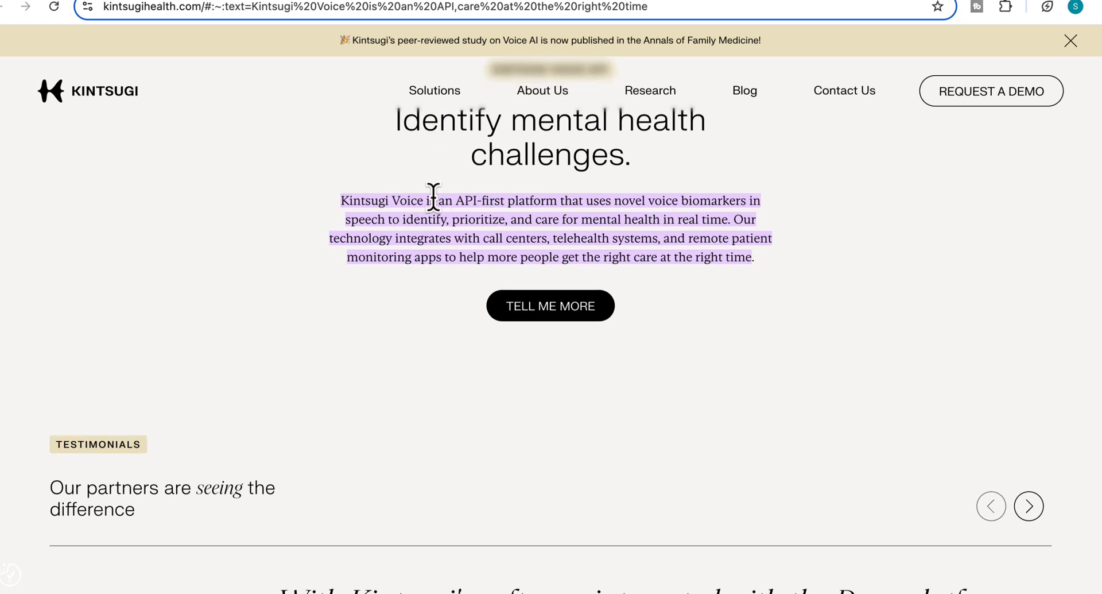
mouse_move(553, 225)
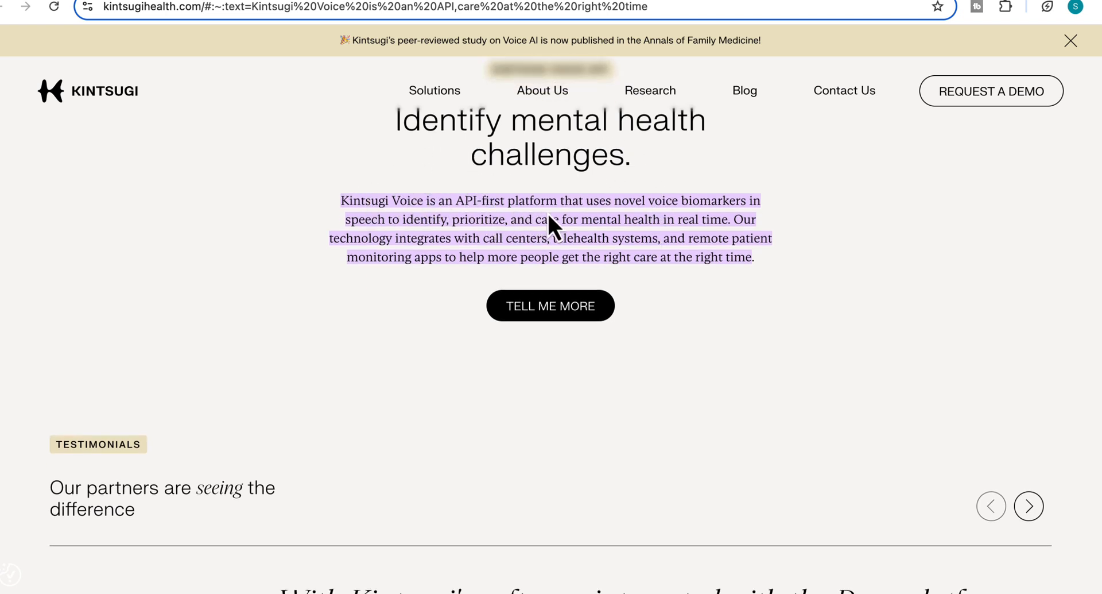
mouse_move(380, 242)
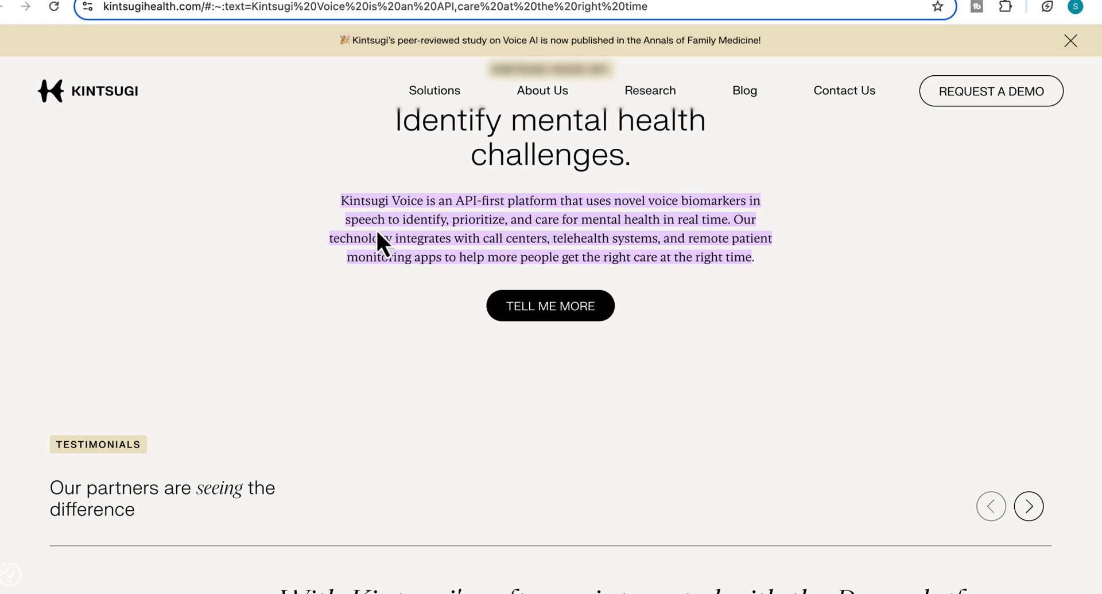
mouse_move(648, 238)
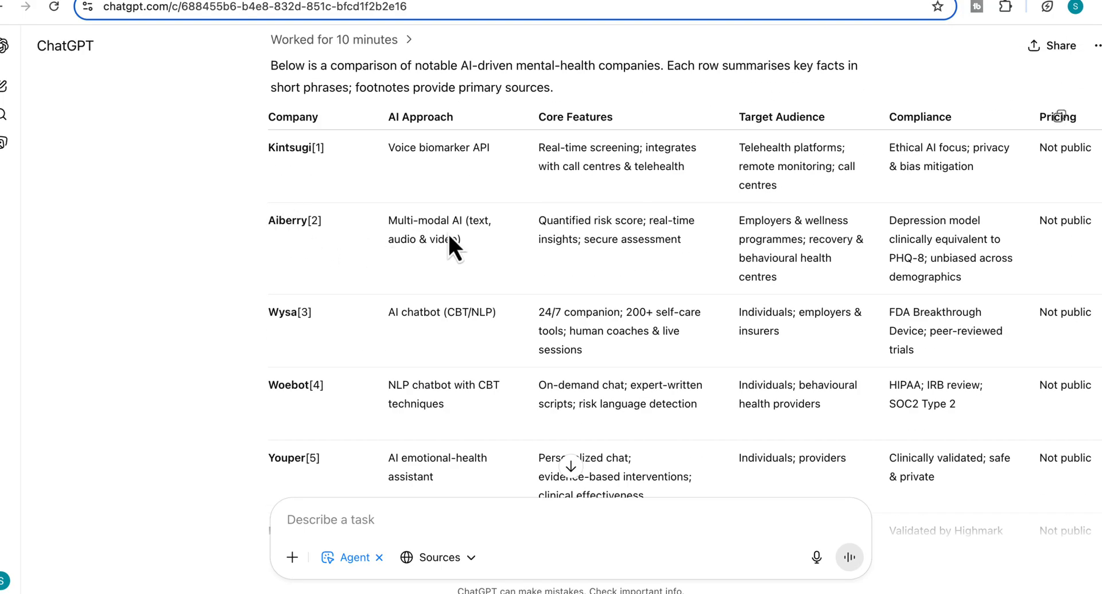
mouse_move(553, 245)
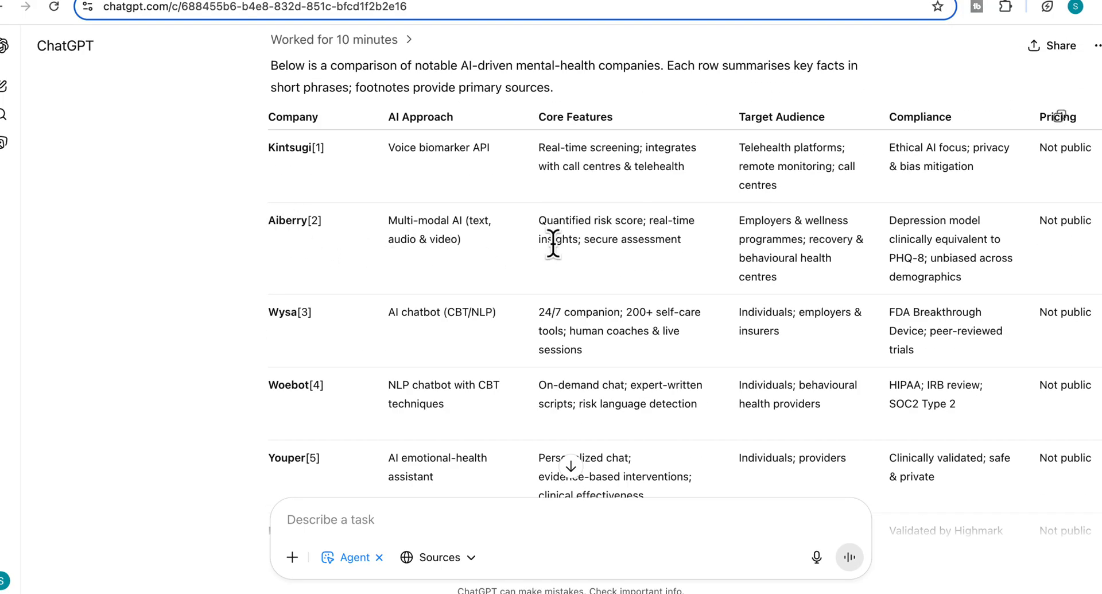
Open the aiberry.com source from footnote 2 of the answer
scroll(down, 3)
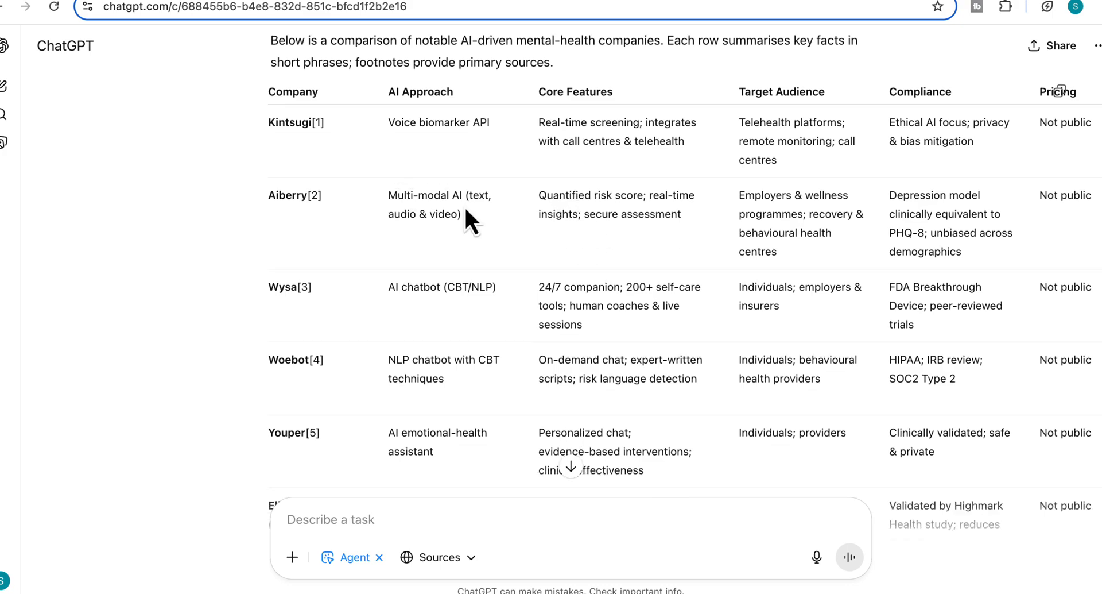
scroll(down, 3)
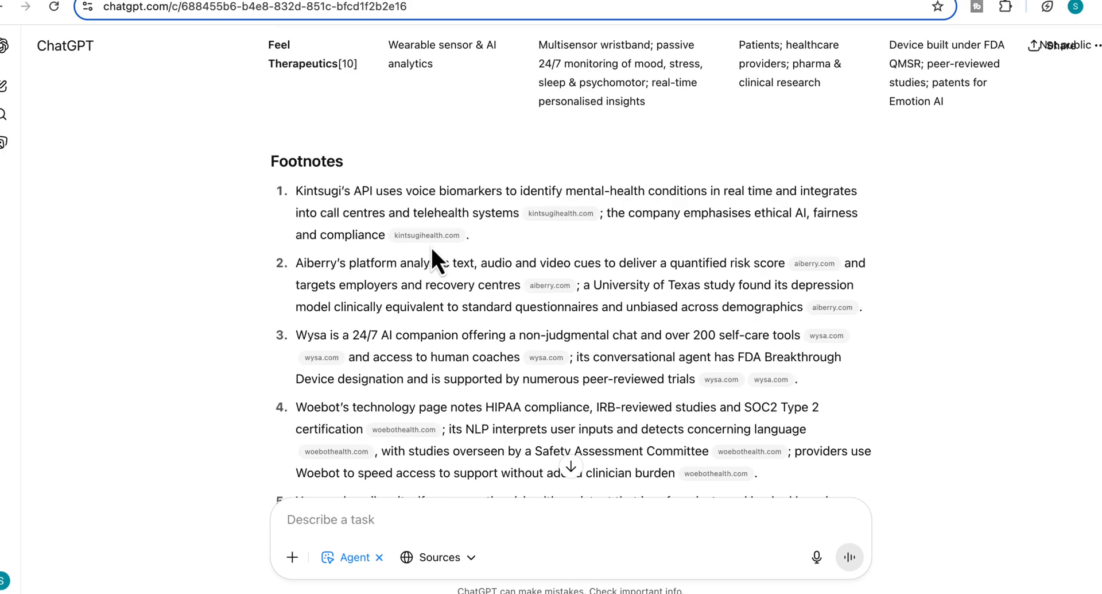
click(814, 263)
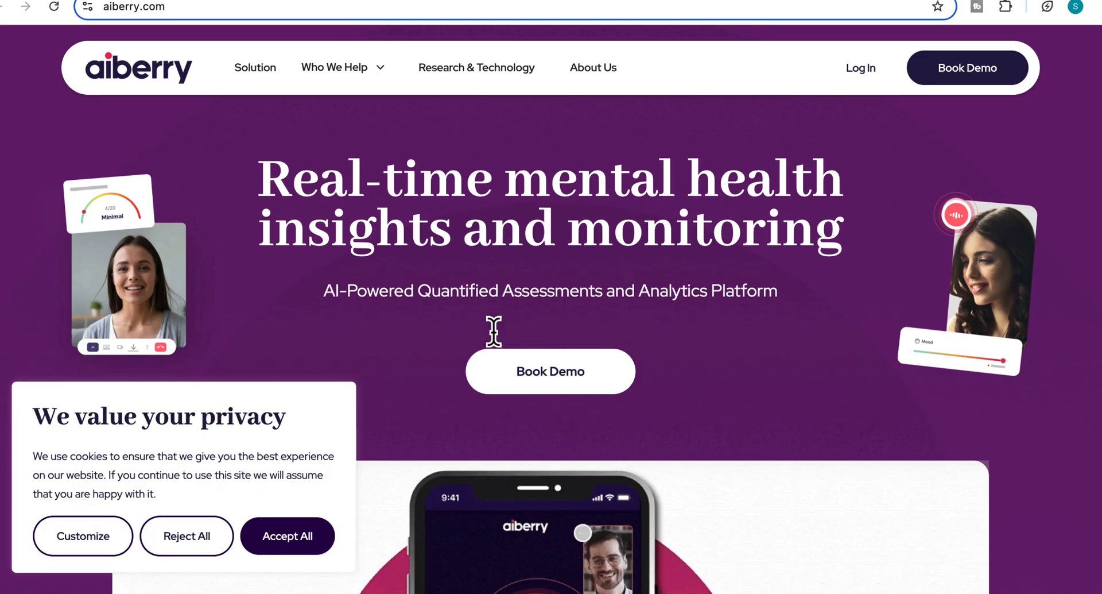
Dismiss Aiberry's cookie banner and browse down to its demo video section
click(287, 536)
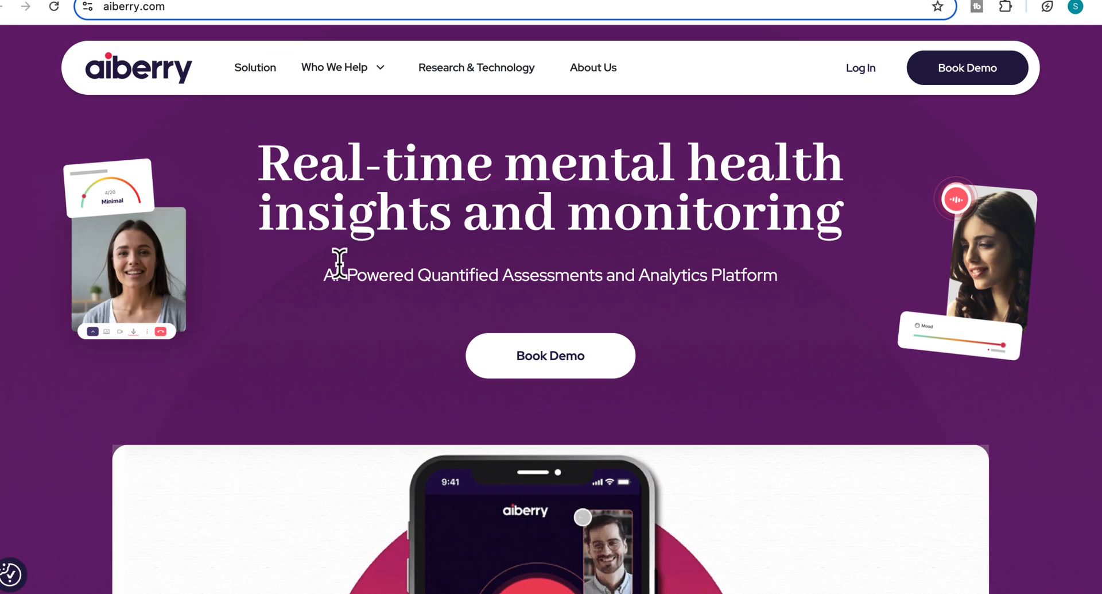
scroll(down, 3)
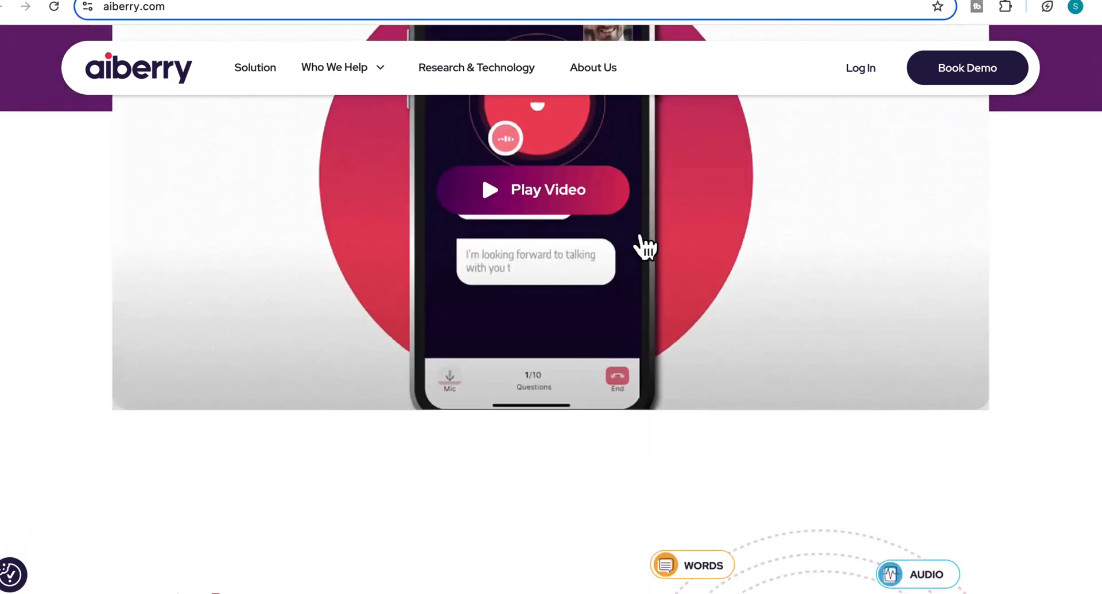
scroll(down, 3)
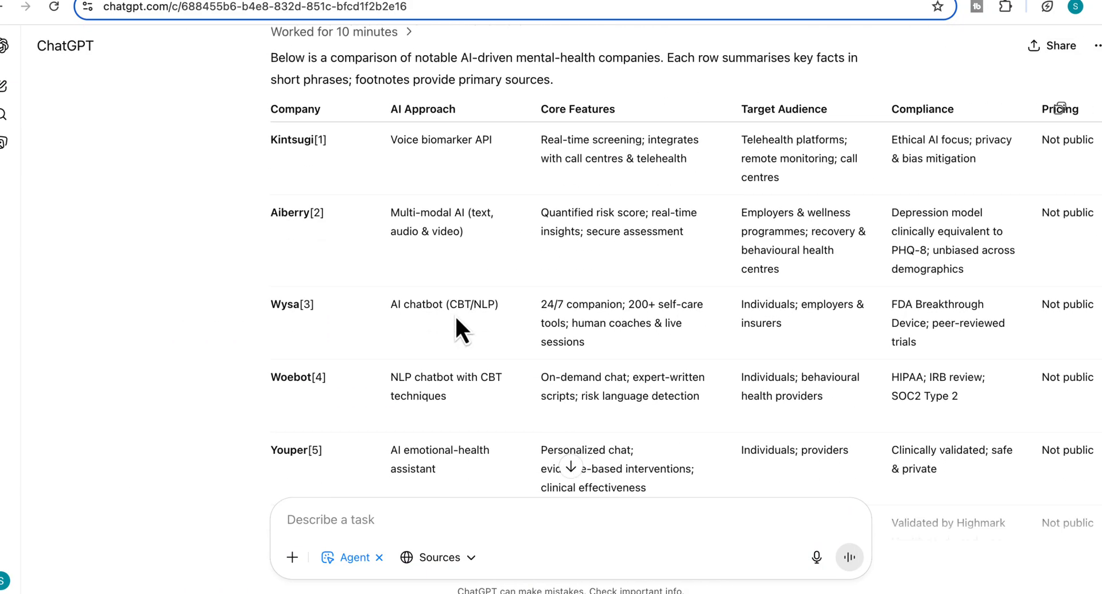
scroll(down, 3)
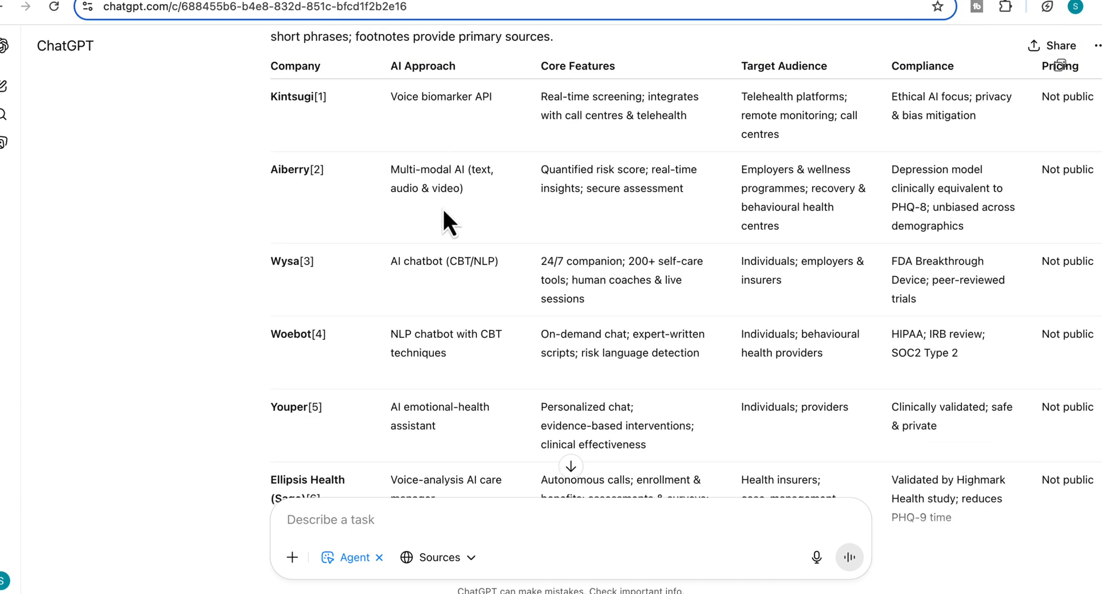
scroll(right, 3)
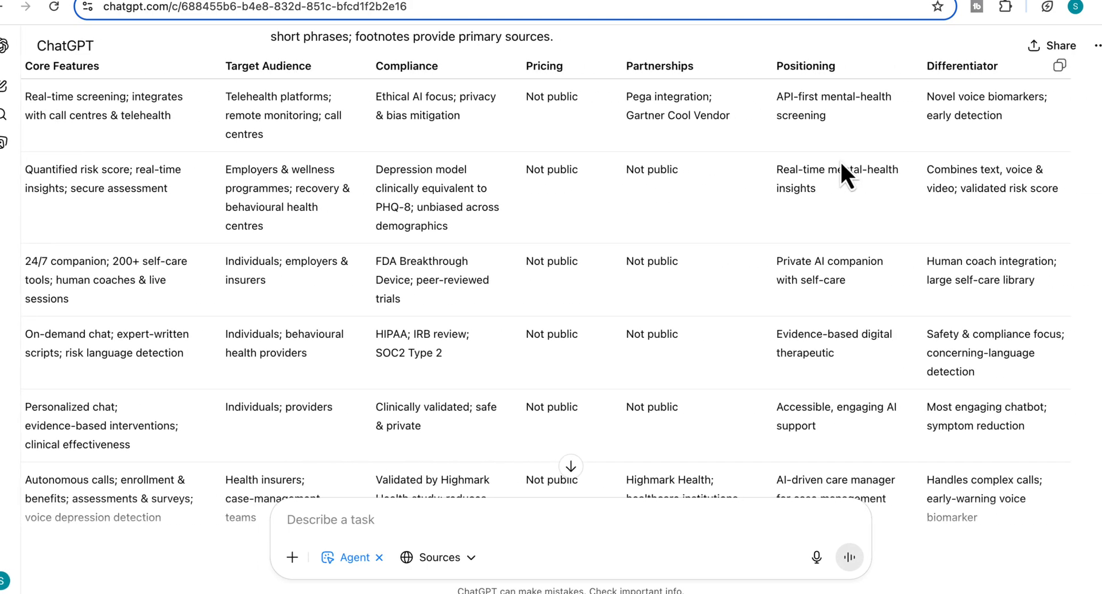
scroll(down, 3)
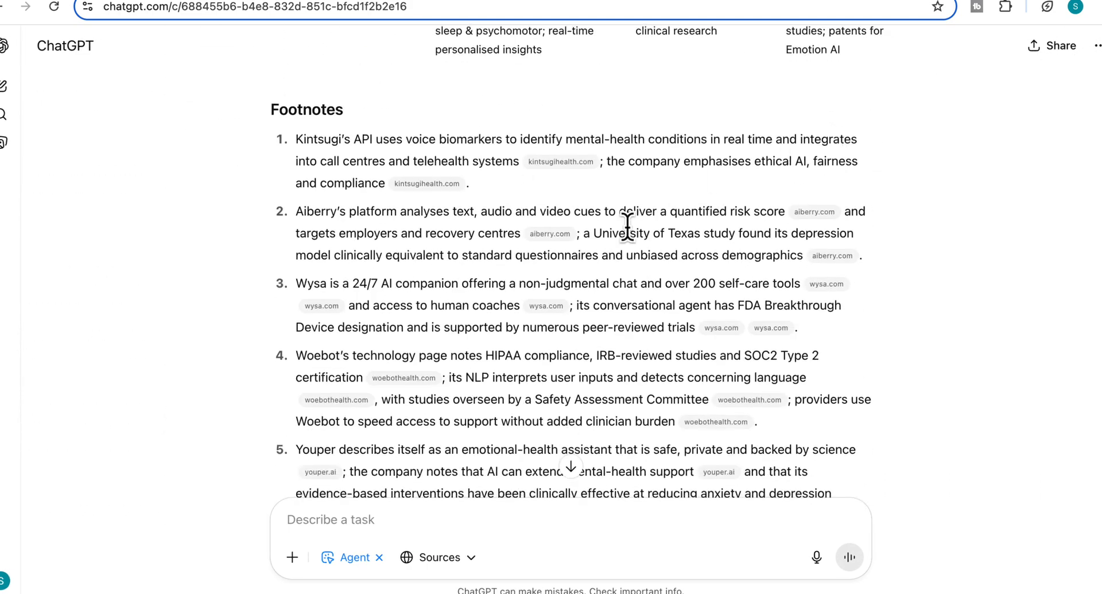
scroll(down, 3)
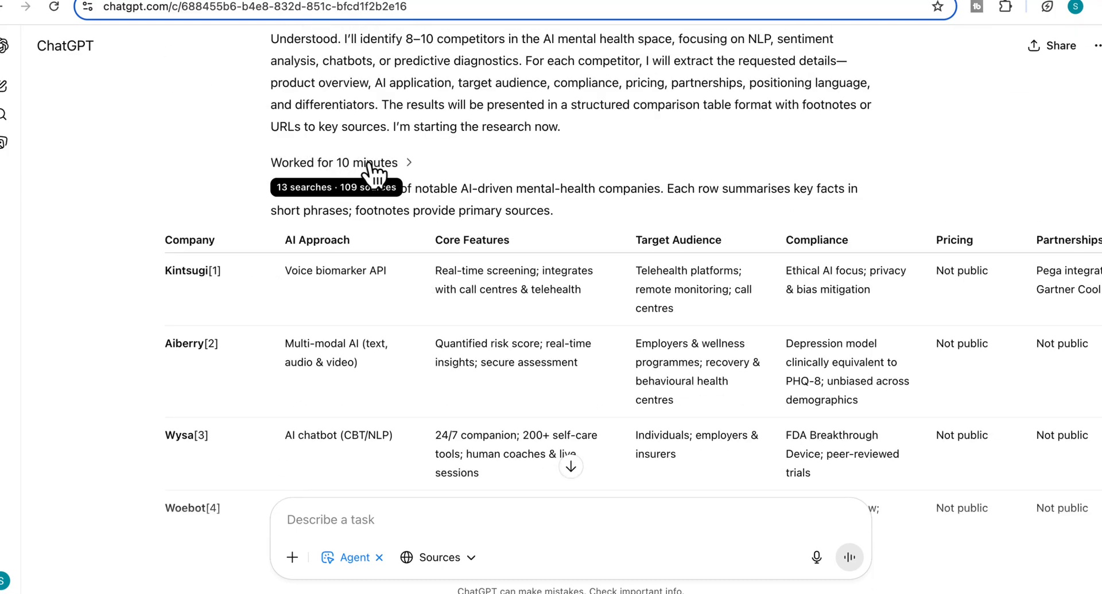
Expand 'Worked for 10 minutes' and scrub forward through the session timeline
click(360, 162)
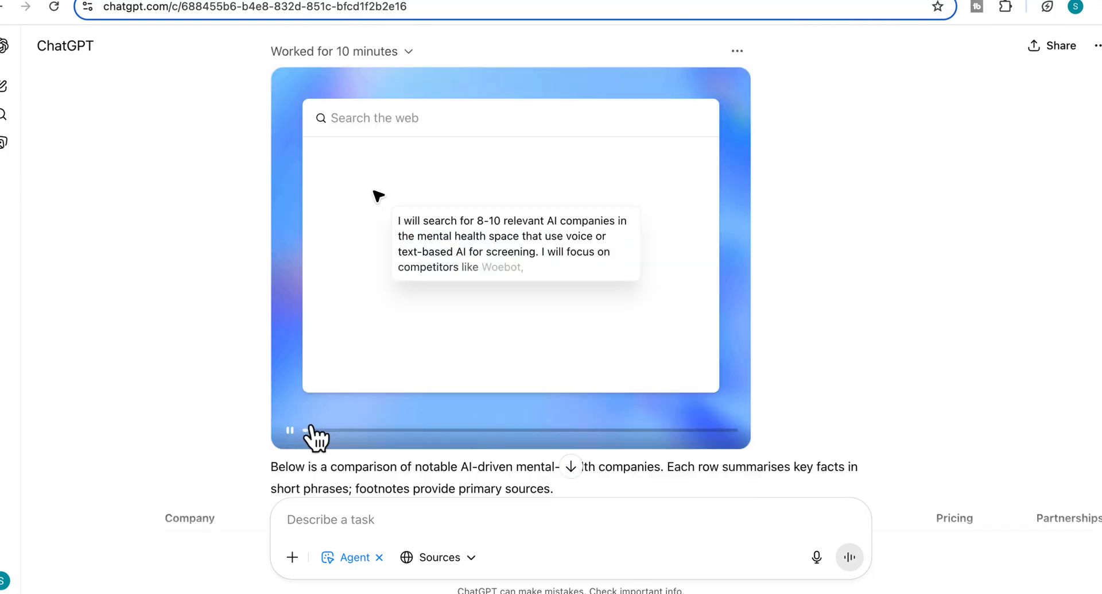
drag(309, 430, 366, 430)
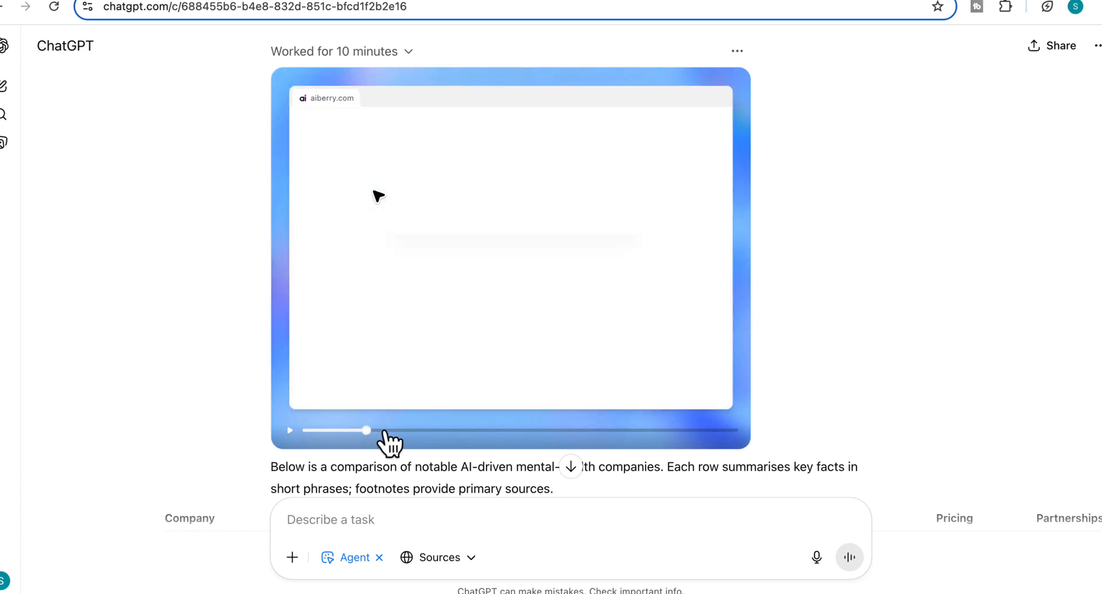
scroll(down, 3)
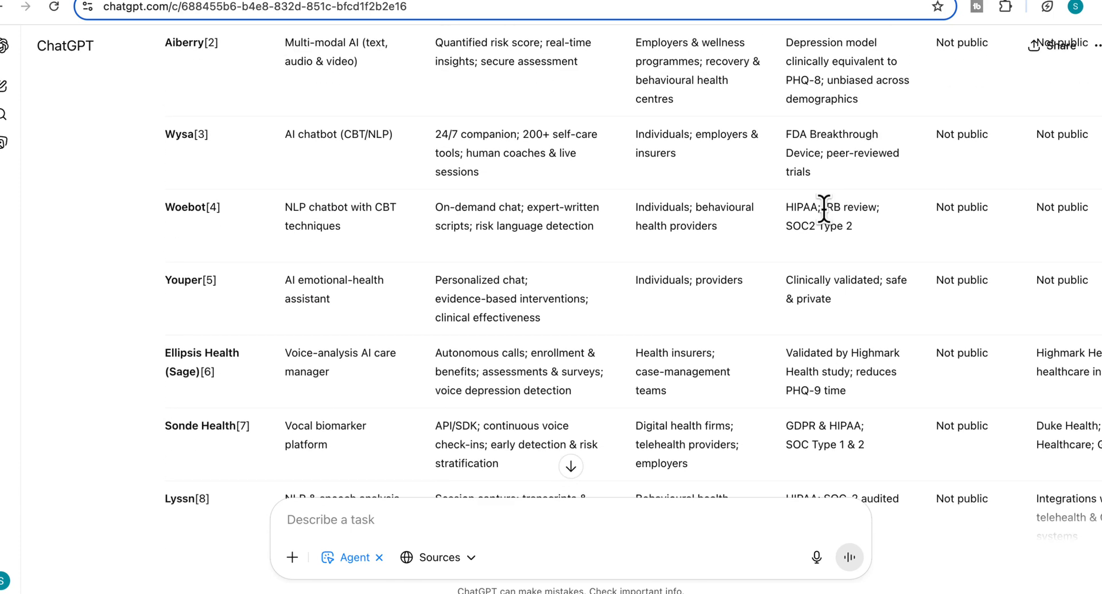
scroll(up, 3)
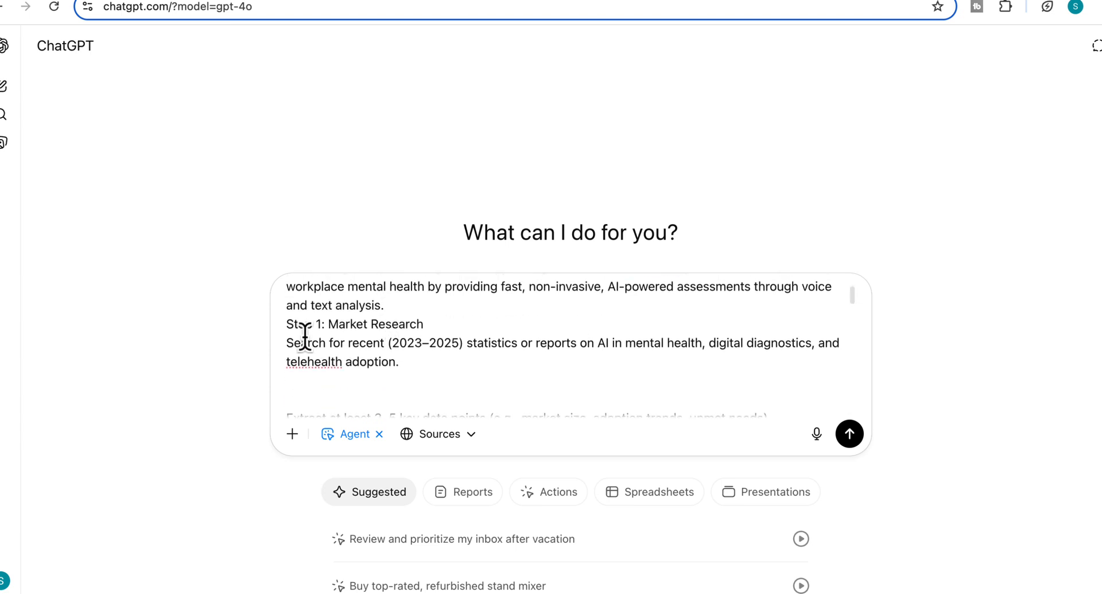
Review the prompt's Market Research and Deck Structure steps, Executive Summary to Strategic Recommendations
scroll(down, 3)
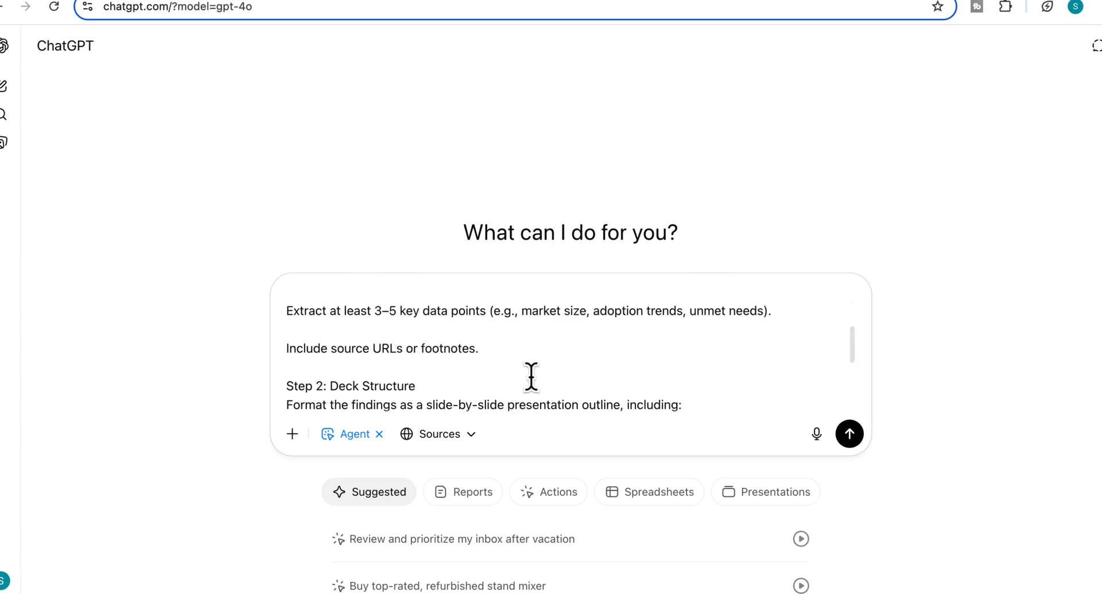
scroll(down, 3)
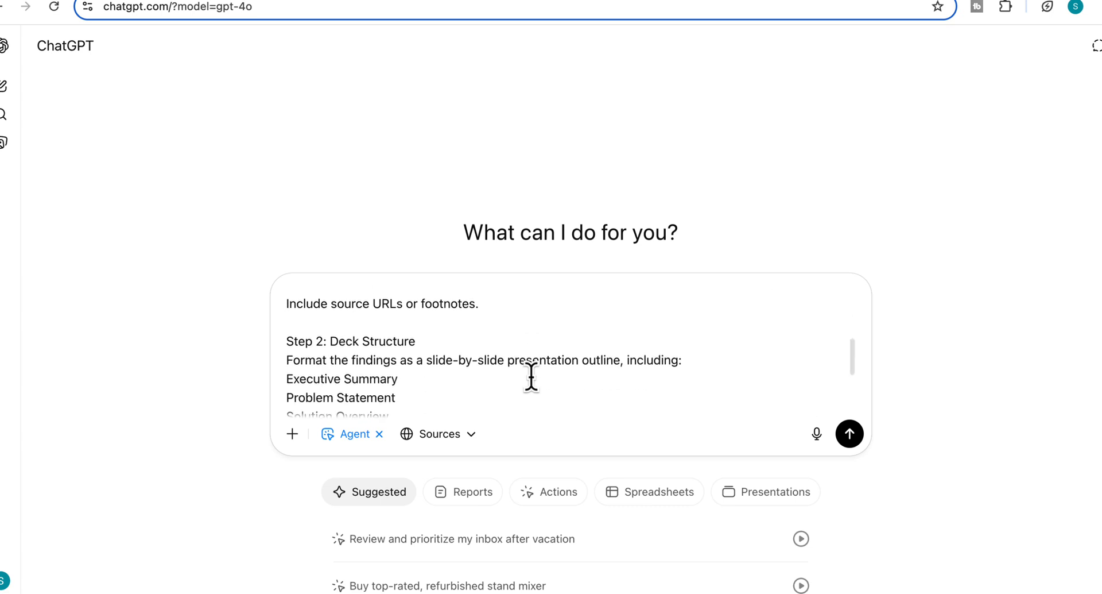
scroll(down, 3)
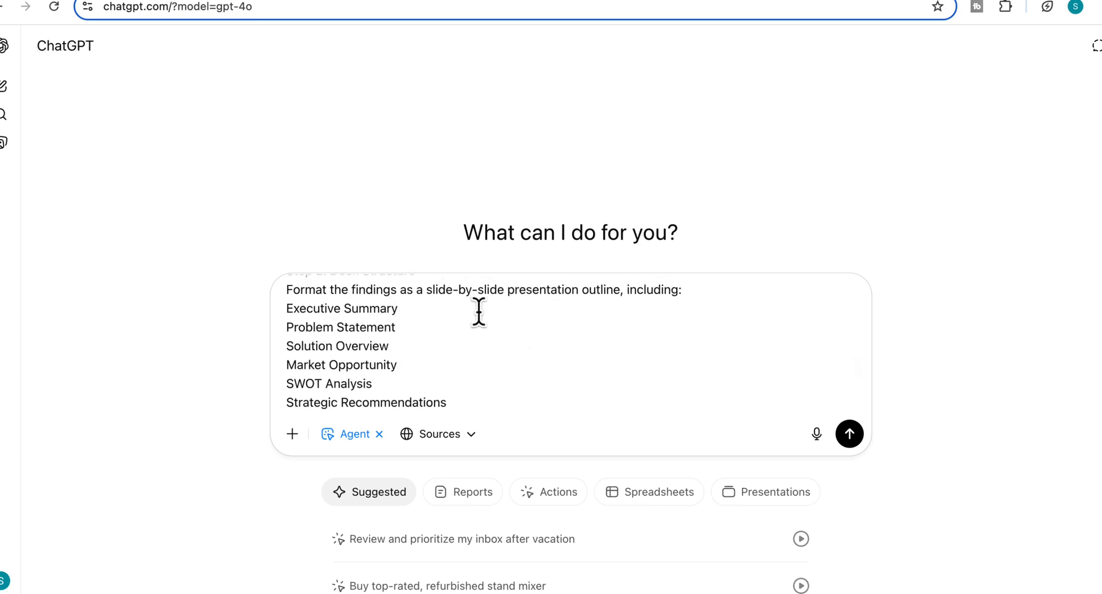
mouse_move(310, 336)
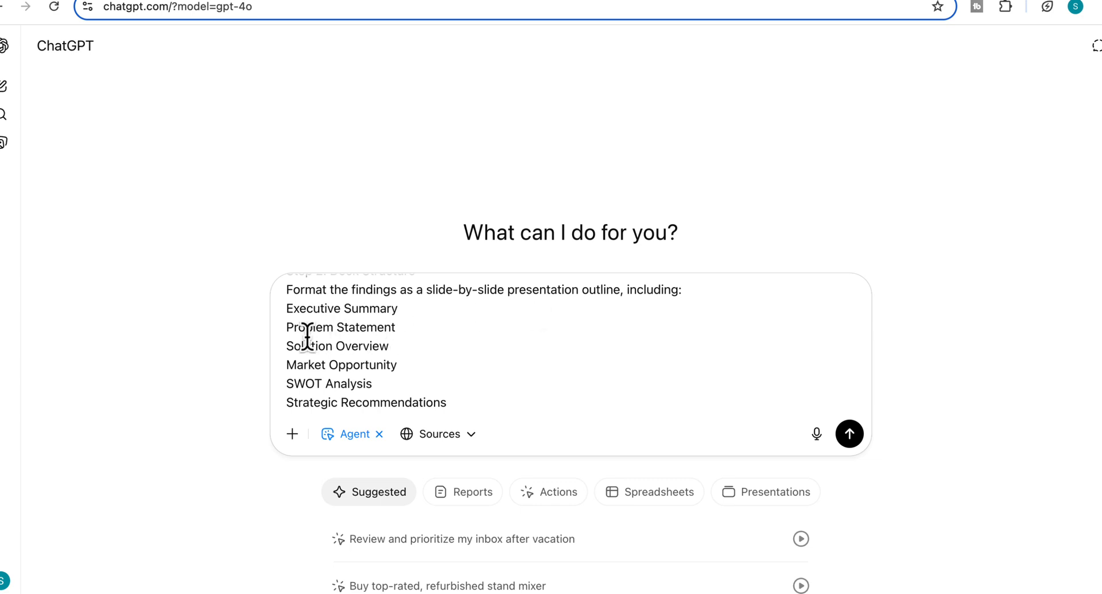
mouse_move(337, 383)
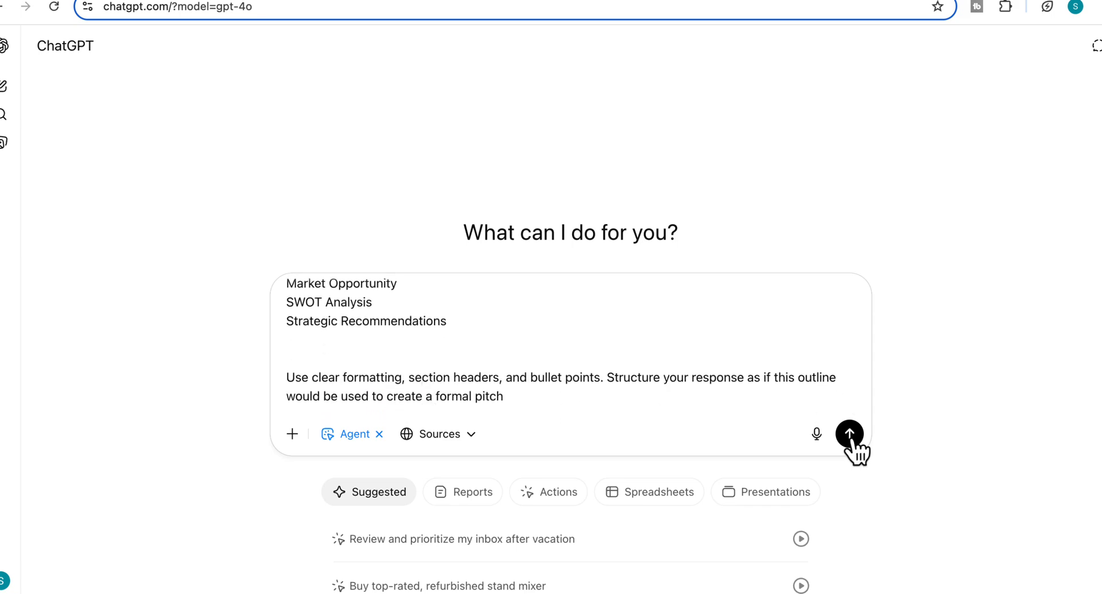
Submit the MindScan AI deck request to the agent
click(849, 434)
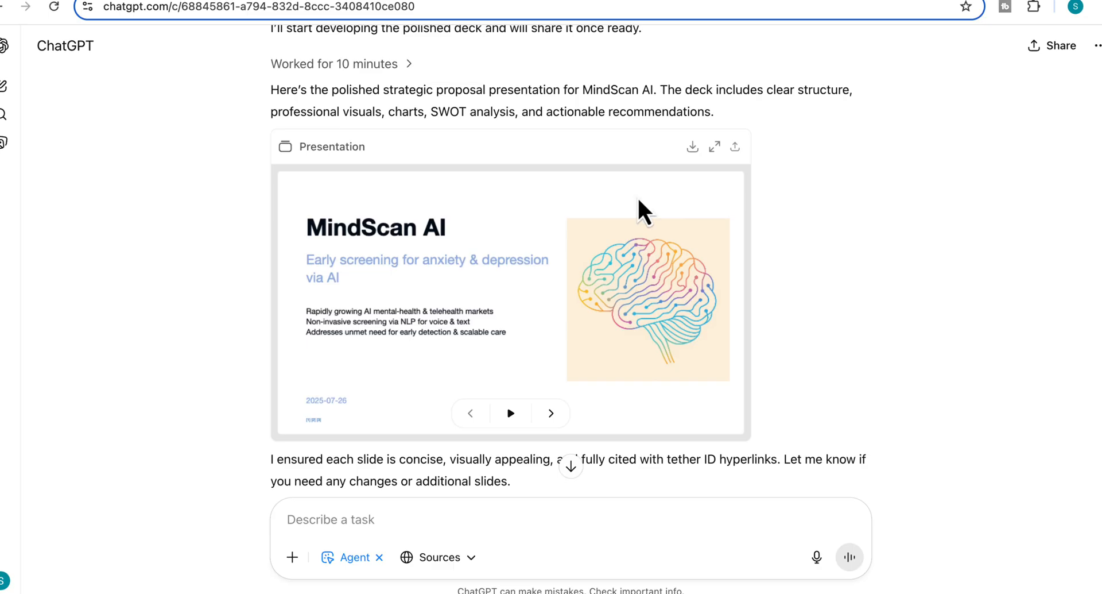
mouse_move(437, 146)
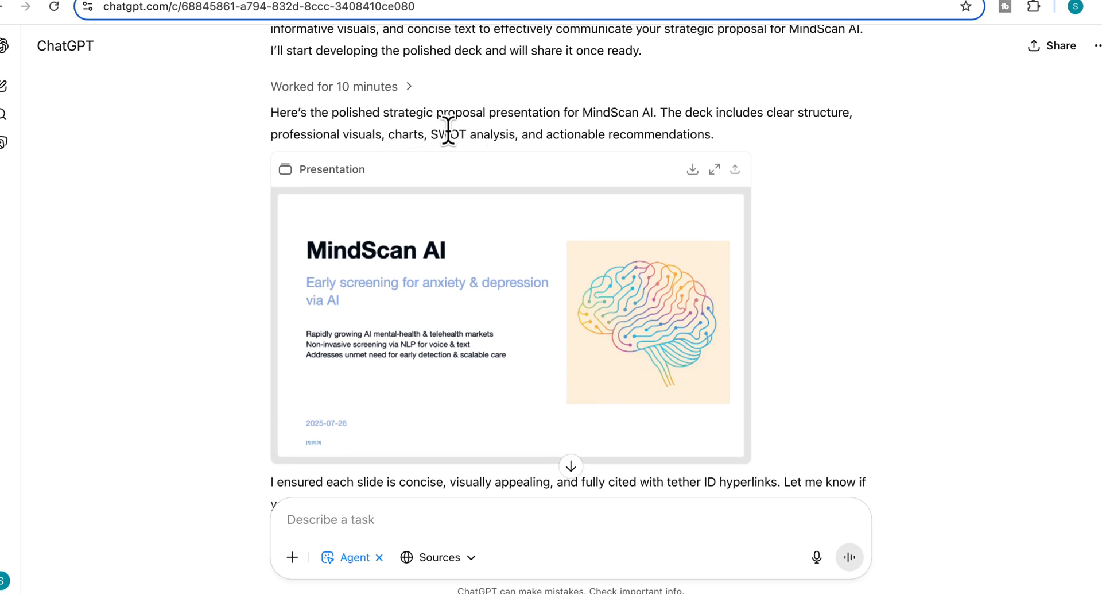
mouse_move(665, 167)
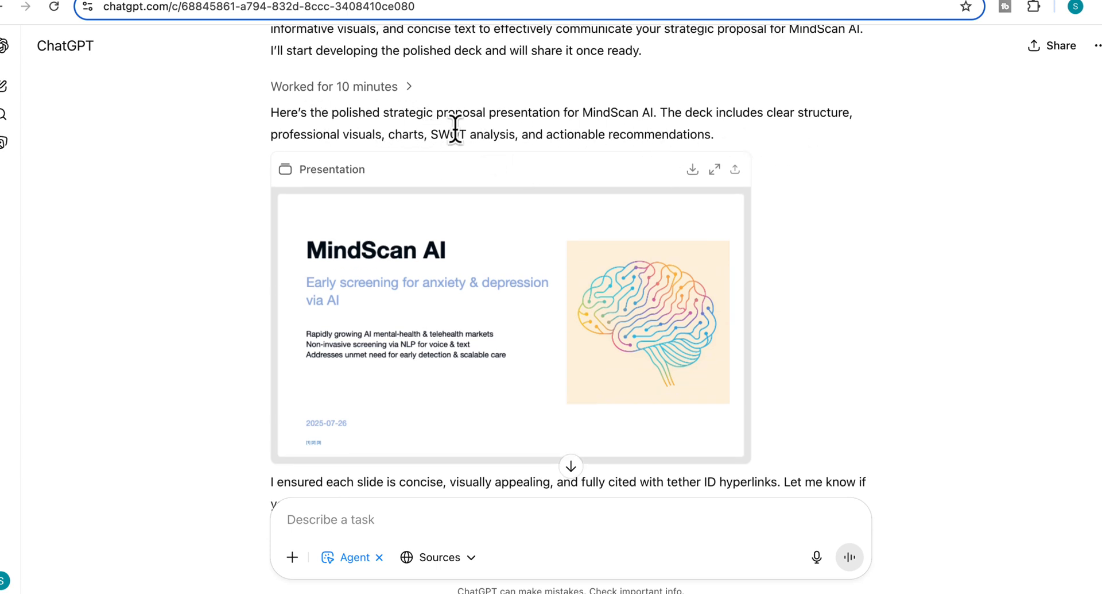
mouse_move(665, 167)
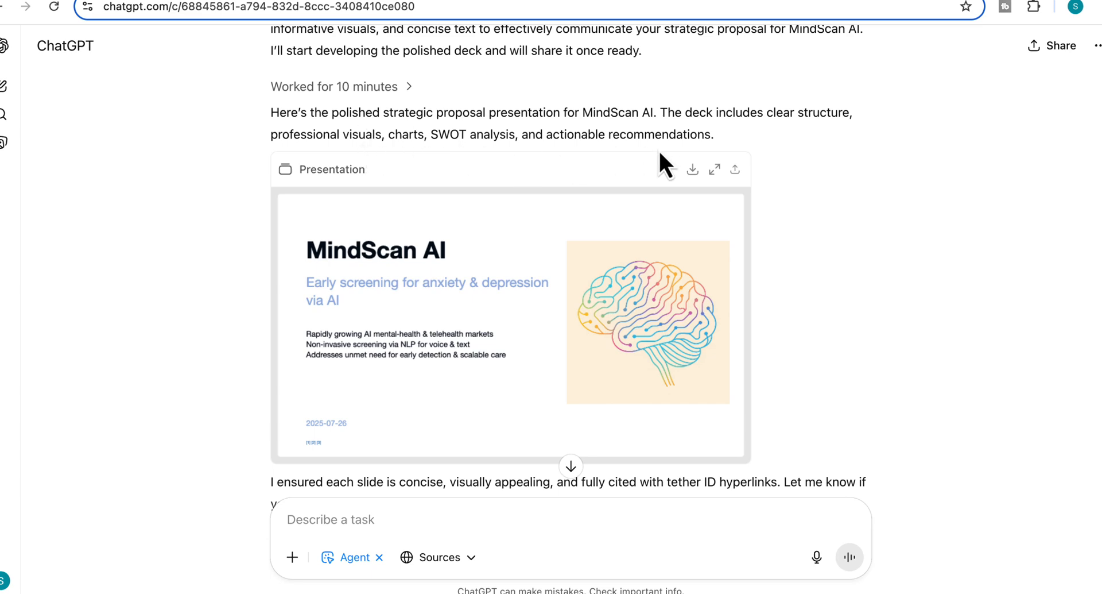
Expand the MindScan AI deck and view the Challenge, Introducing MindScan AI and Market Growth slides
click(716, 170)
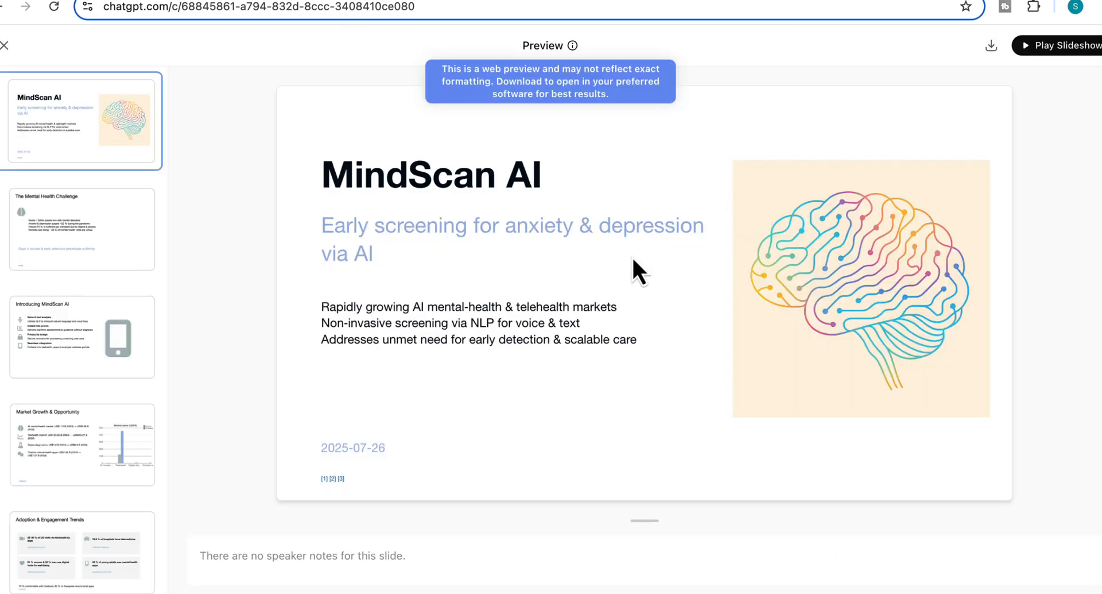
mouse_move(580, 187)
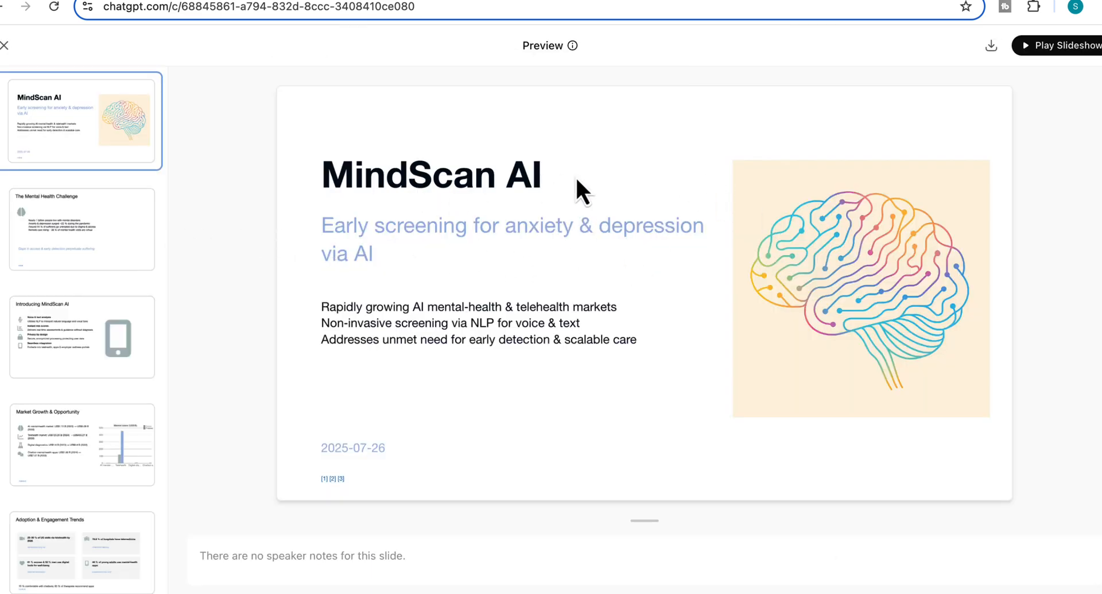
mouse_move(141, 263)
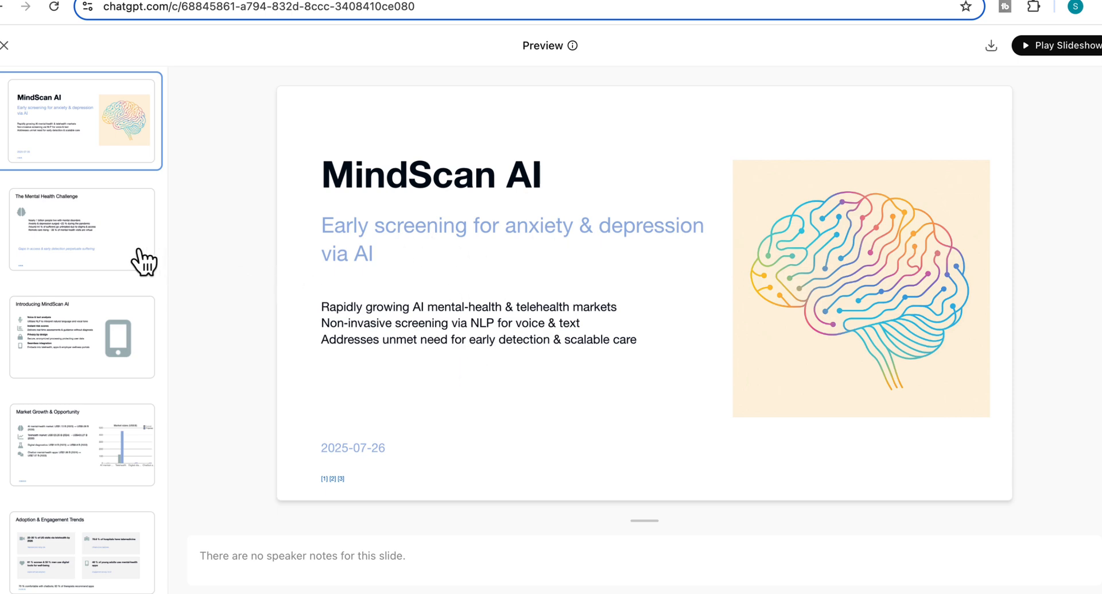
click(83, 236)
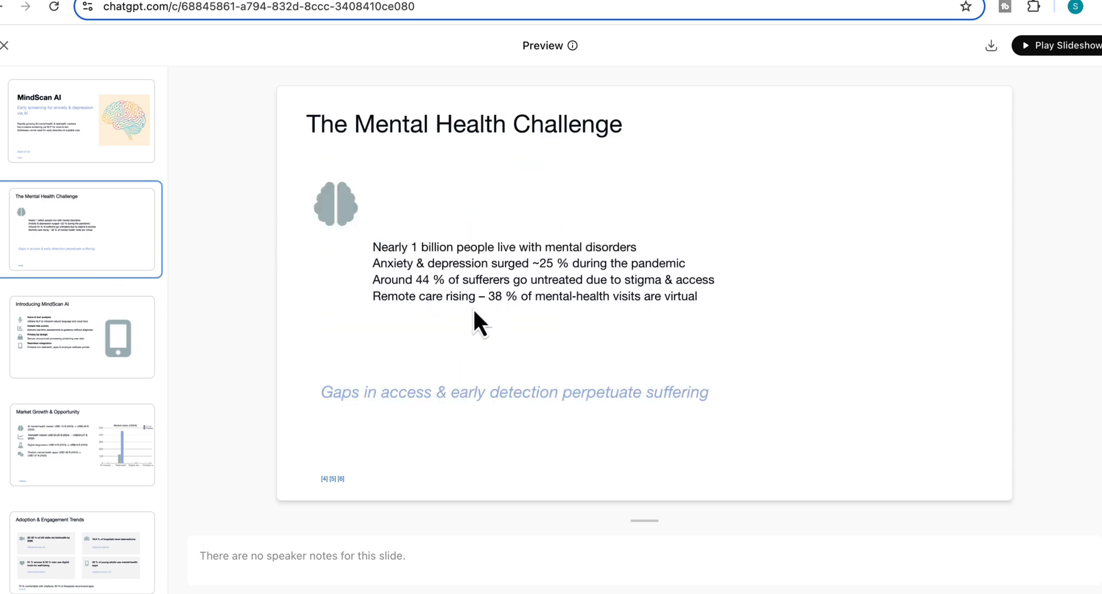
mouse_move(598, 372)
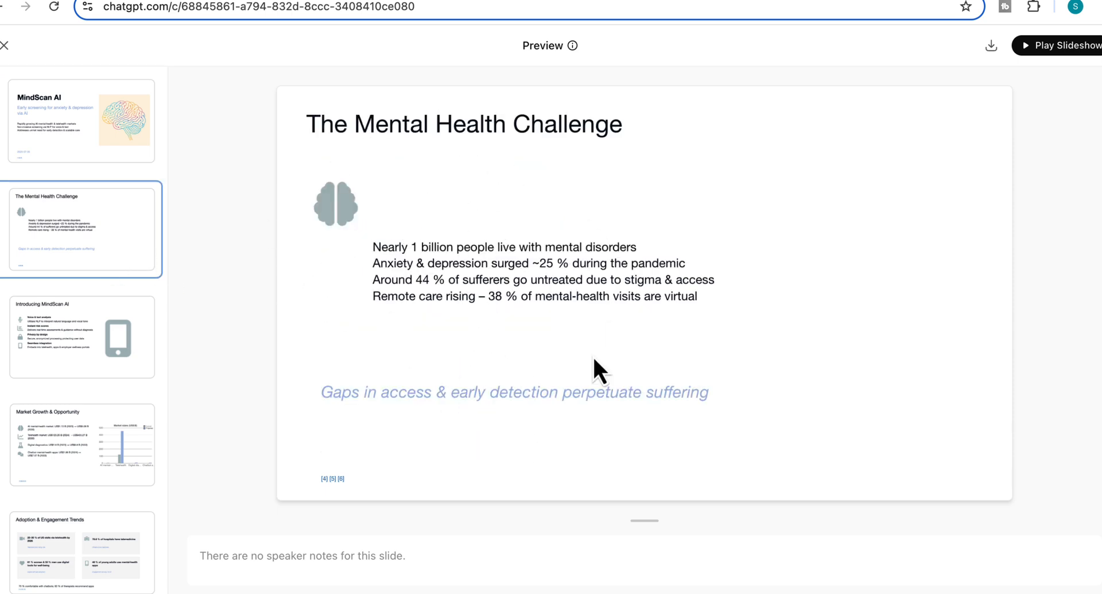
click(82, 342)
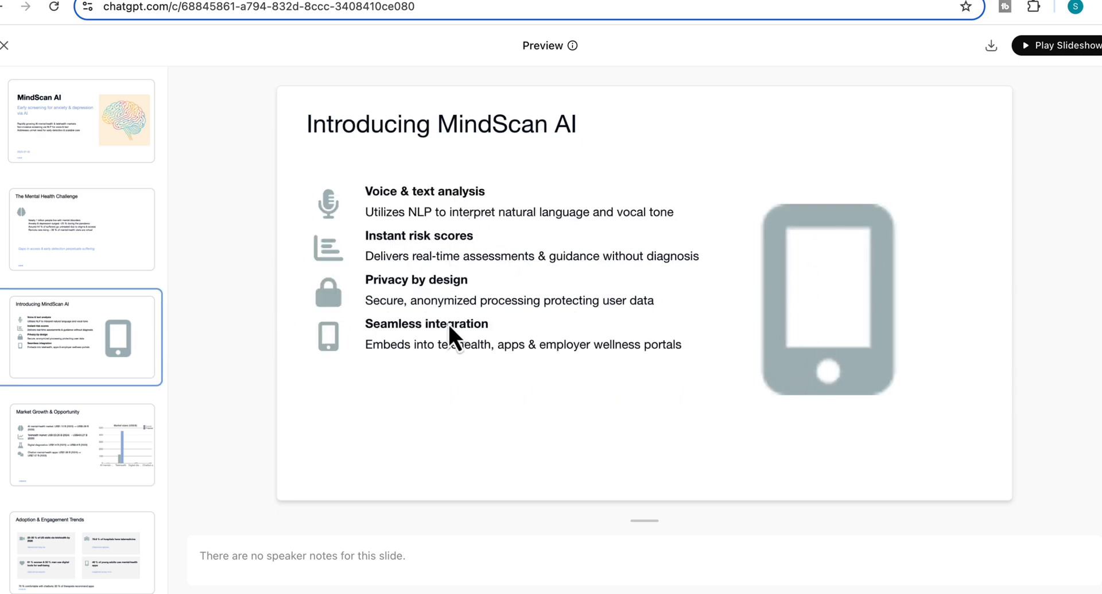
click(83, 452)
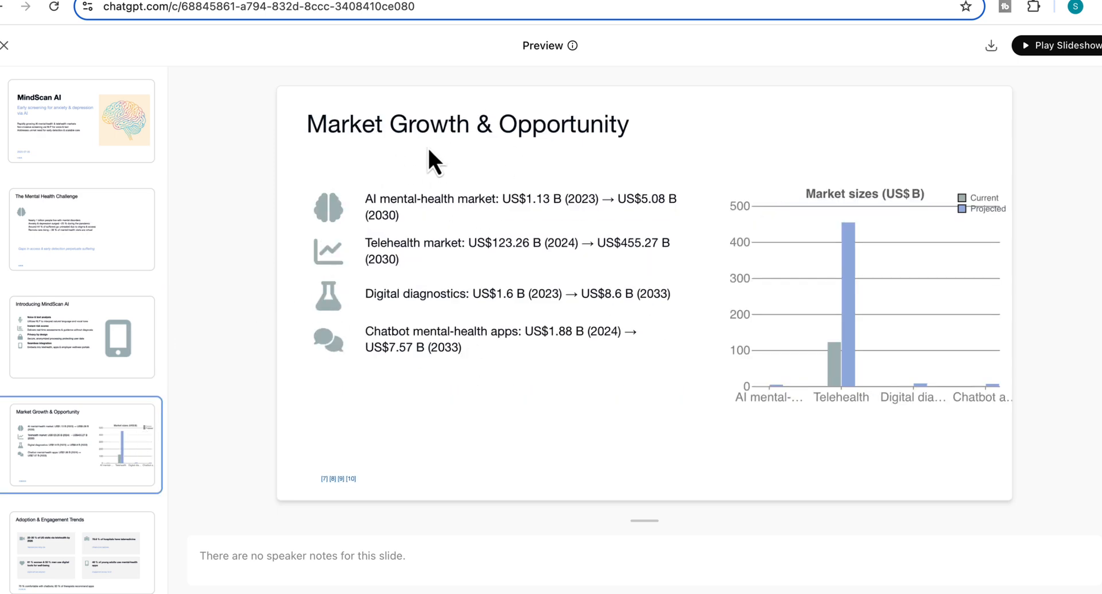
mouse_move(774, 351)
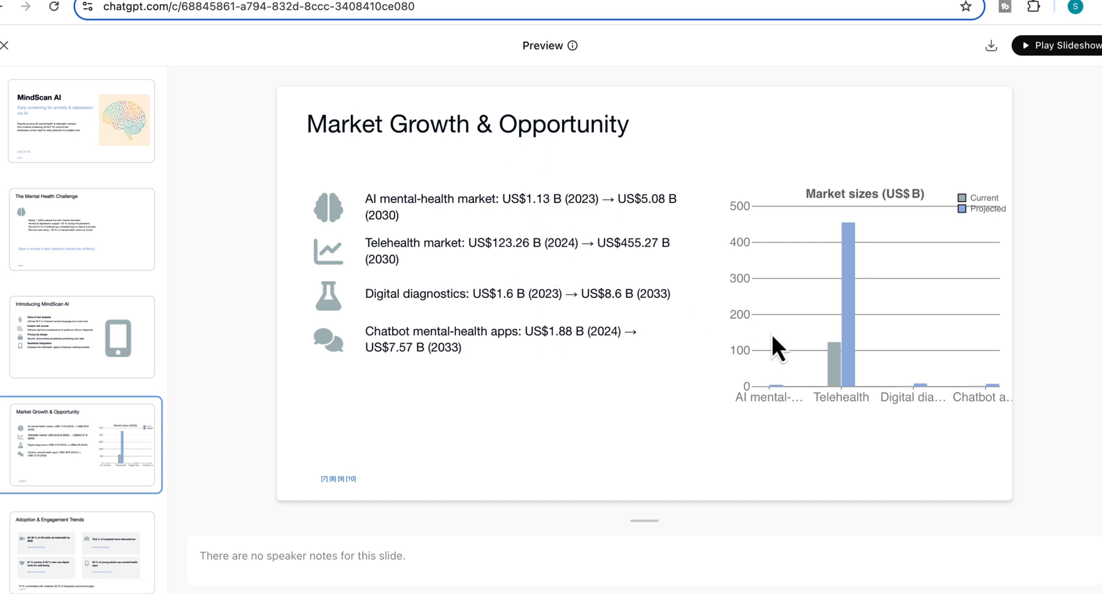
mouse_move(1012, 422)
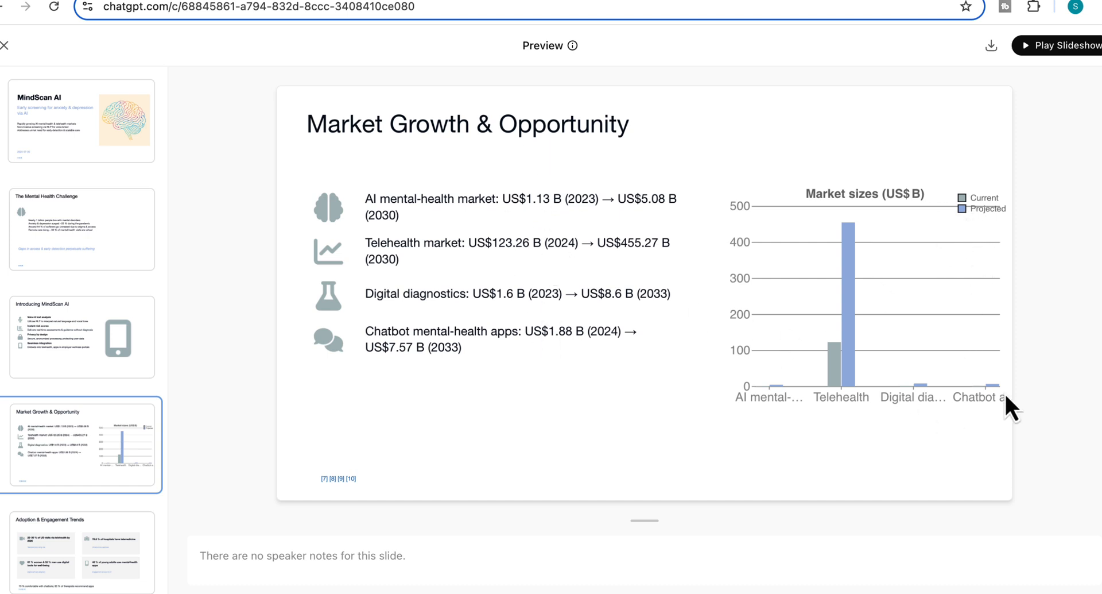
scroll(down, 3)
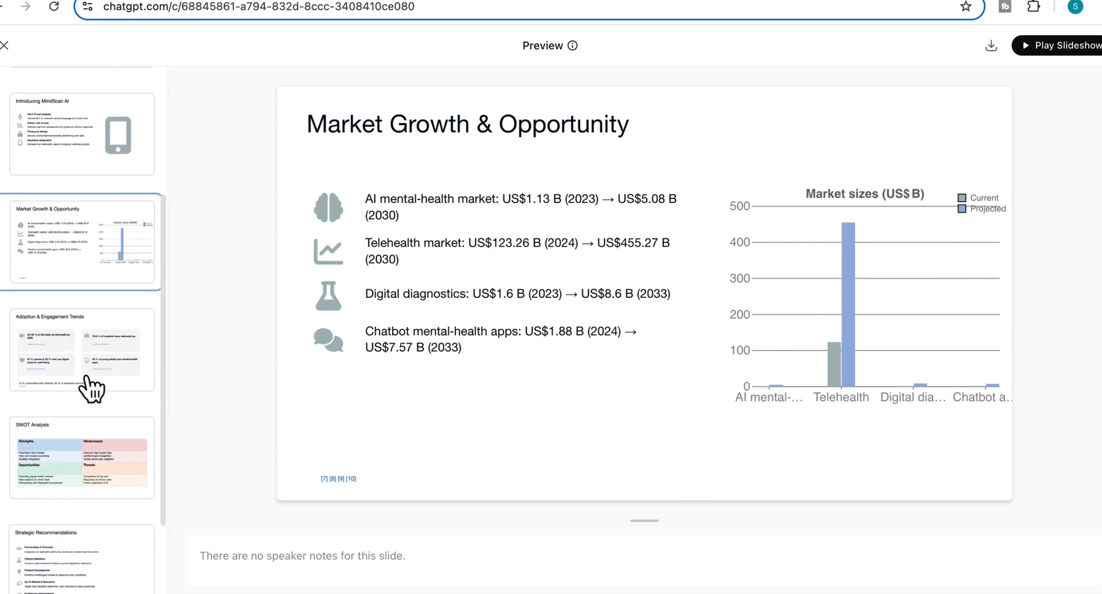
View Adoption & Engagement Trends and Conclusion & Next Steps, then revisit the title and Challenge slides
click(82, 354)
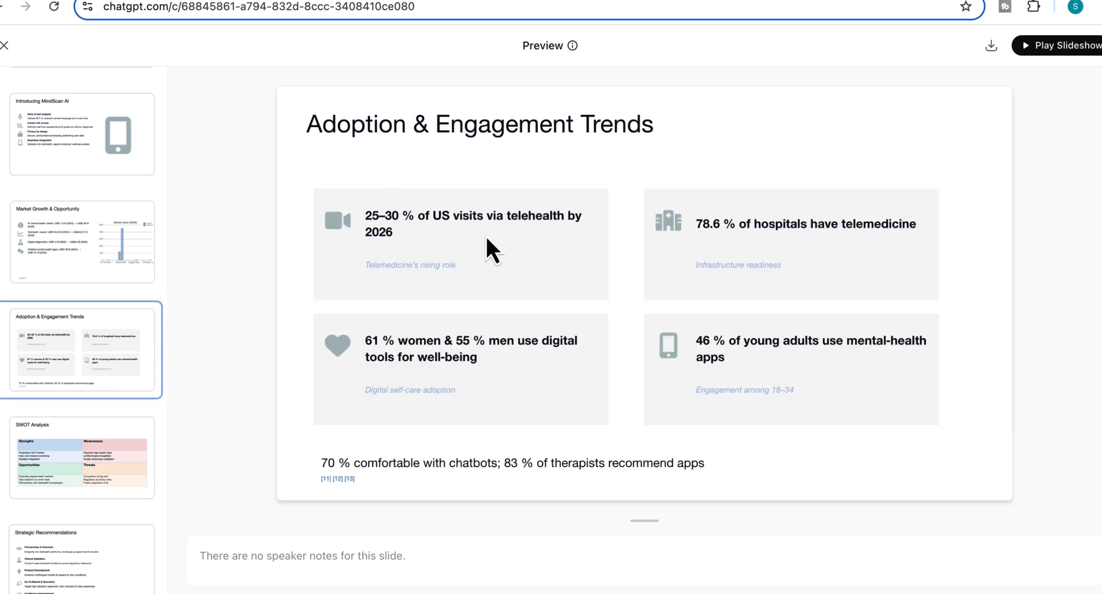
mouse_move(580, 431)
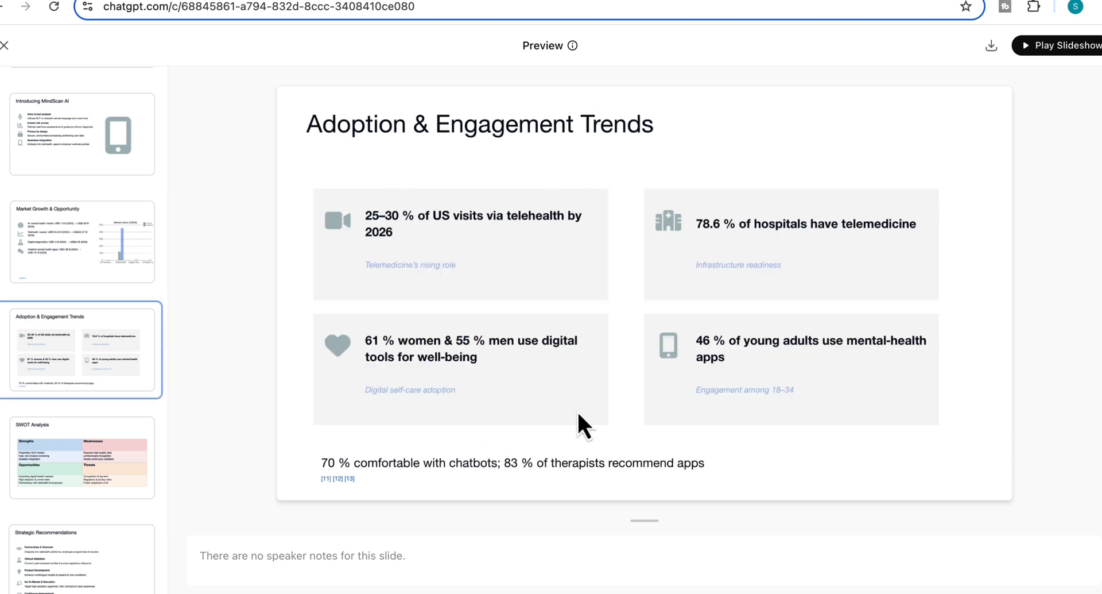
mouse_move(128, 477)
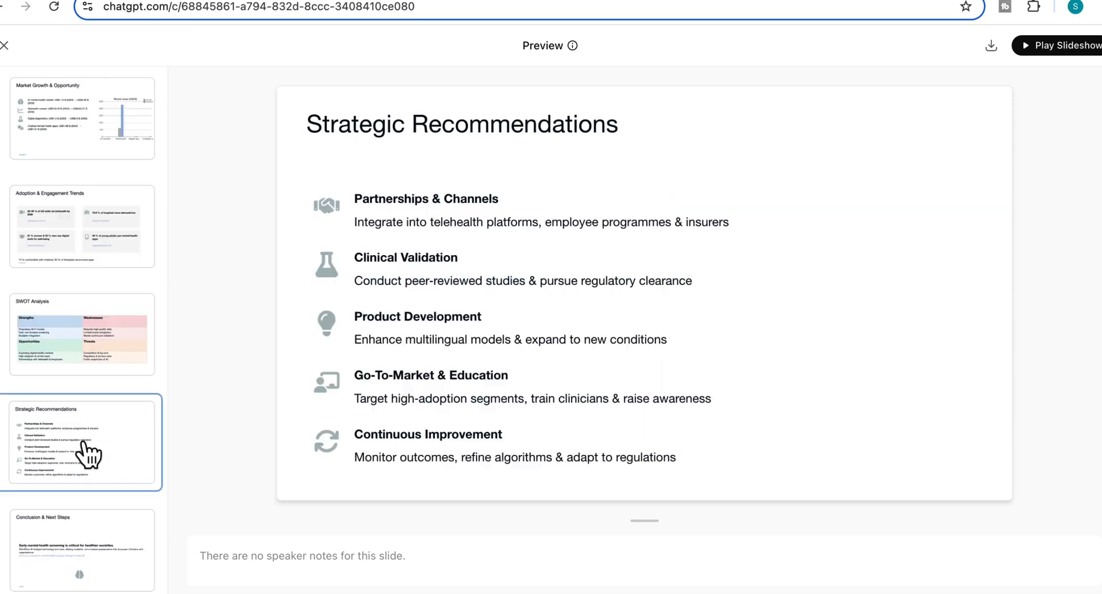
click(81, 550)
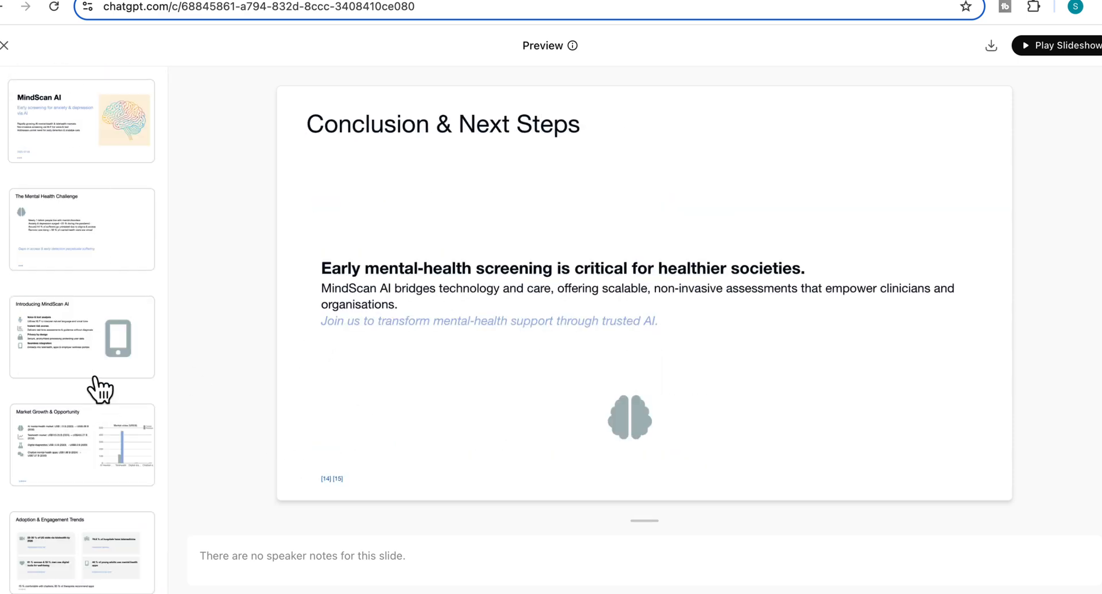
mouse_move(97, 233)
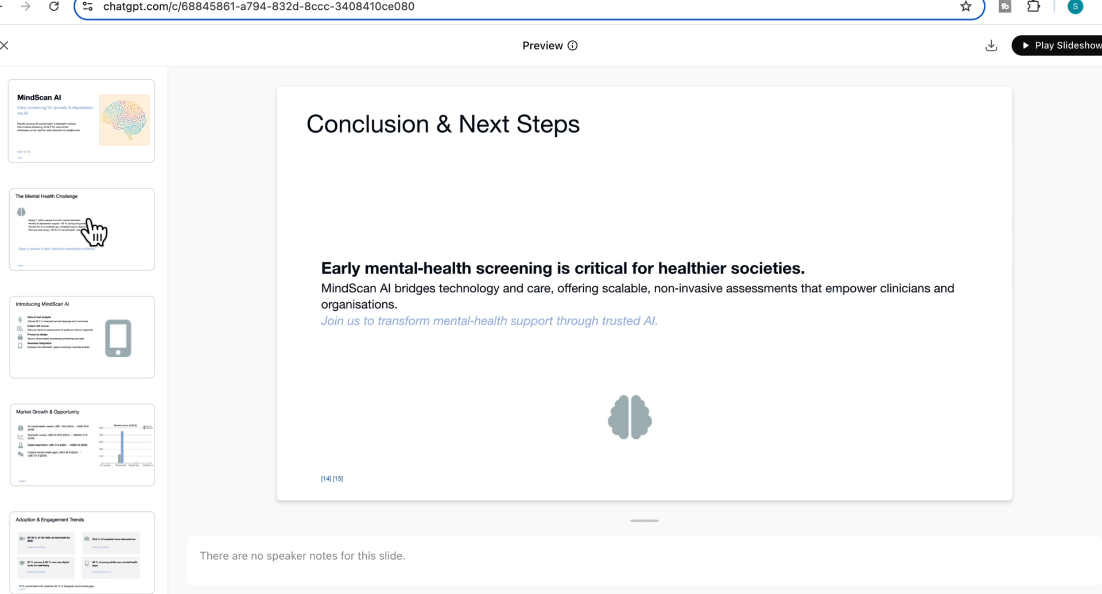
click(82, 233)
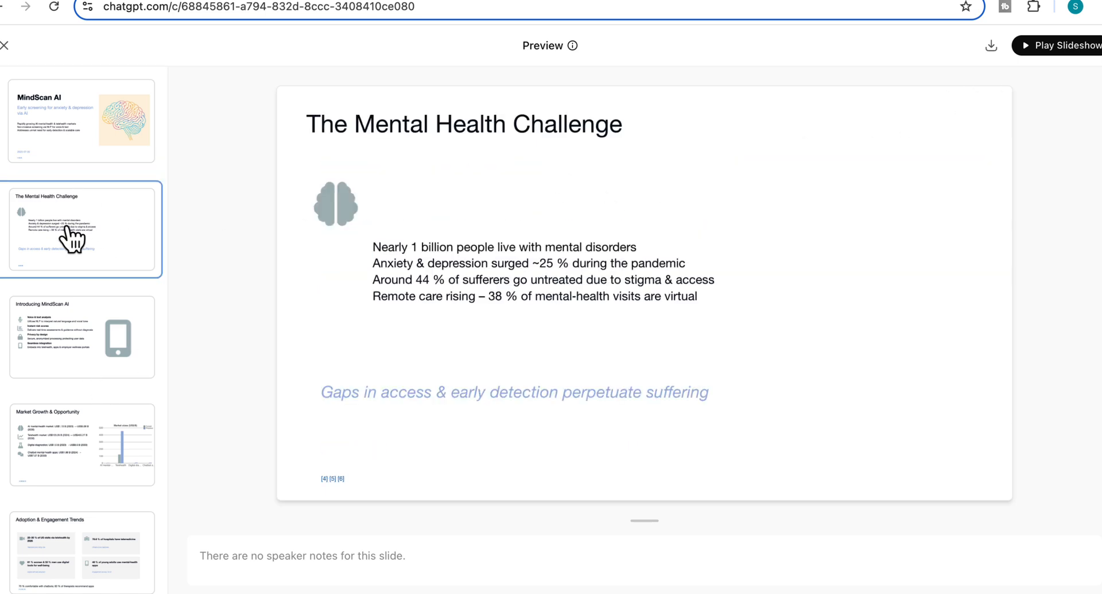
click(80, 554)
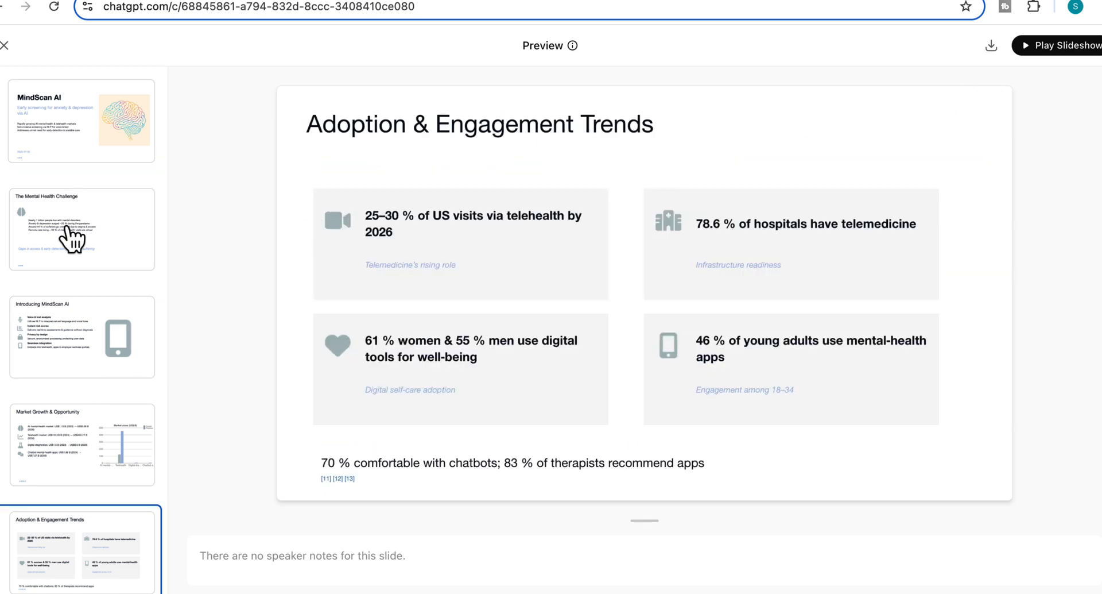
click(80, 233)
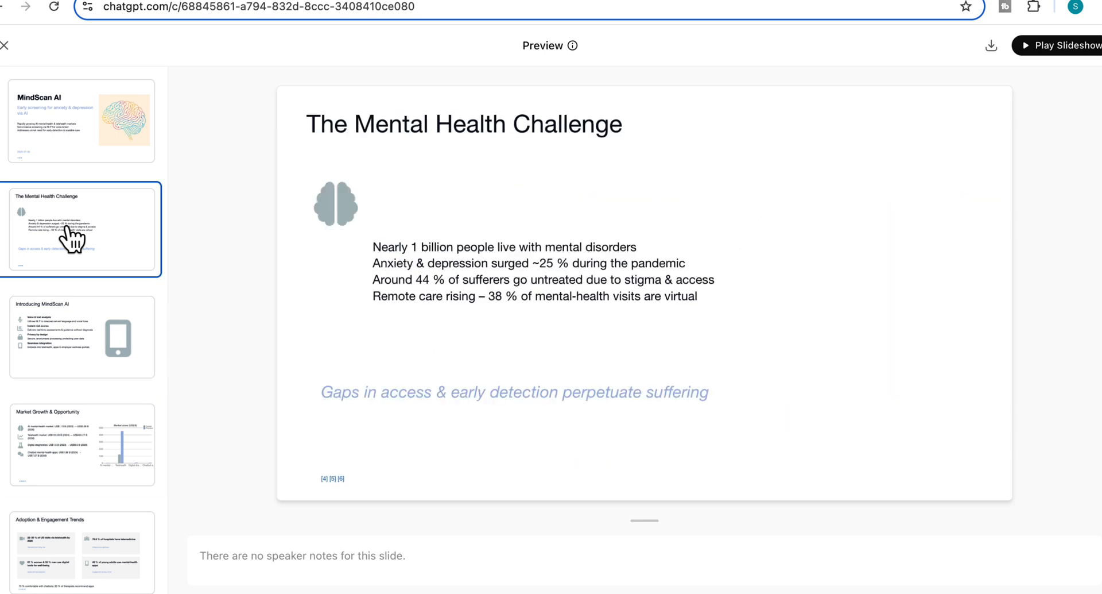
click(83, 120)
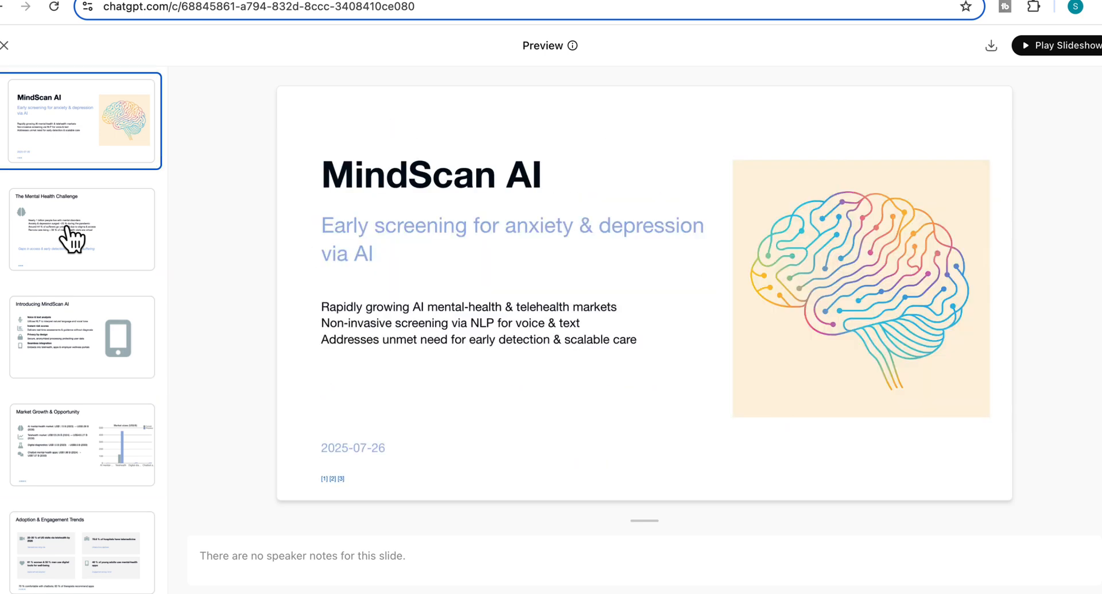
click(81, 236)
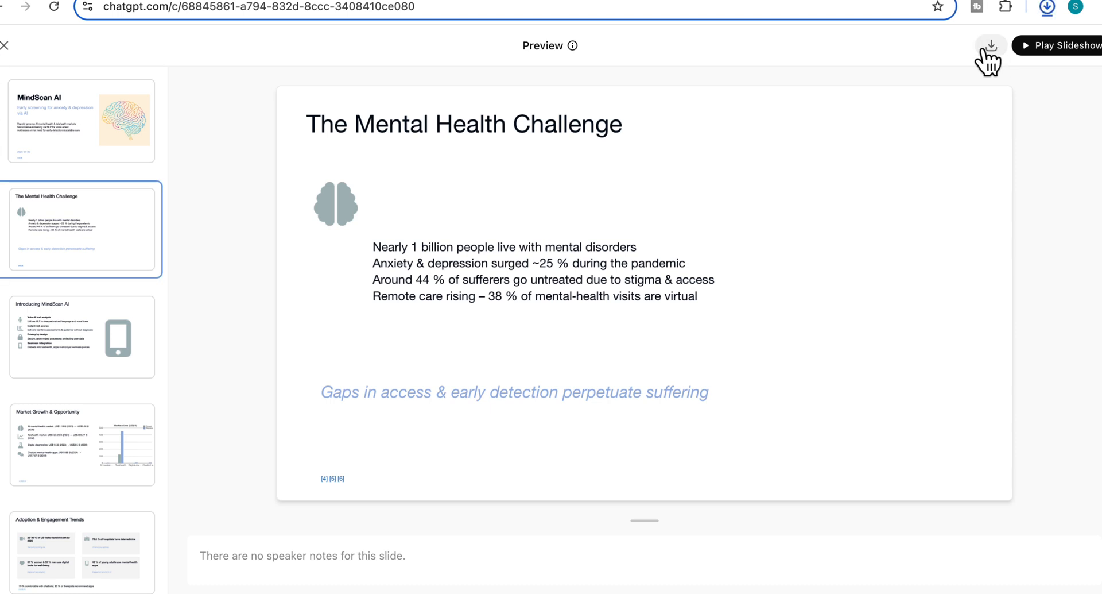
click(1047, 7)
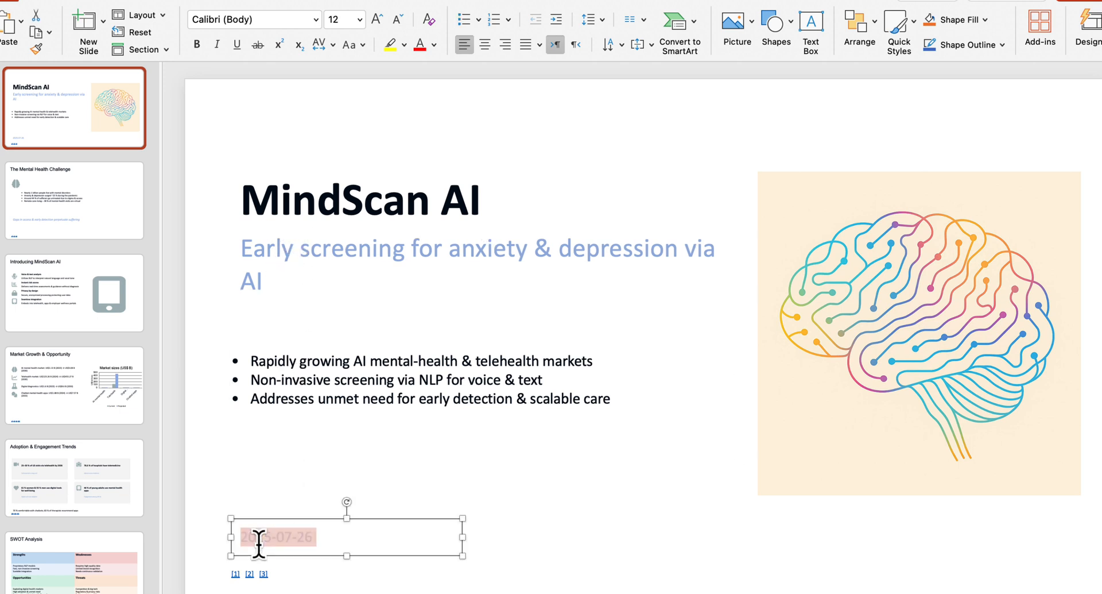
click(857, 266)
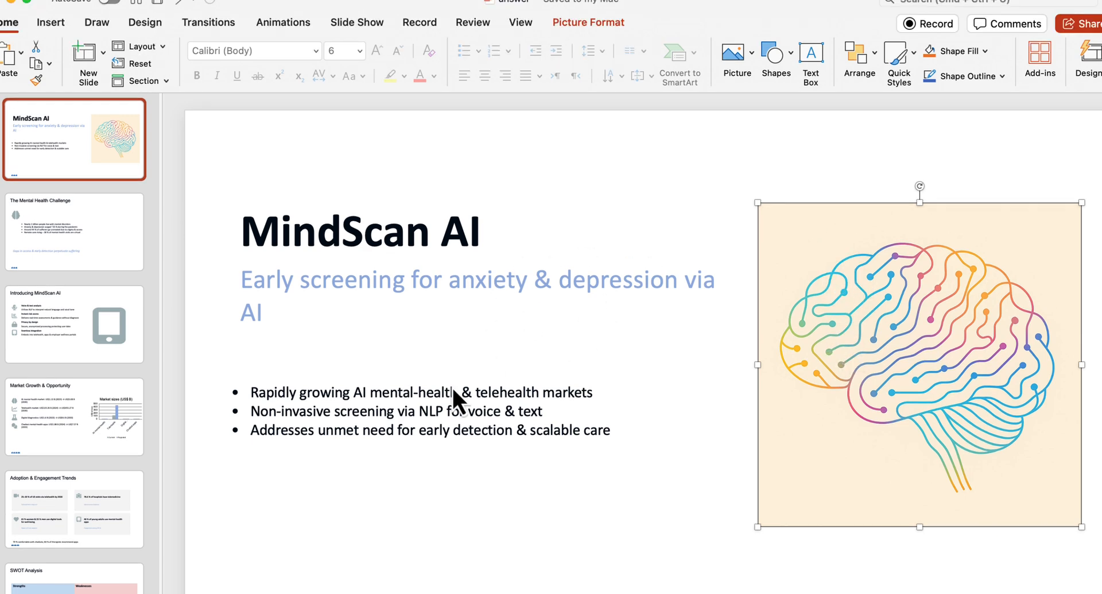
click(74, 232)
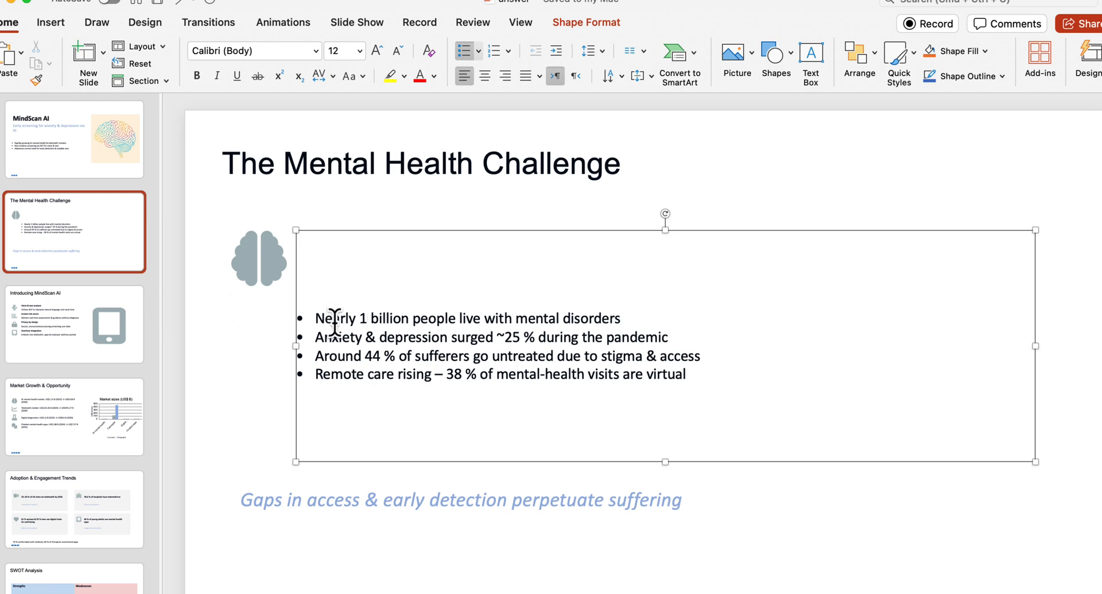
click(74, 327)
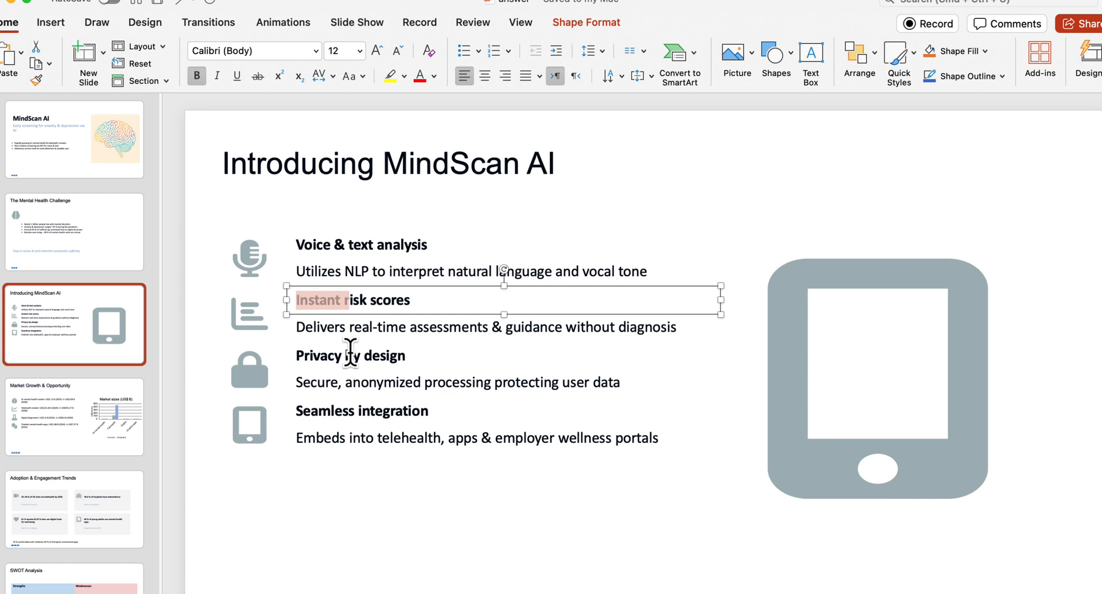
click(361, 245)
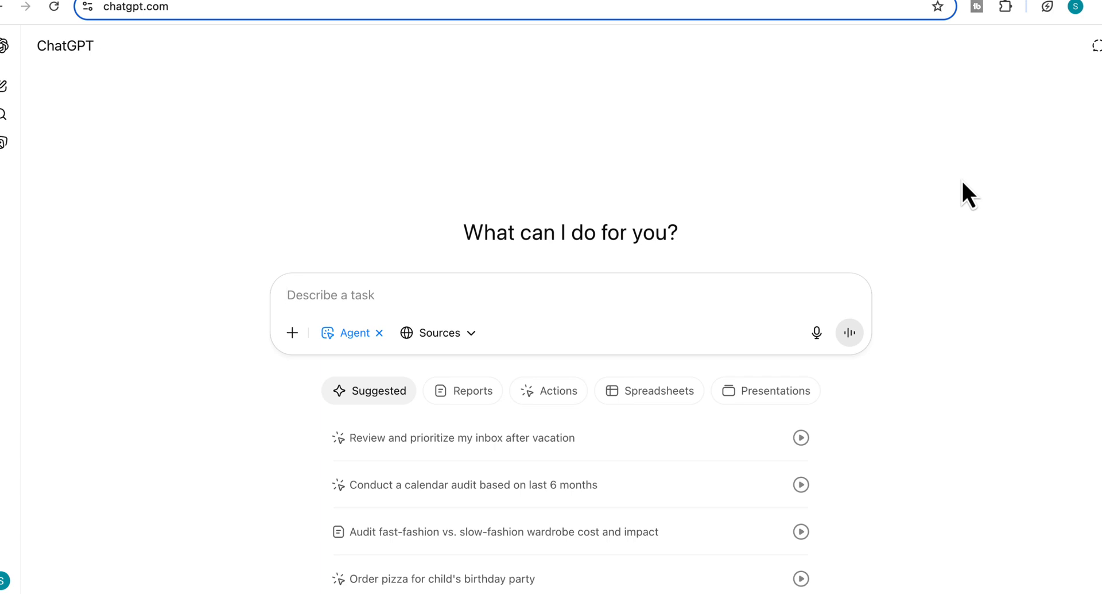
Send the agent a content-strategist prompt requesting a table of existing online mental health content
click(331, 295)
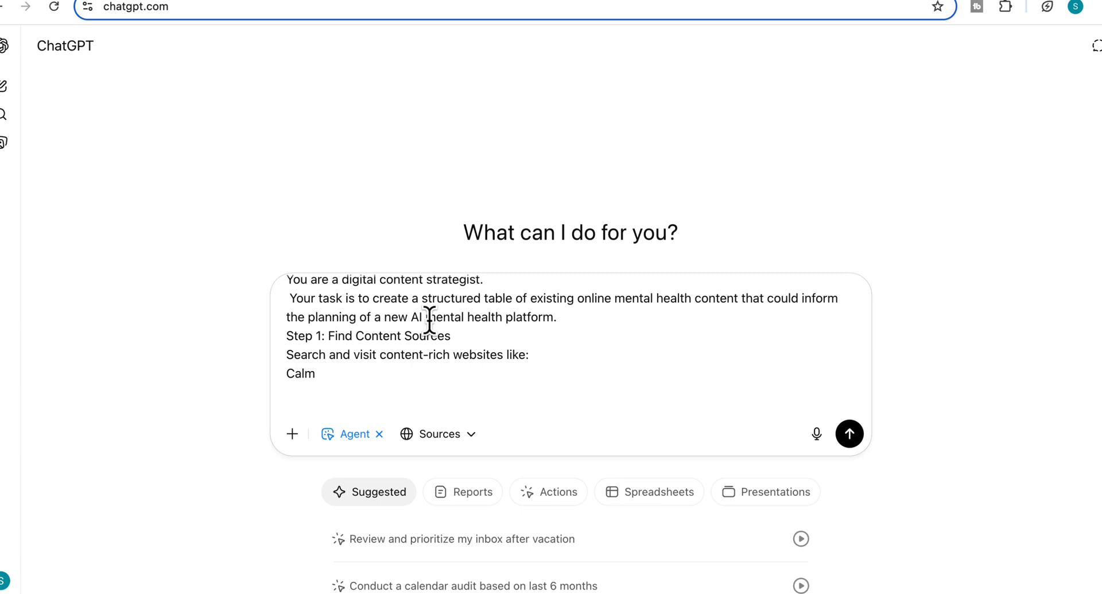
mouse_move(730, 325)
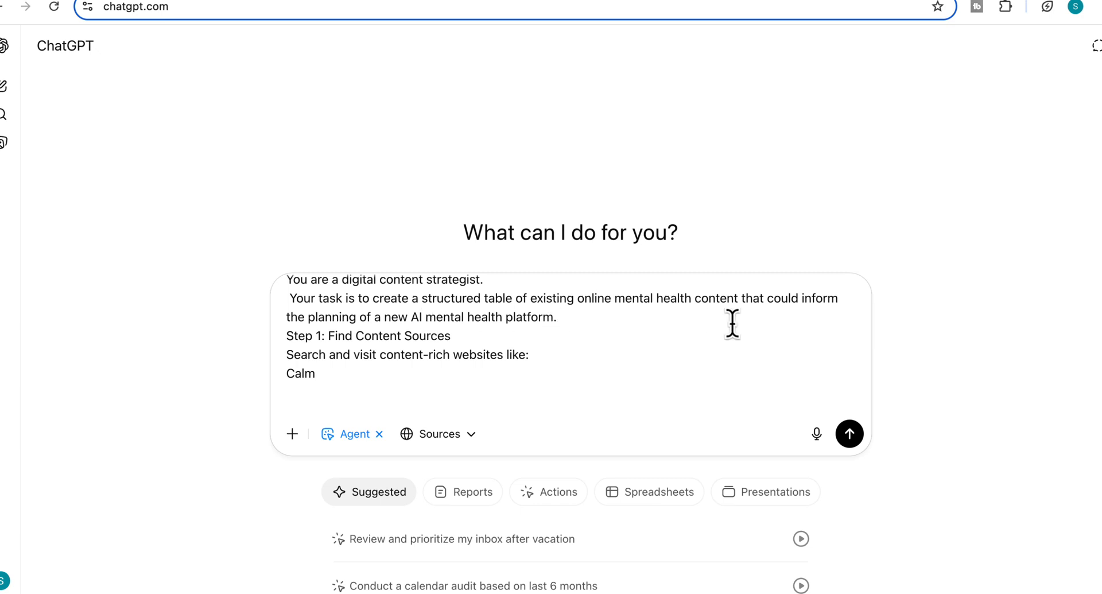
mouse_move(683, 349)
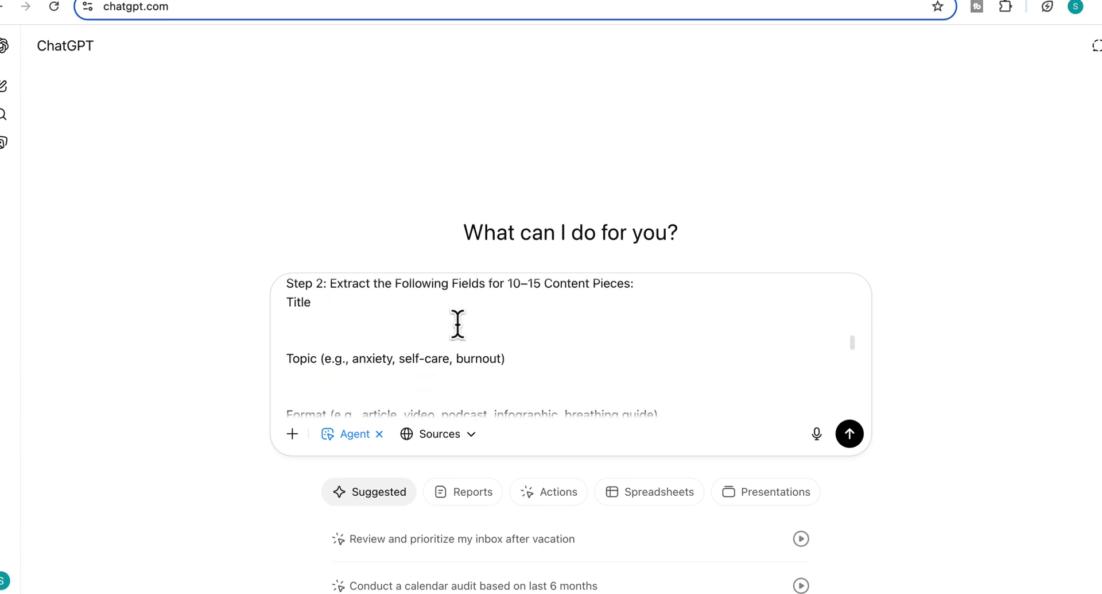
scroll(down, 3)
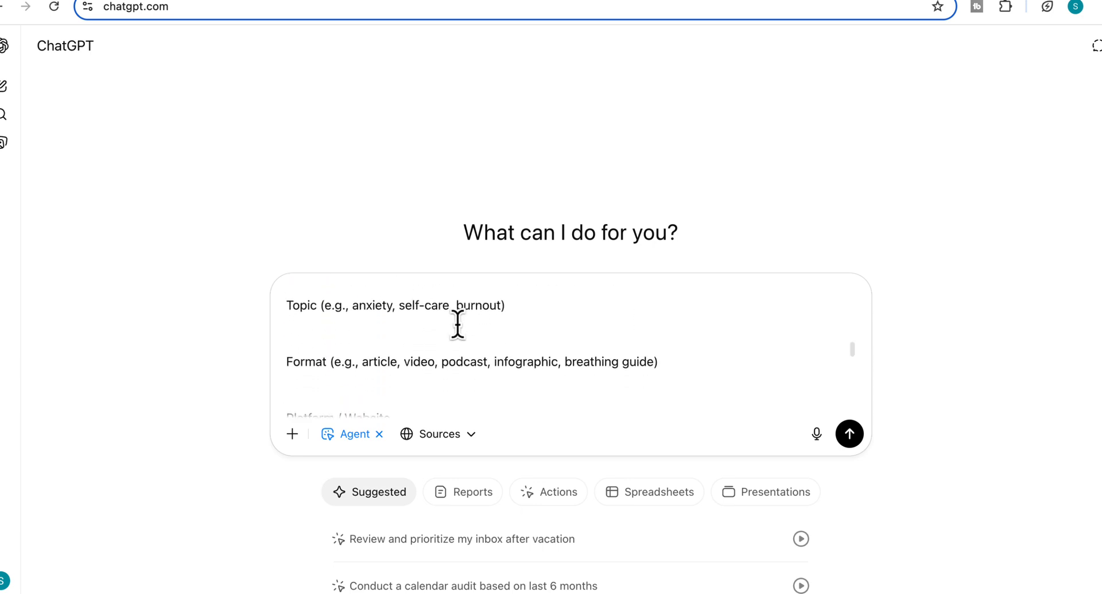
scroll(down, 3)
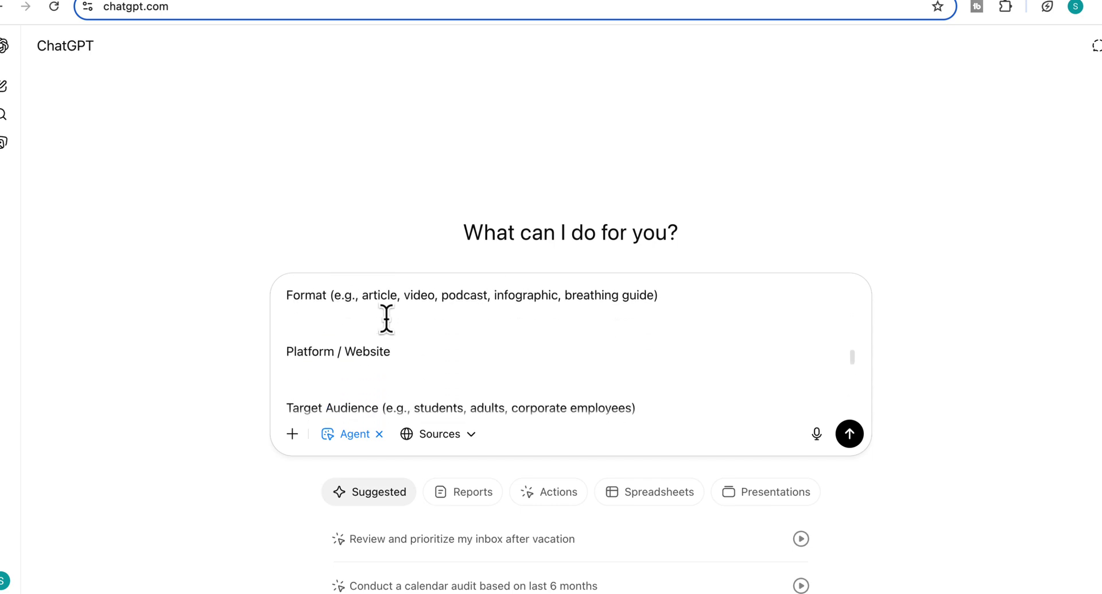
scroll(down, 3)
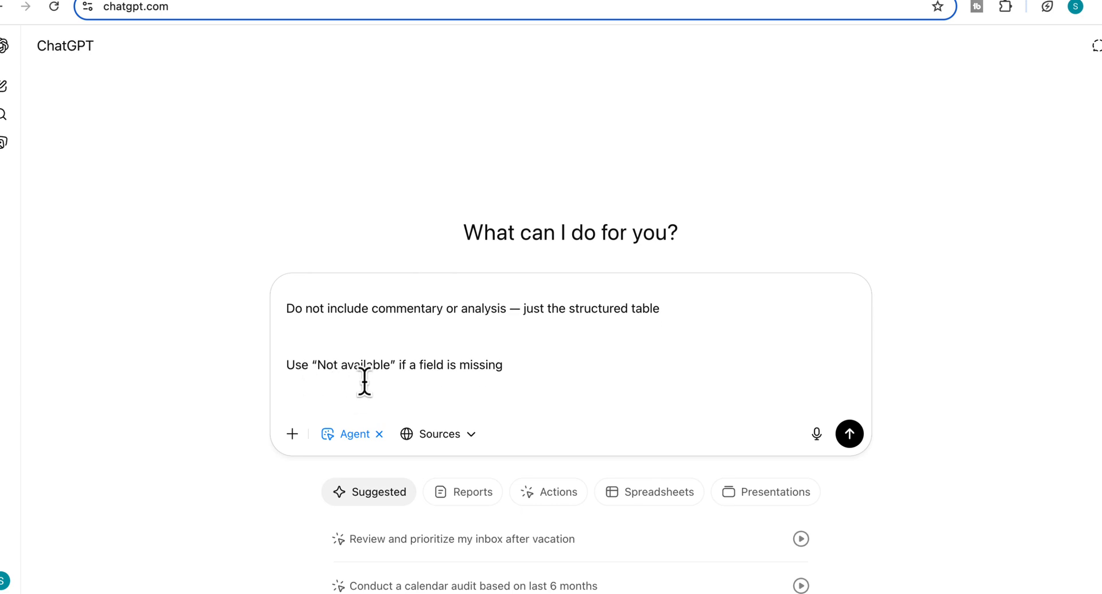
click(850, 433)
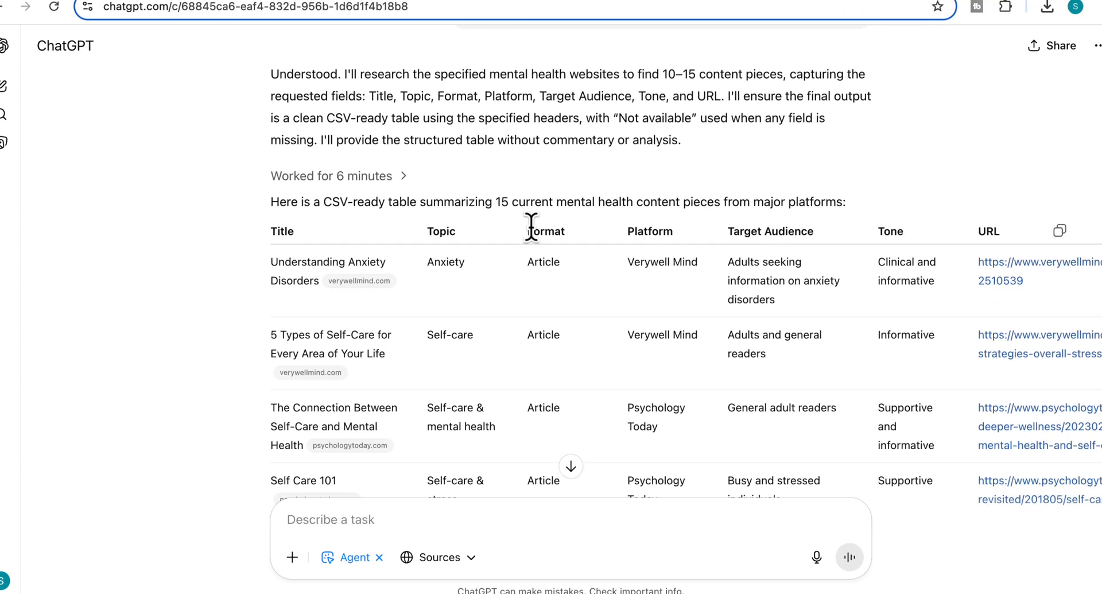
mouse_move(275, 224)
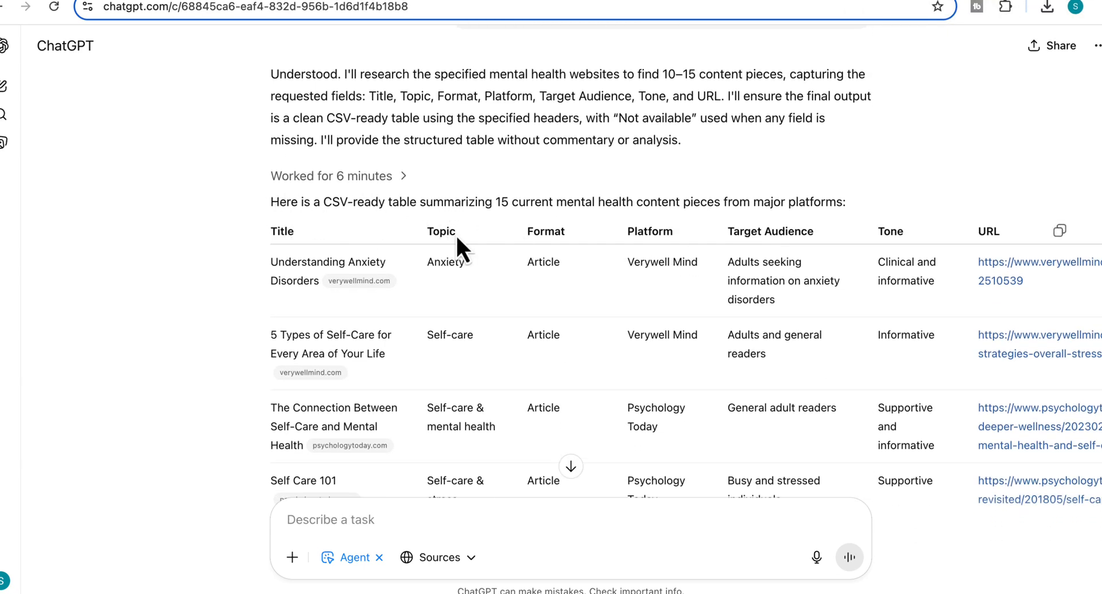
scroll(down, 3)
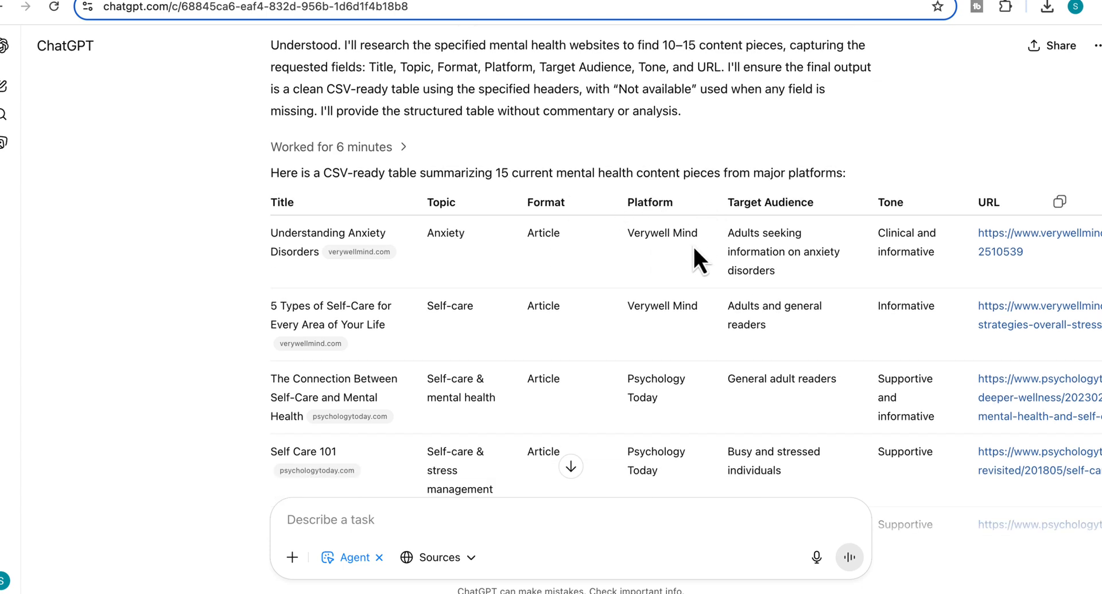
scroll(down, 3)
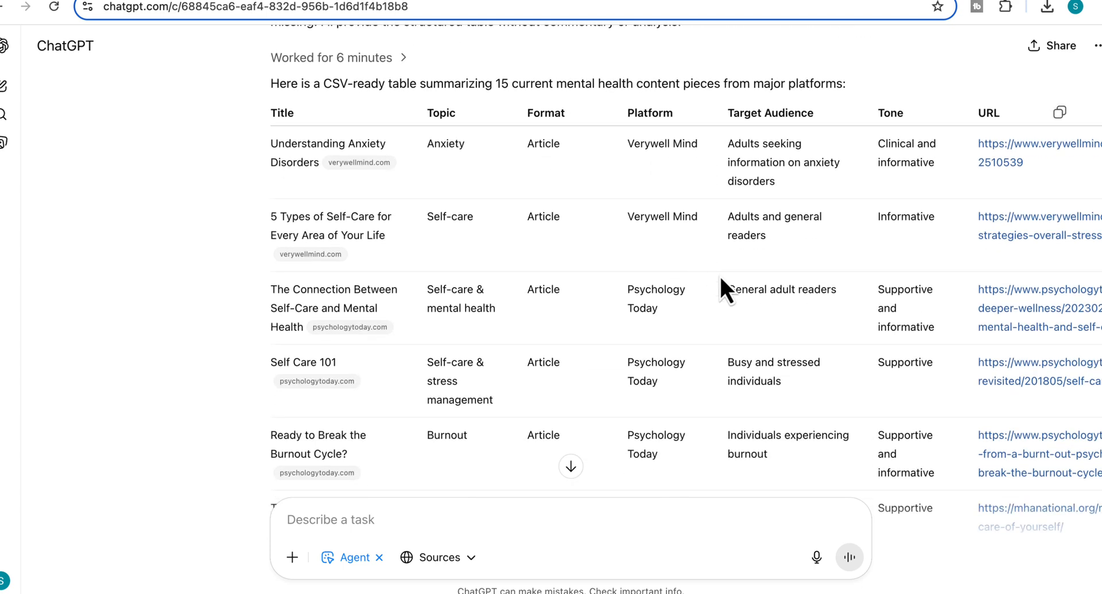
scroll(down, 3)
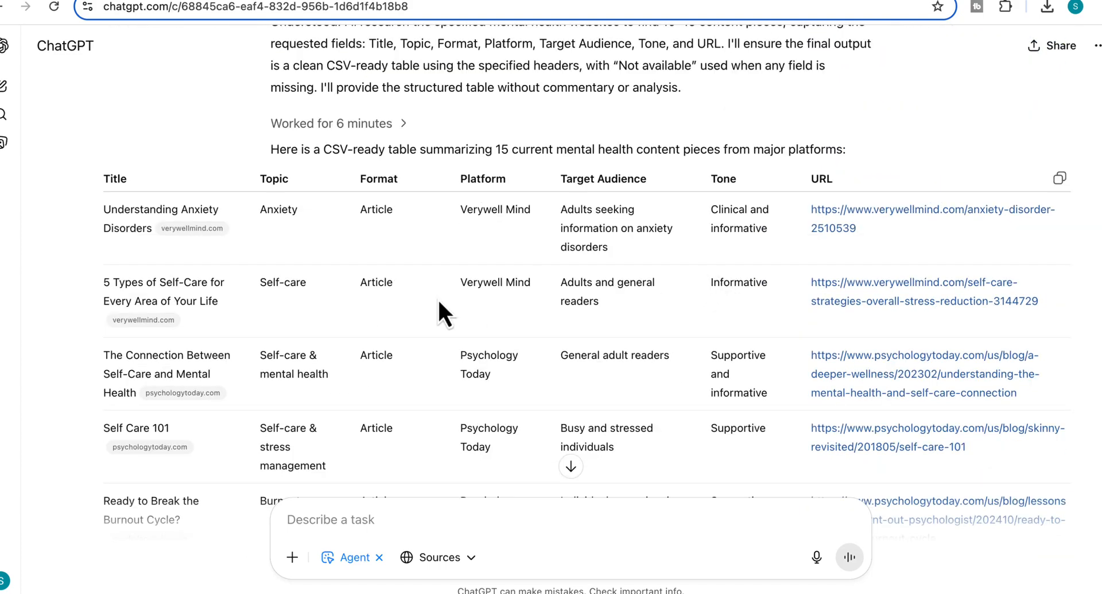
mouse_move(126, 231)
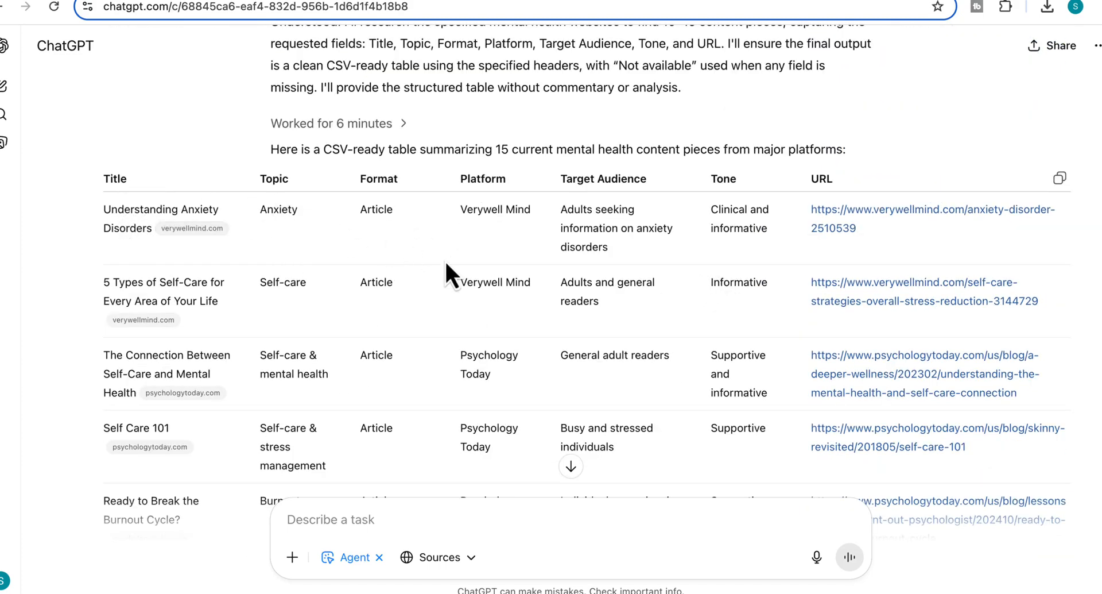
mouse_move(397, 239)
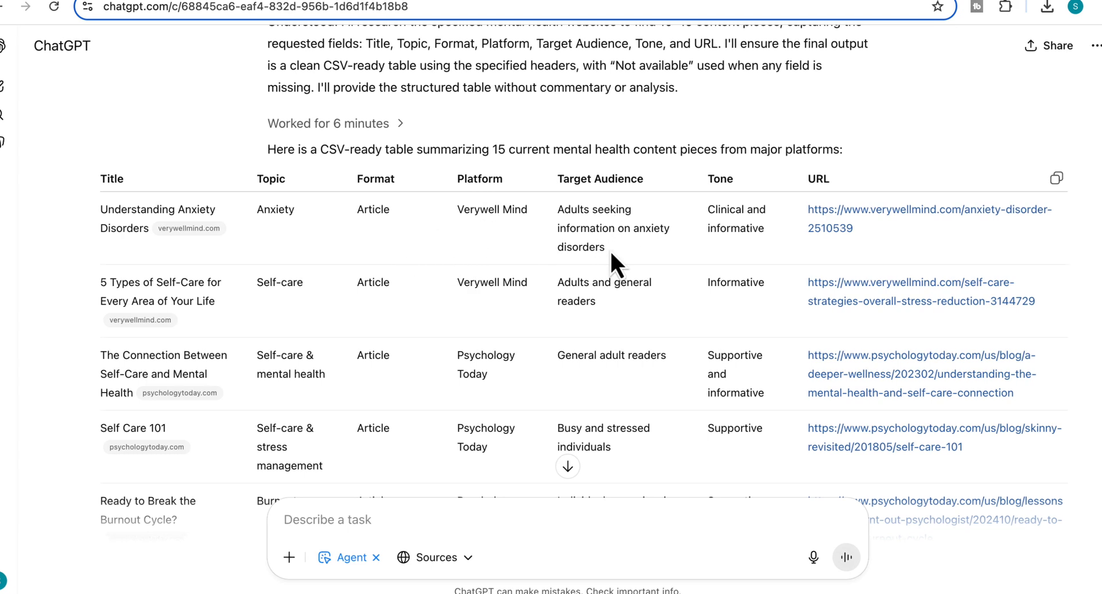
scroll(down, 3)
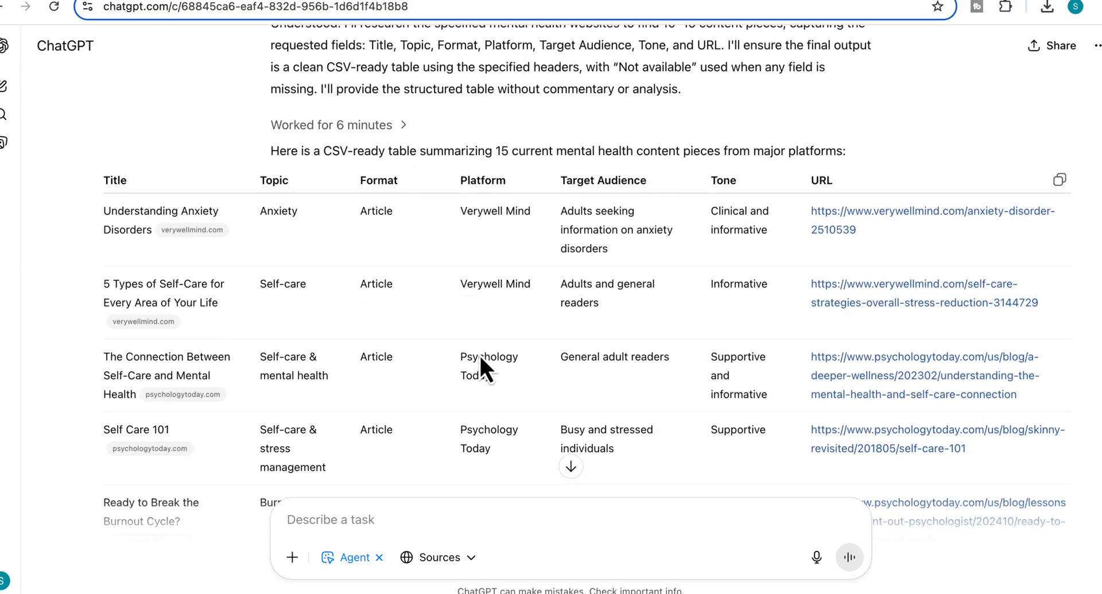
scroll(down, 3)
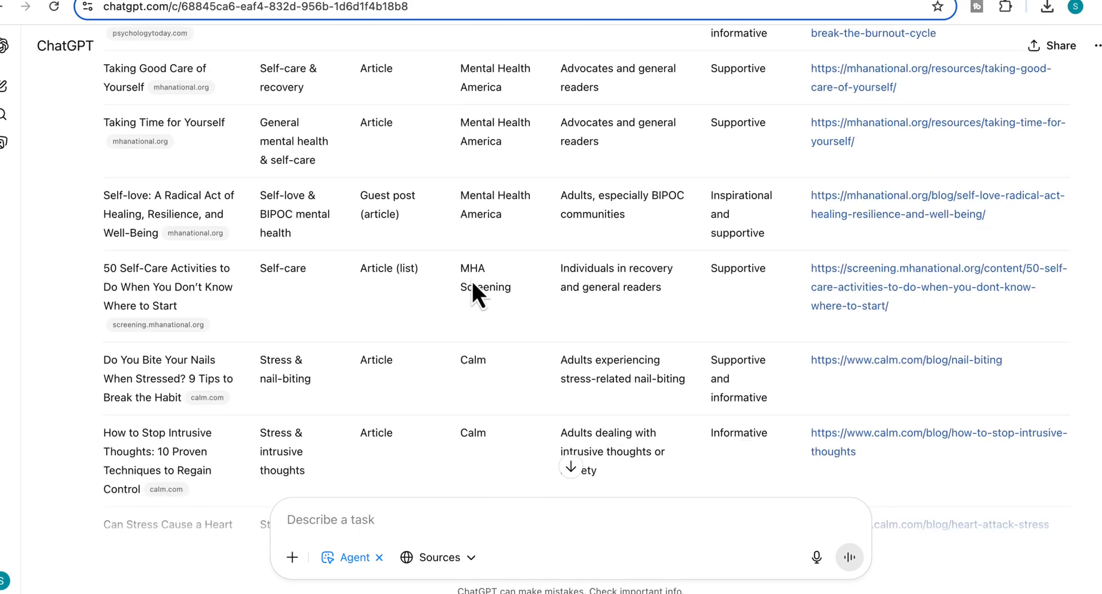
scroll(down, 3)
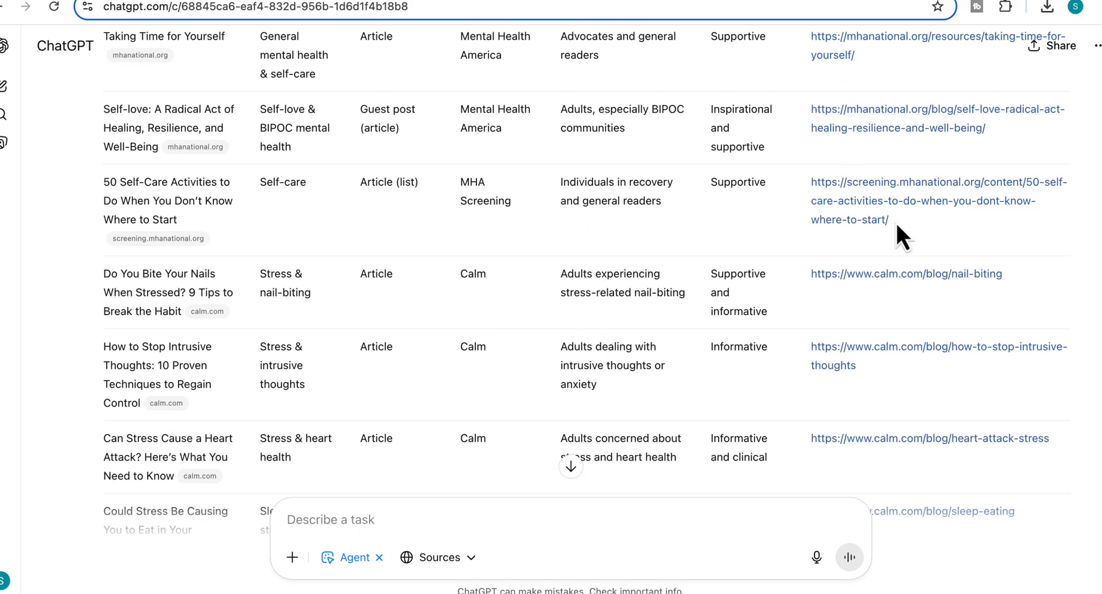
mouse_move(666, 298)
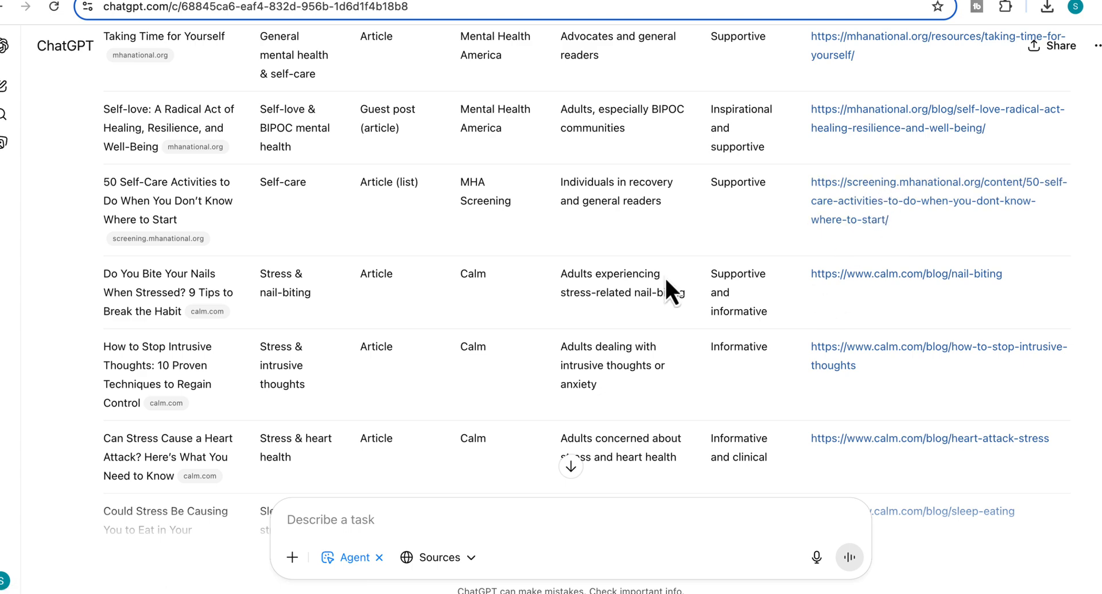
scroll(down, 3)
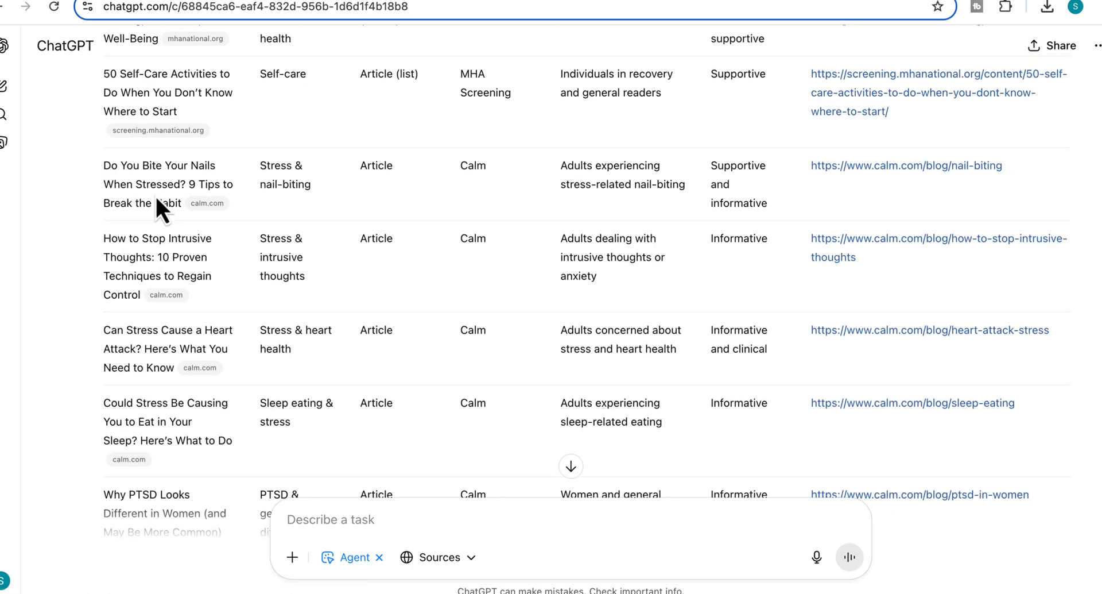
scroll(down, 3)
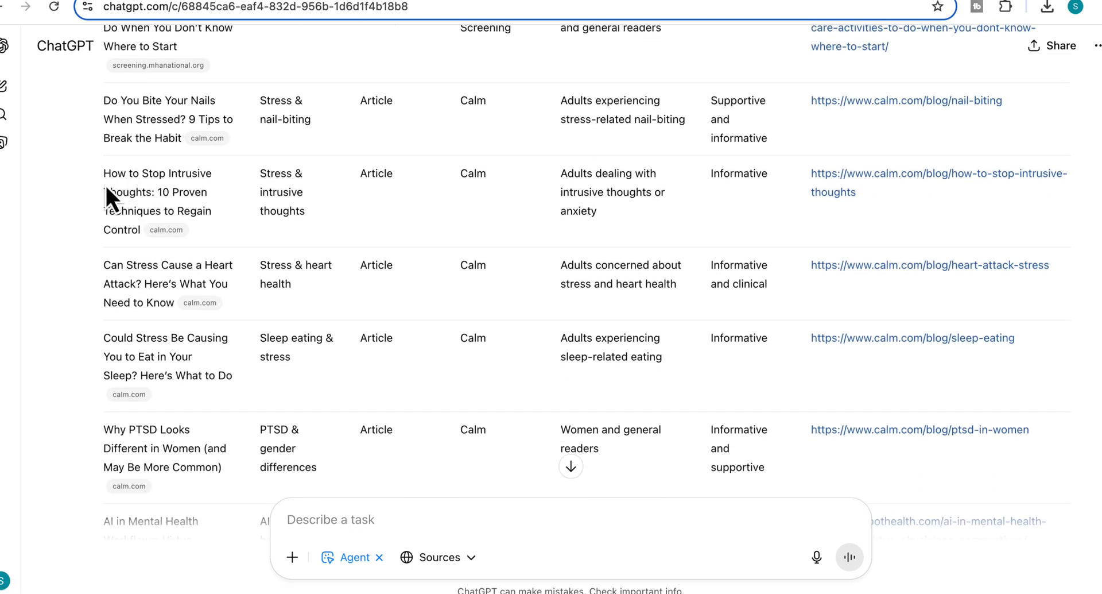
mouse_move(182, 239)
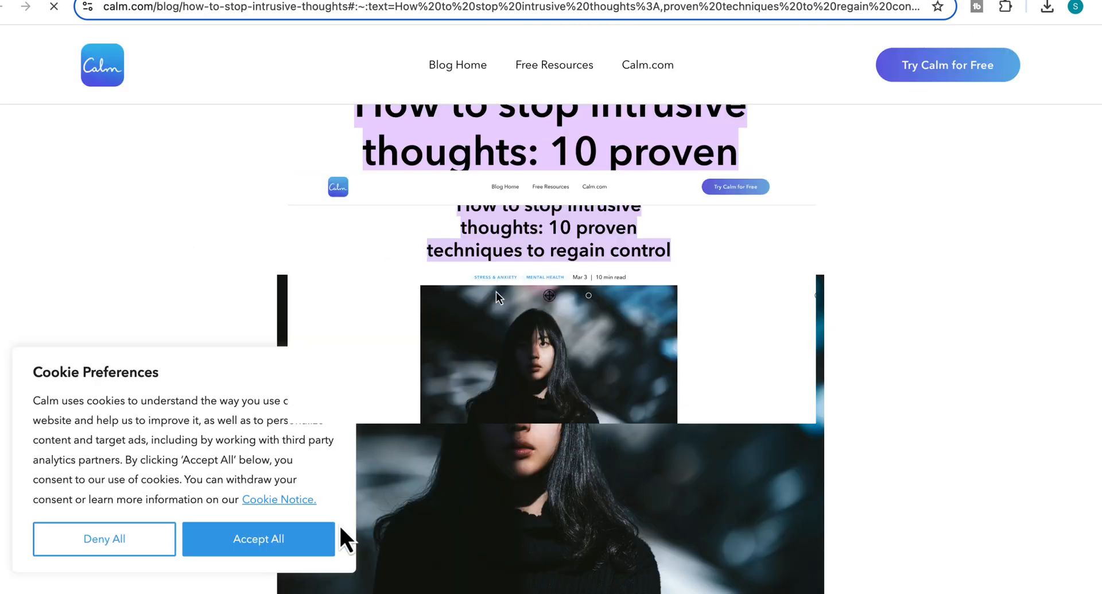
click(259, 538)
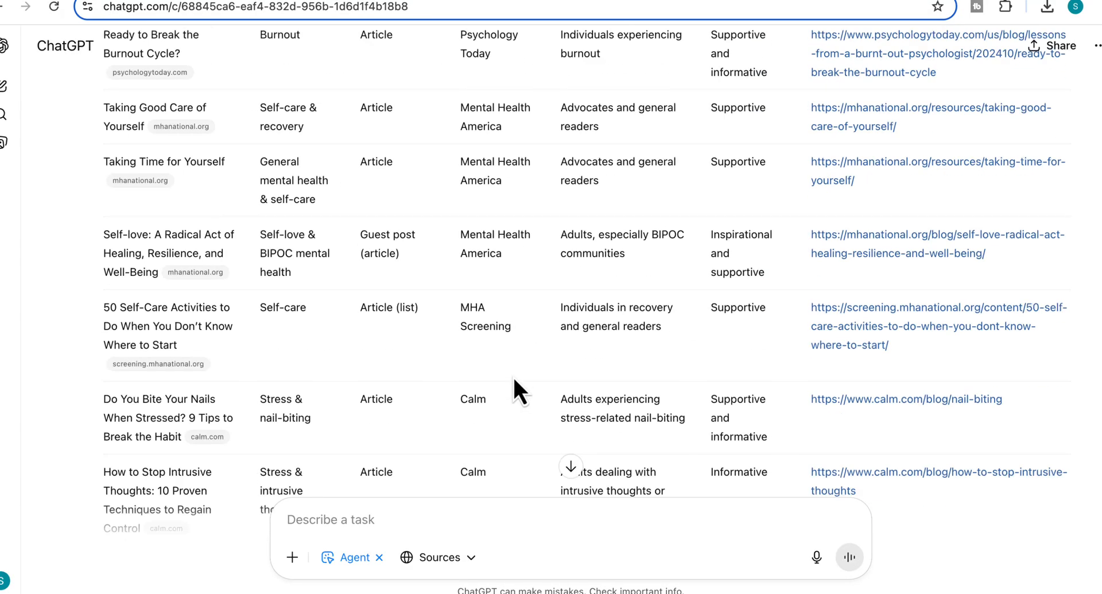
Request 'provide this data as a downloadable CSV file' from the agent
scroll(down, 3)
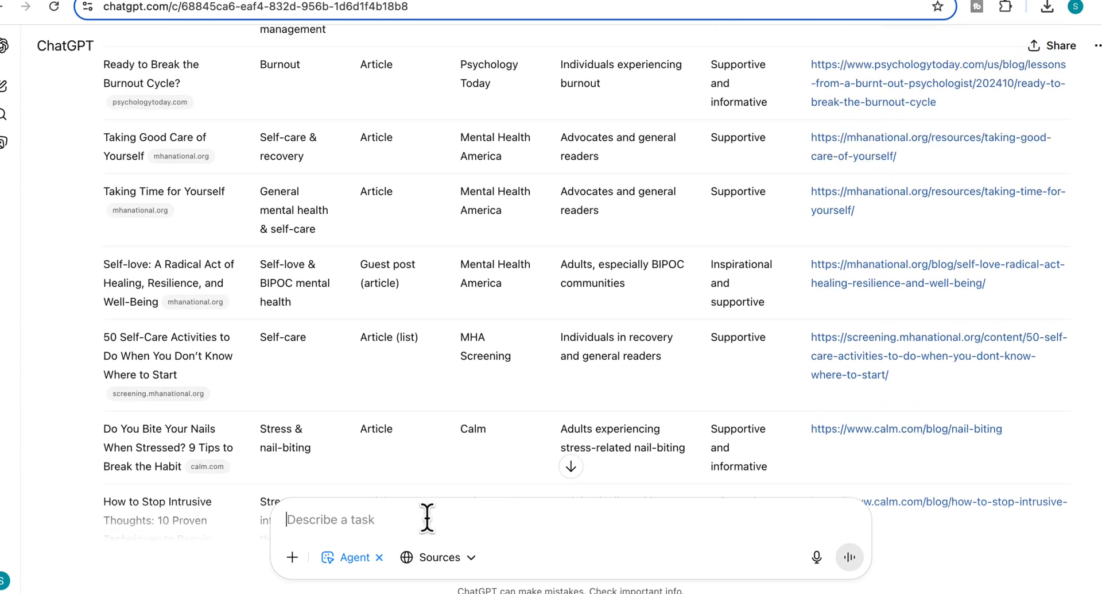
text(provide this data as a downloadable CSV file)
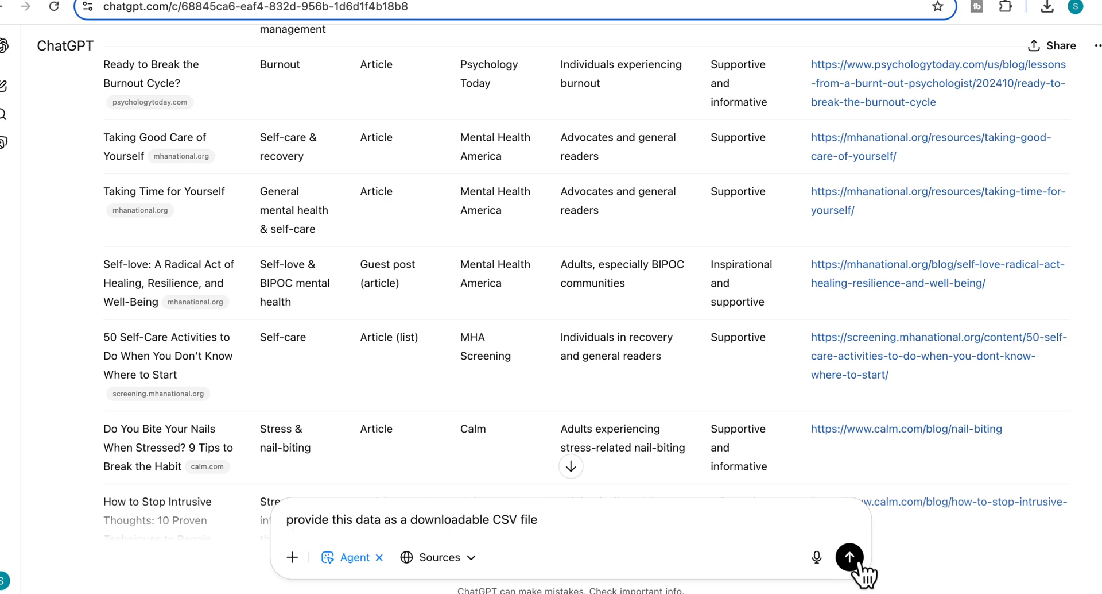
click(850, 558)
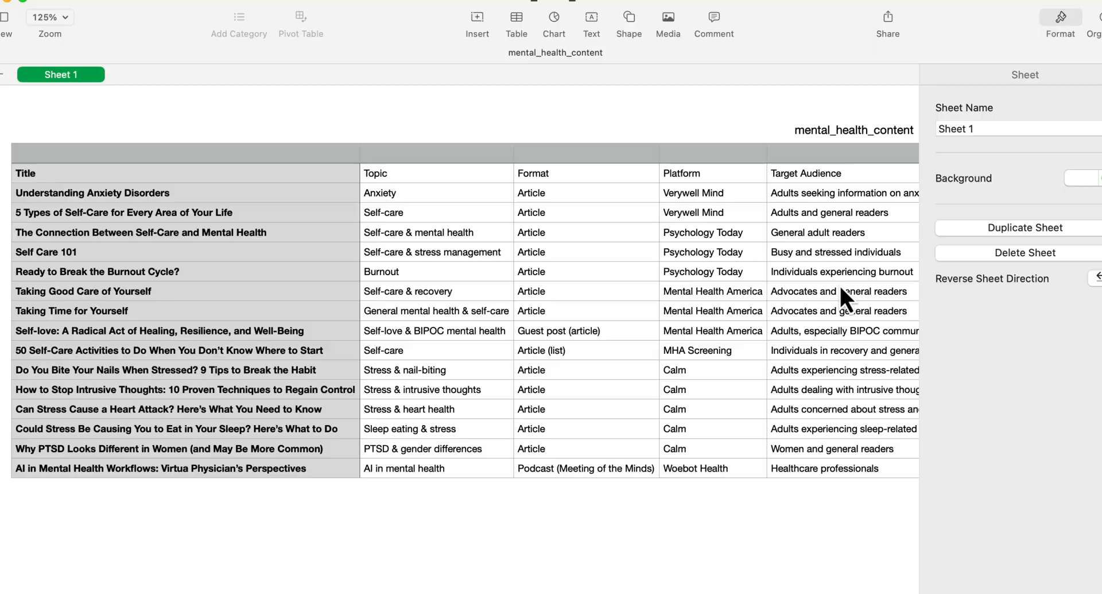
Scroll right across the mental_health_content table in Numbers
scroll(right, 3)
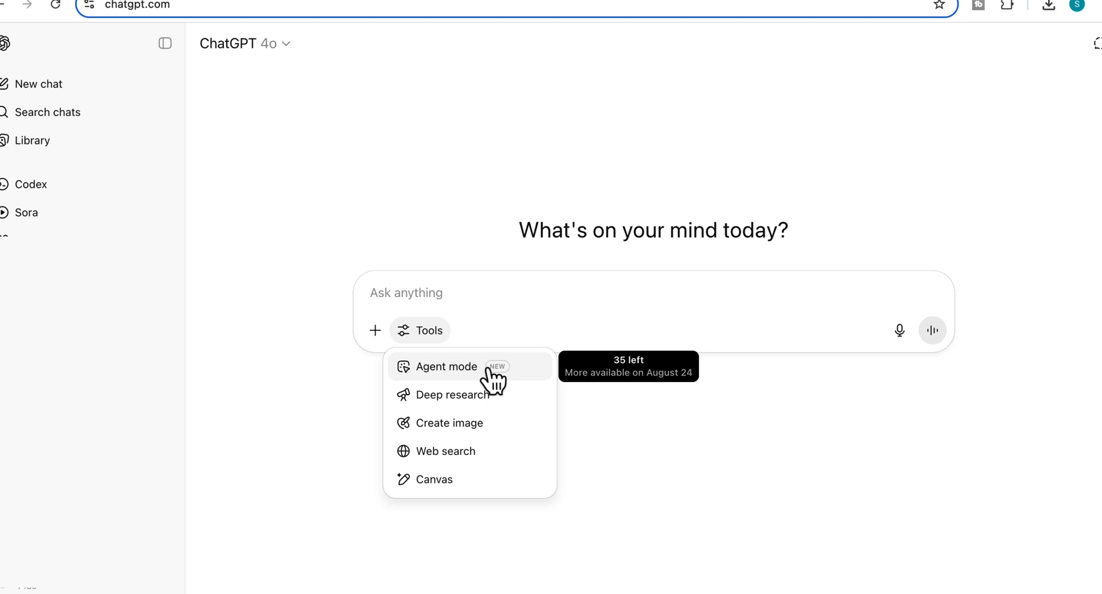
mouse_move(330, 427)
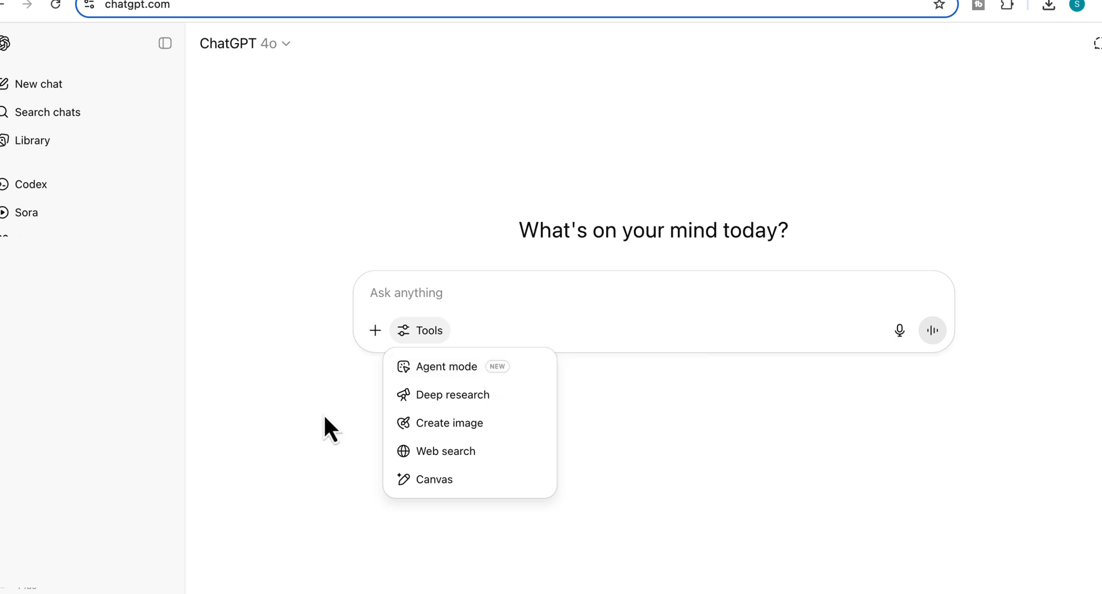